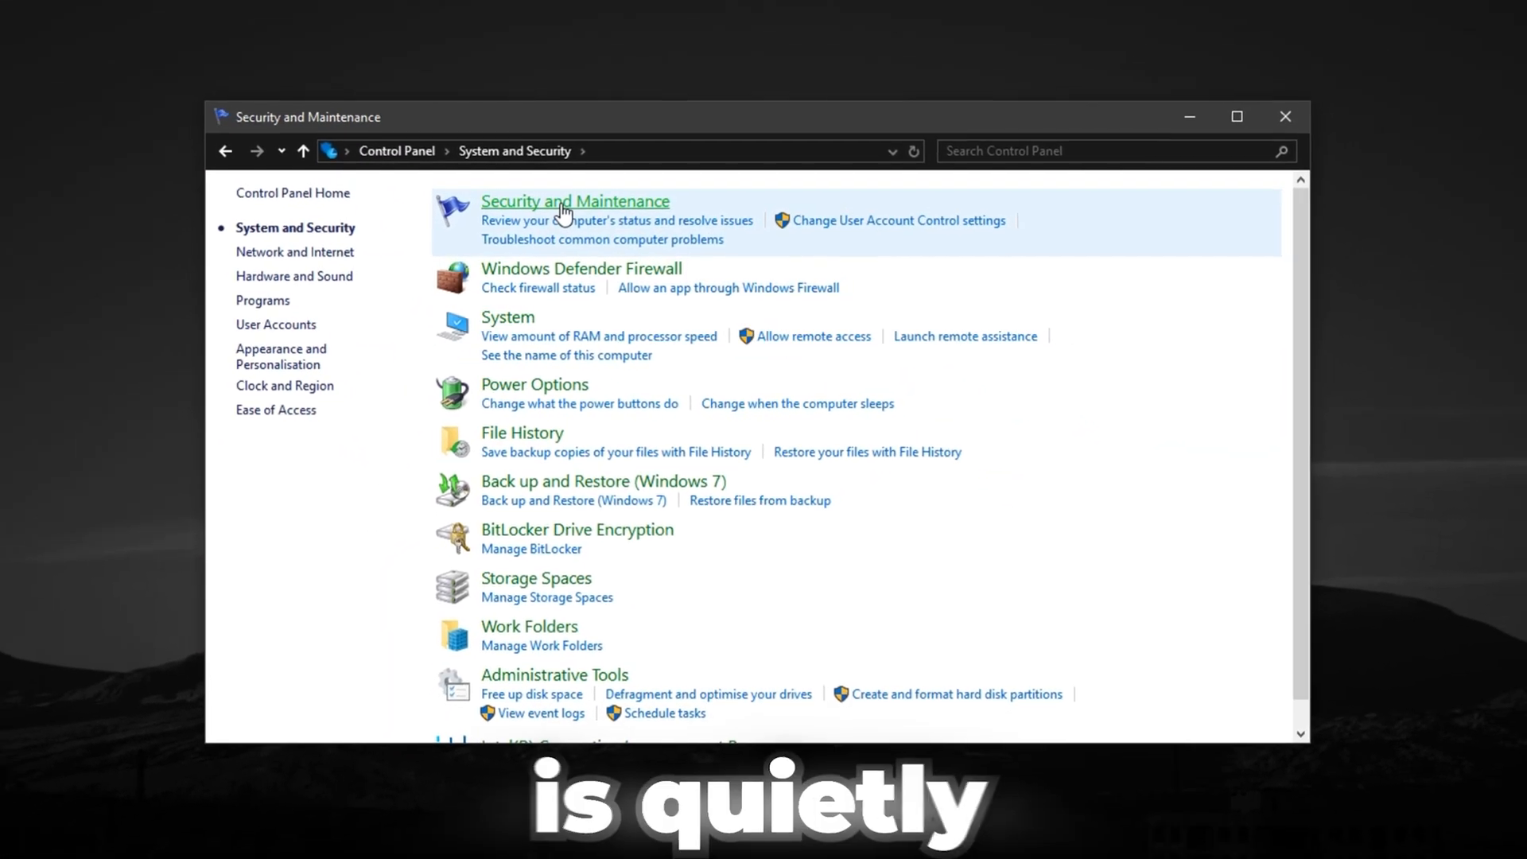
Show the Counter-Strike 2 library in GearUp Booster, then reach the Control Panel home
click(574, 201)
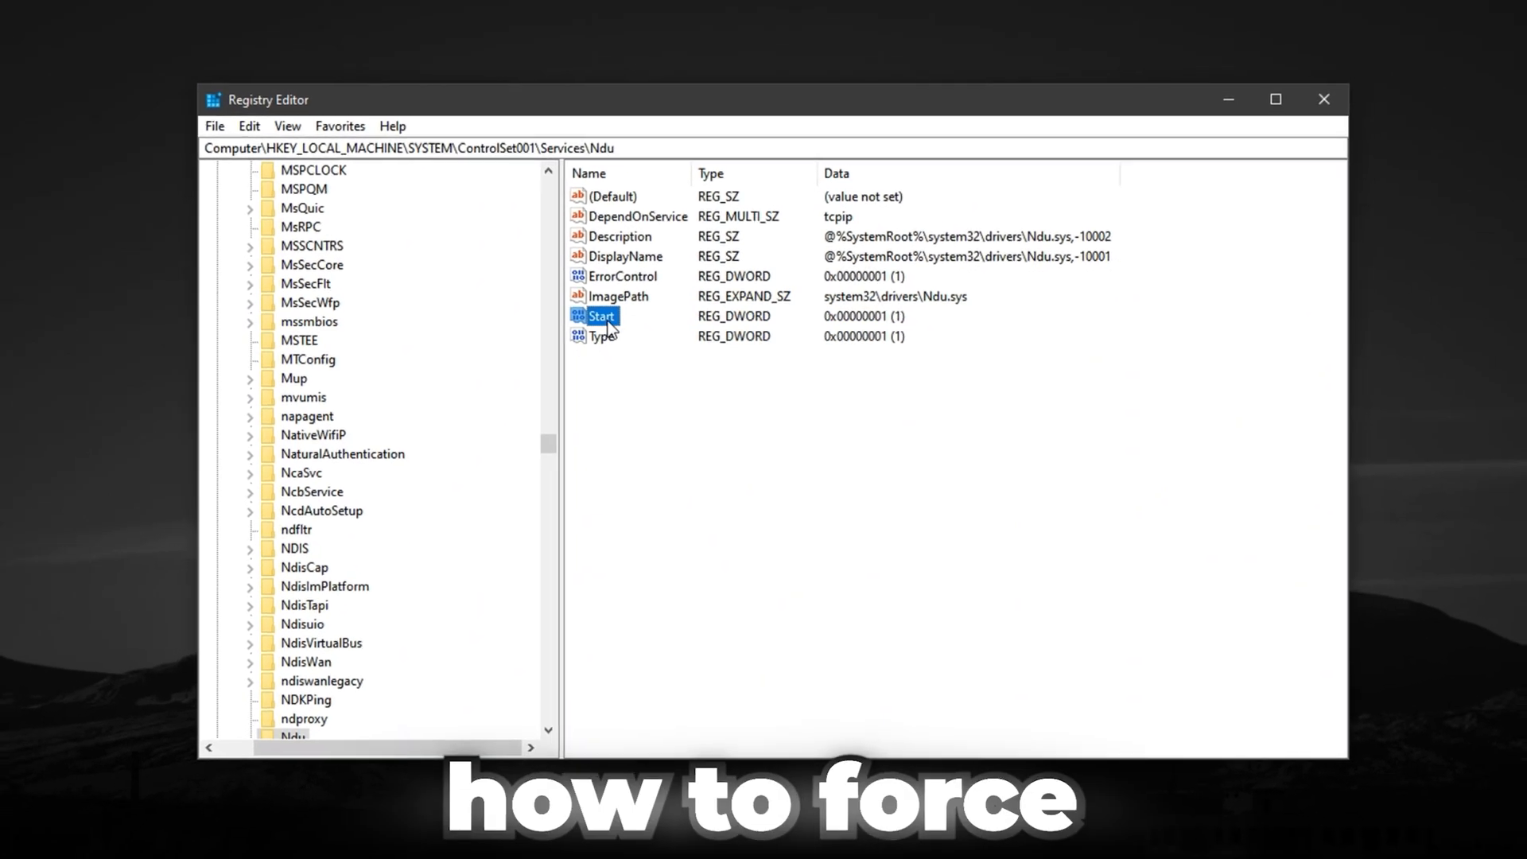
double_click(593, 316)
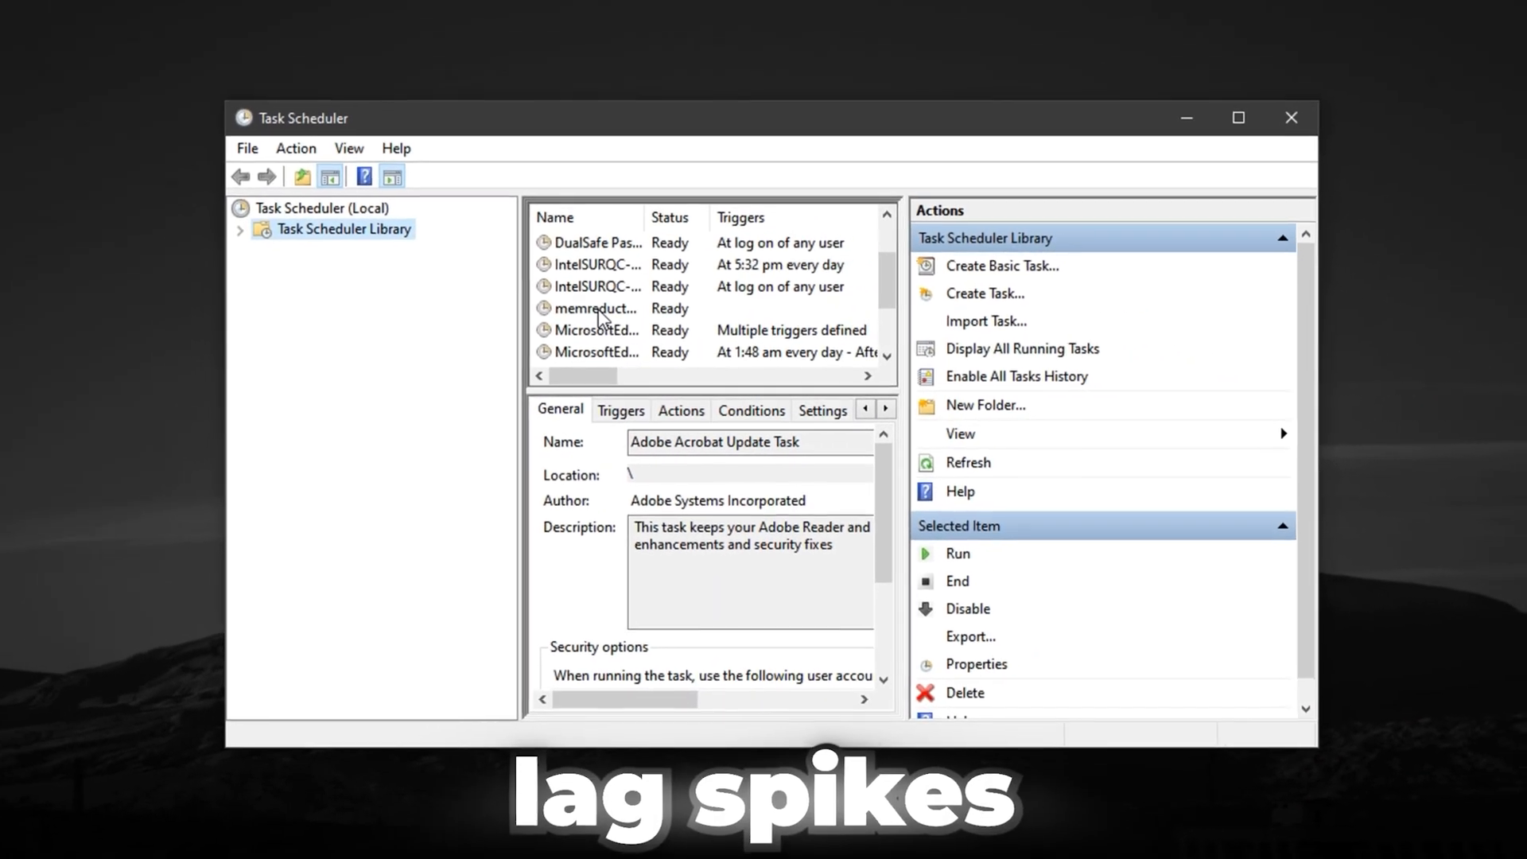
right_click(595, 308)
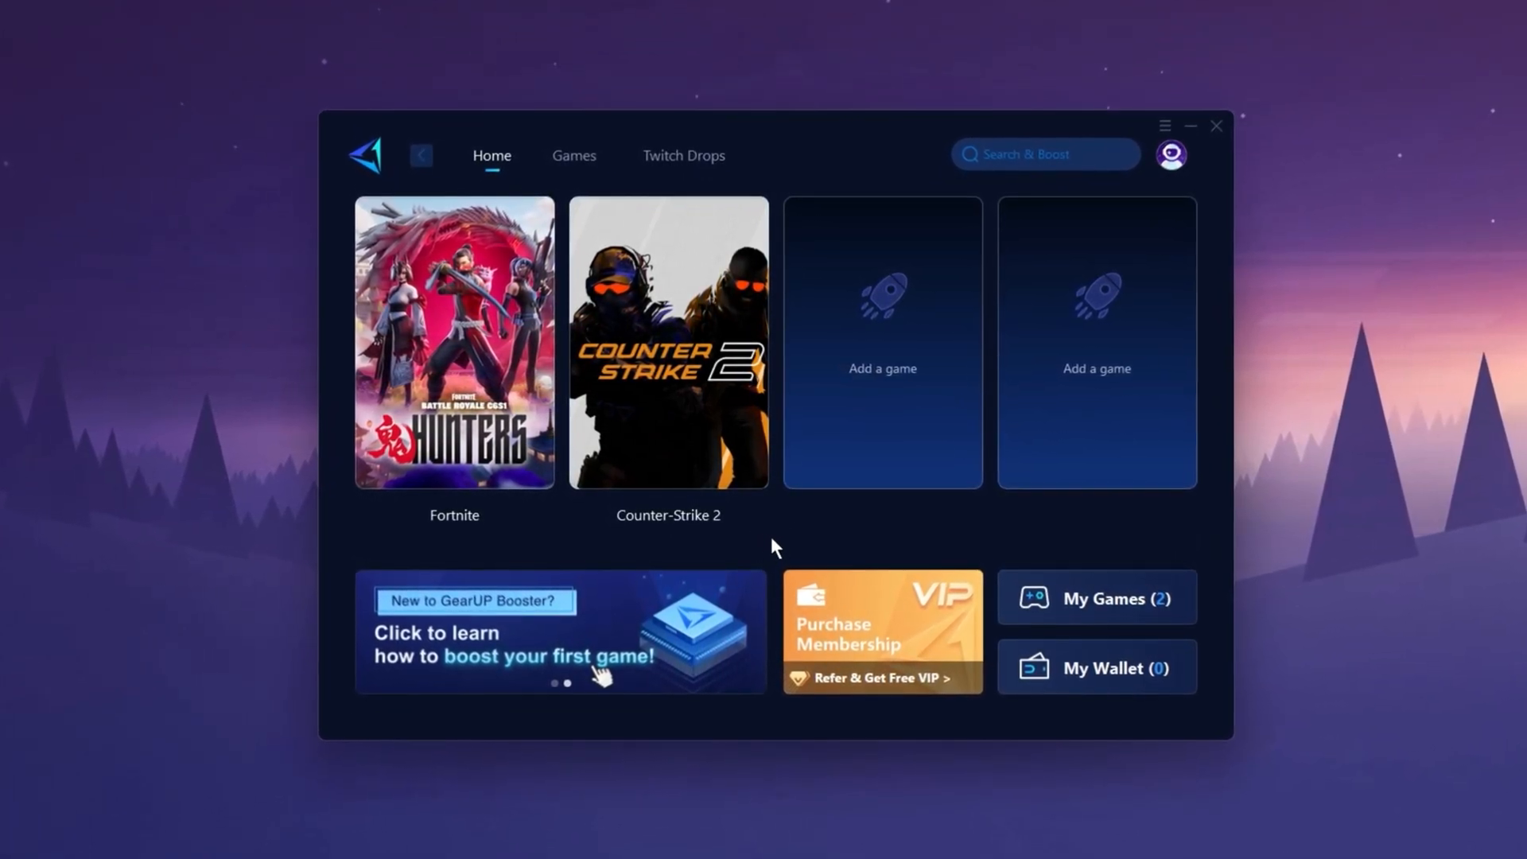
mouse_move(696, 463)
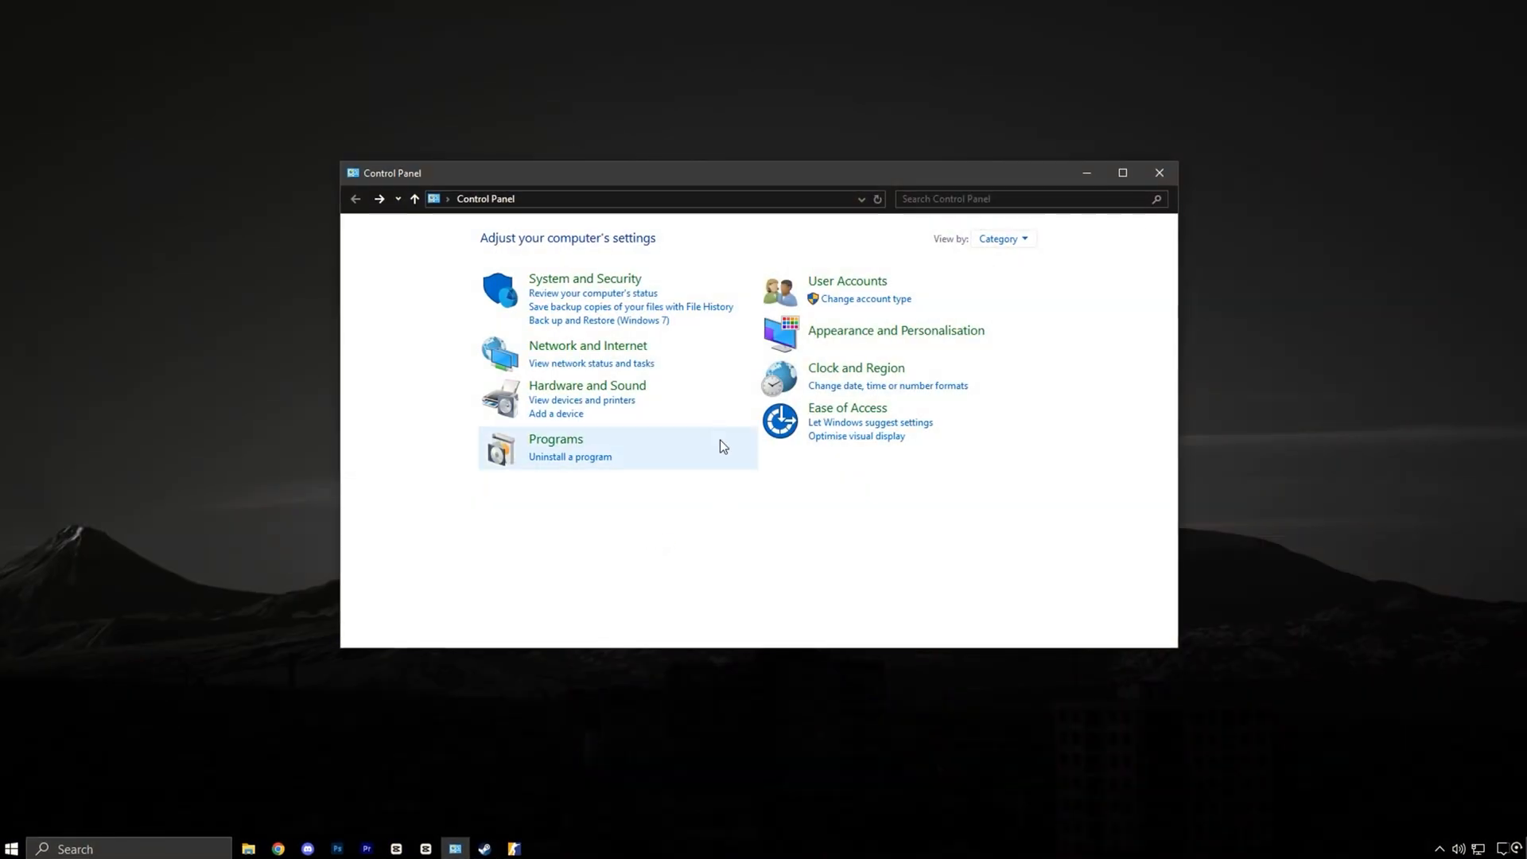
mouse_move(588, 282)
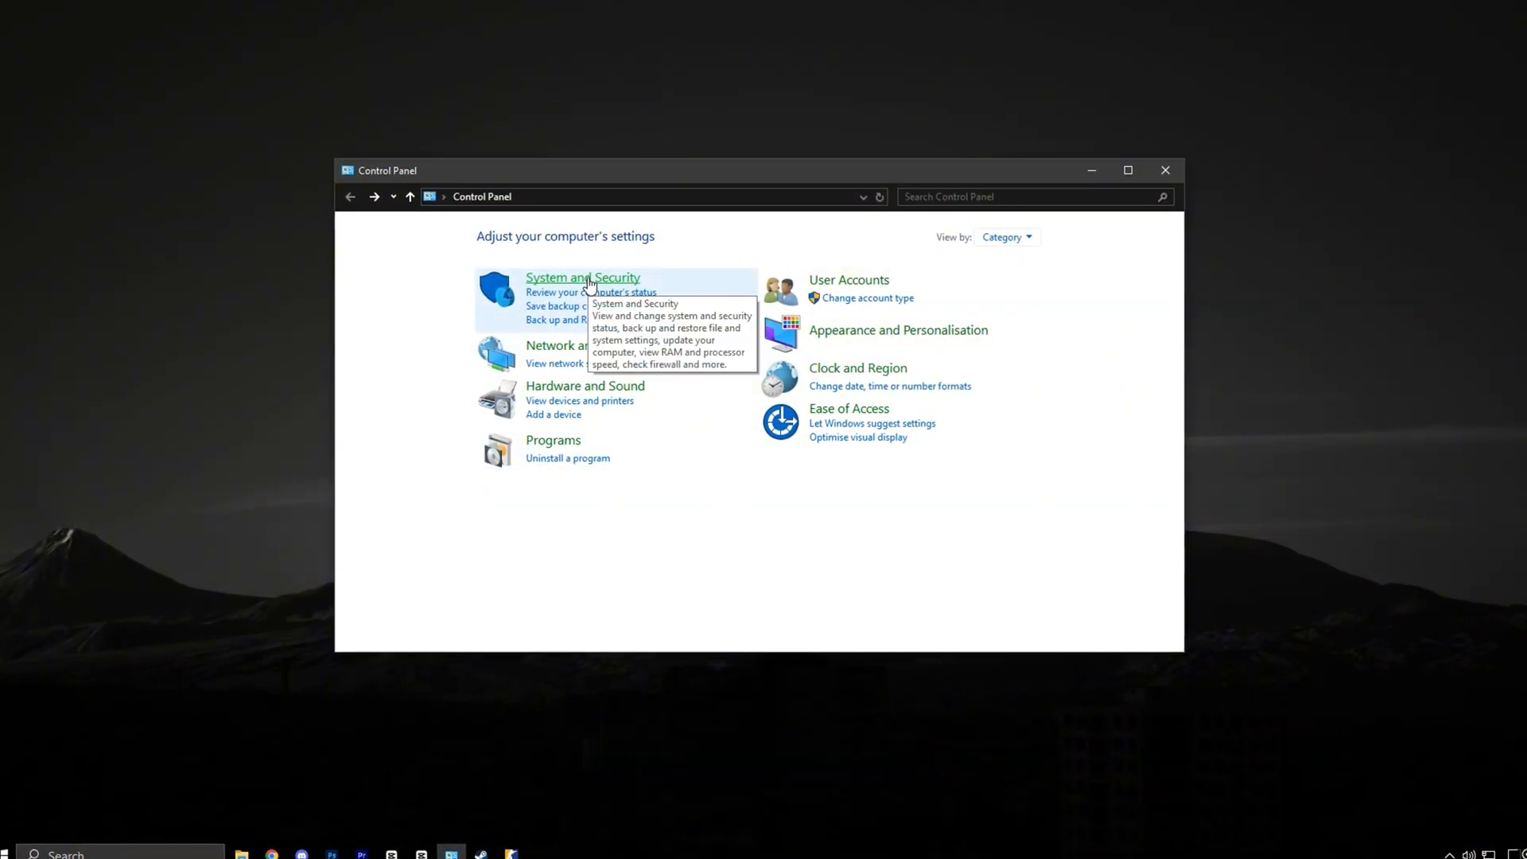
Go through System and Security and Security and Maintenance to Change maintenance settings
click(583, 277)
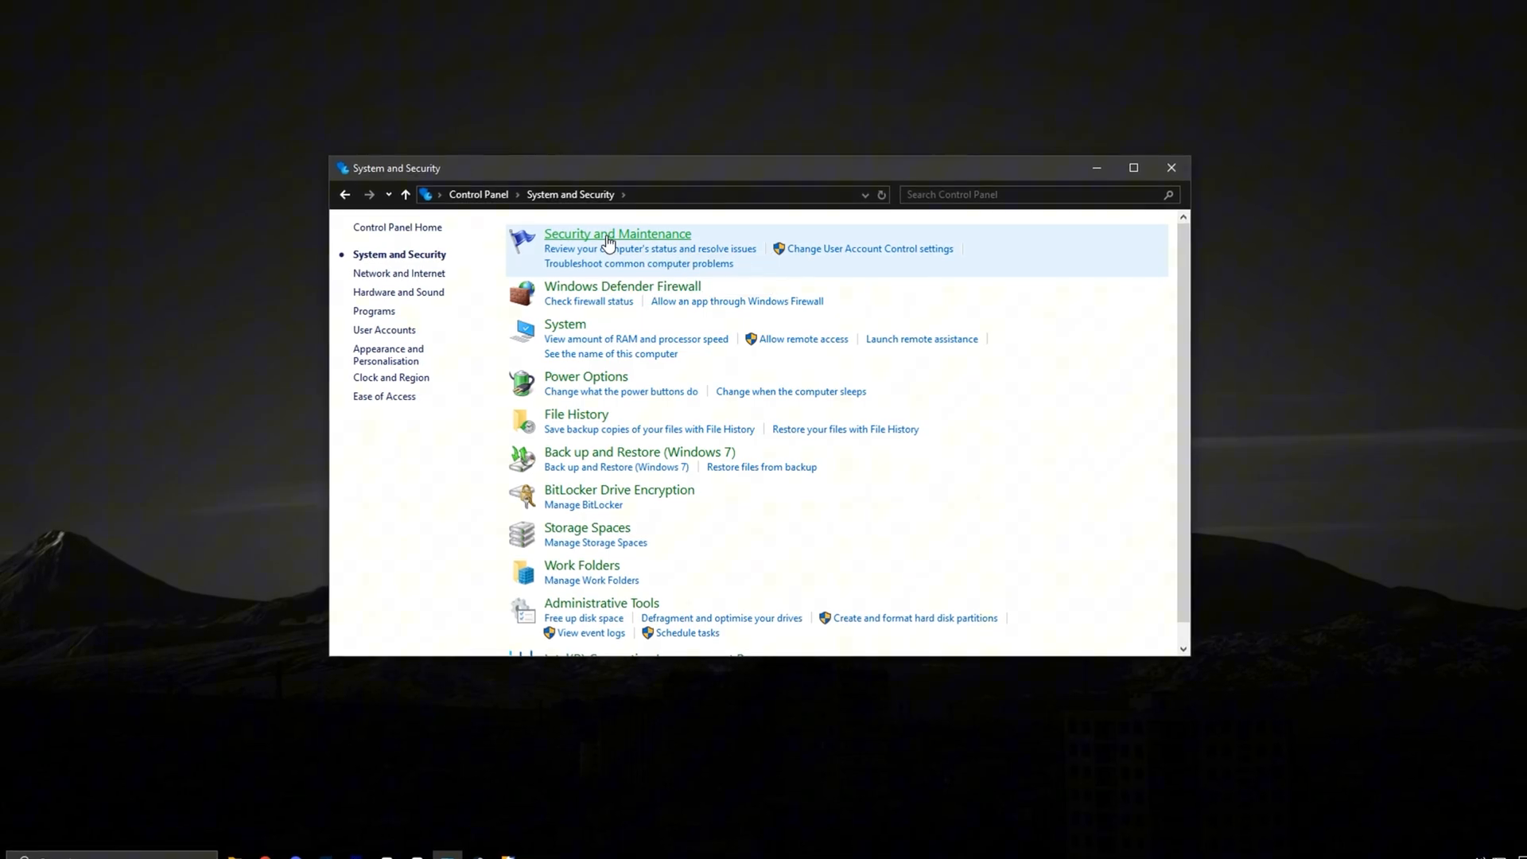
click(617, 233)
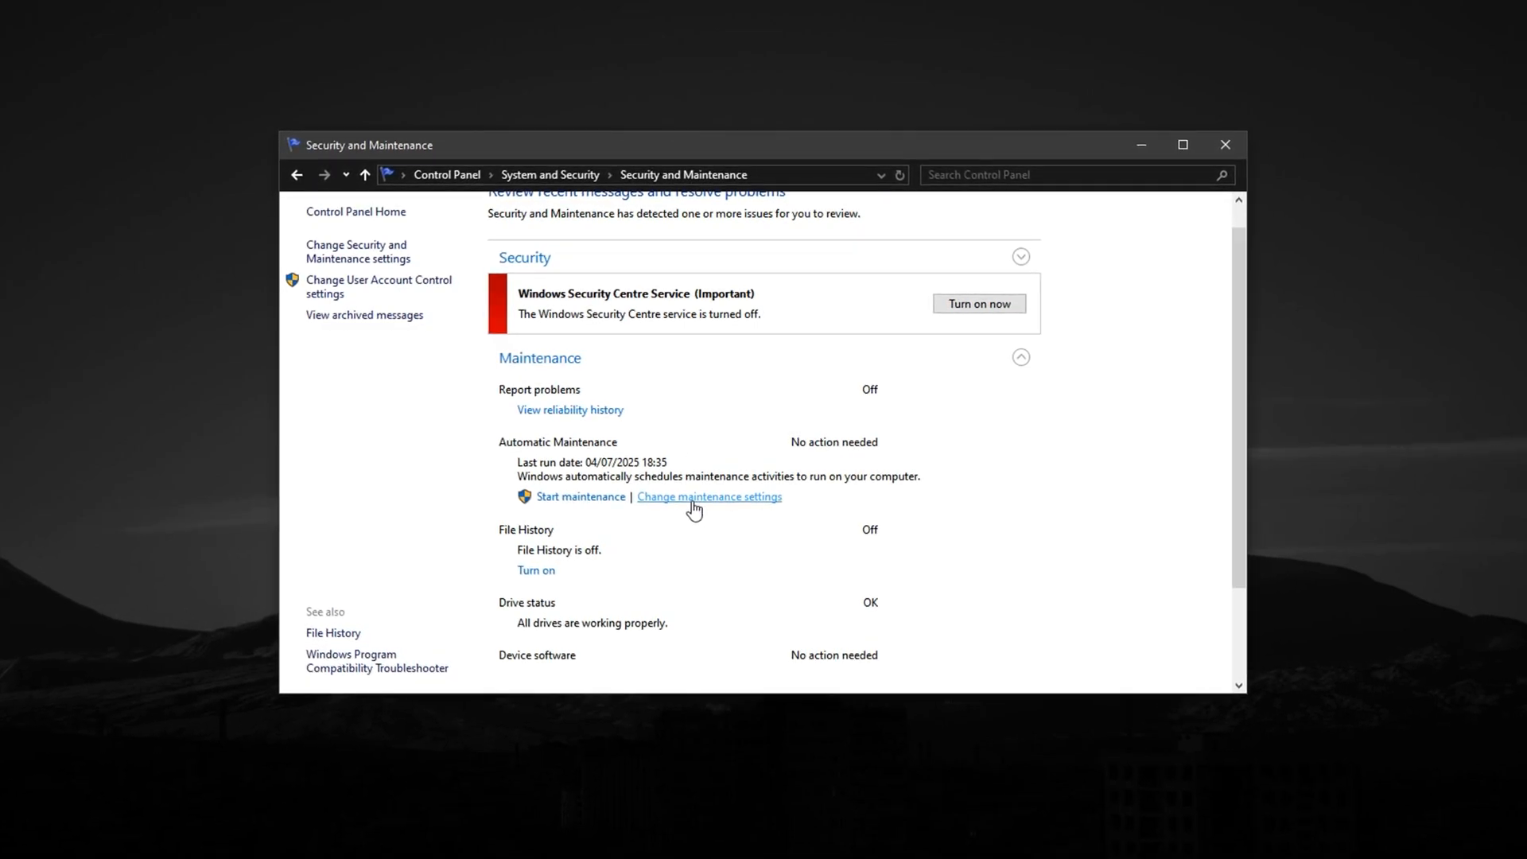
click(708, 497)
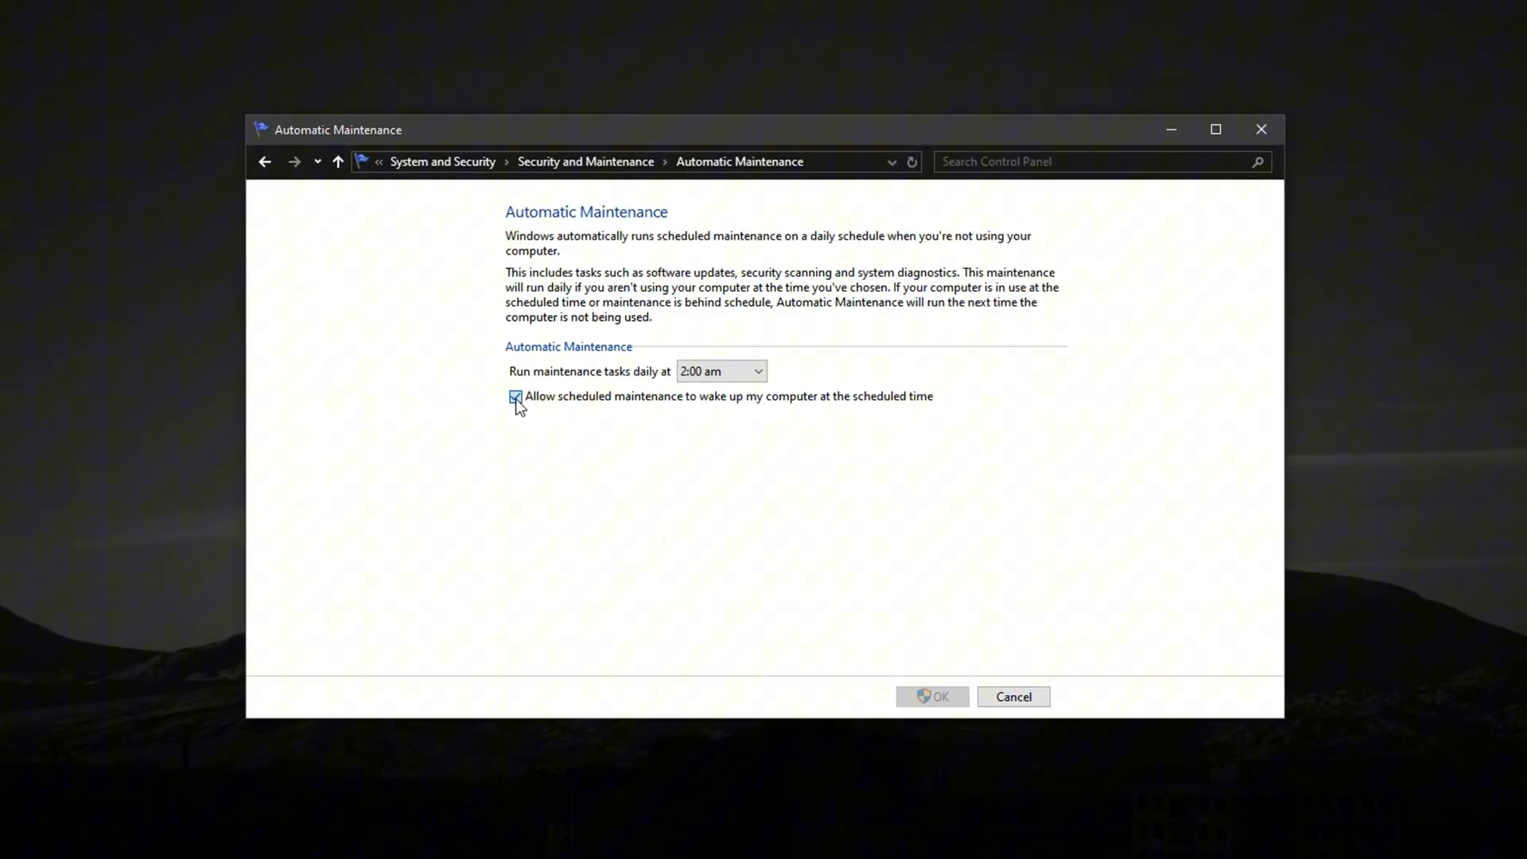
Untick 'Allow scheduled maintenance to wake up my computer' and pick another daily hour
click(514, 396)
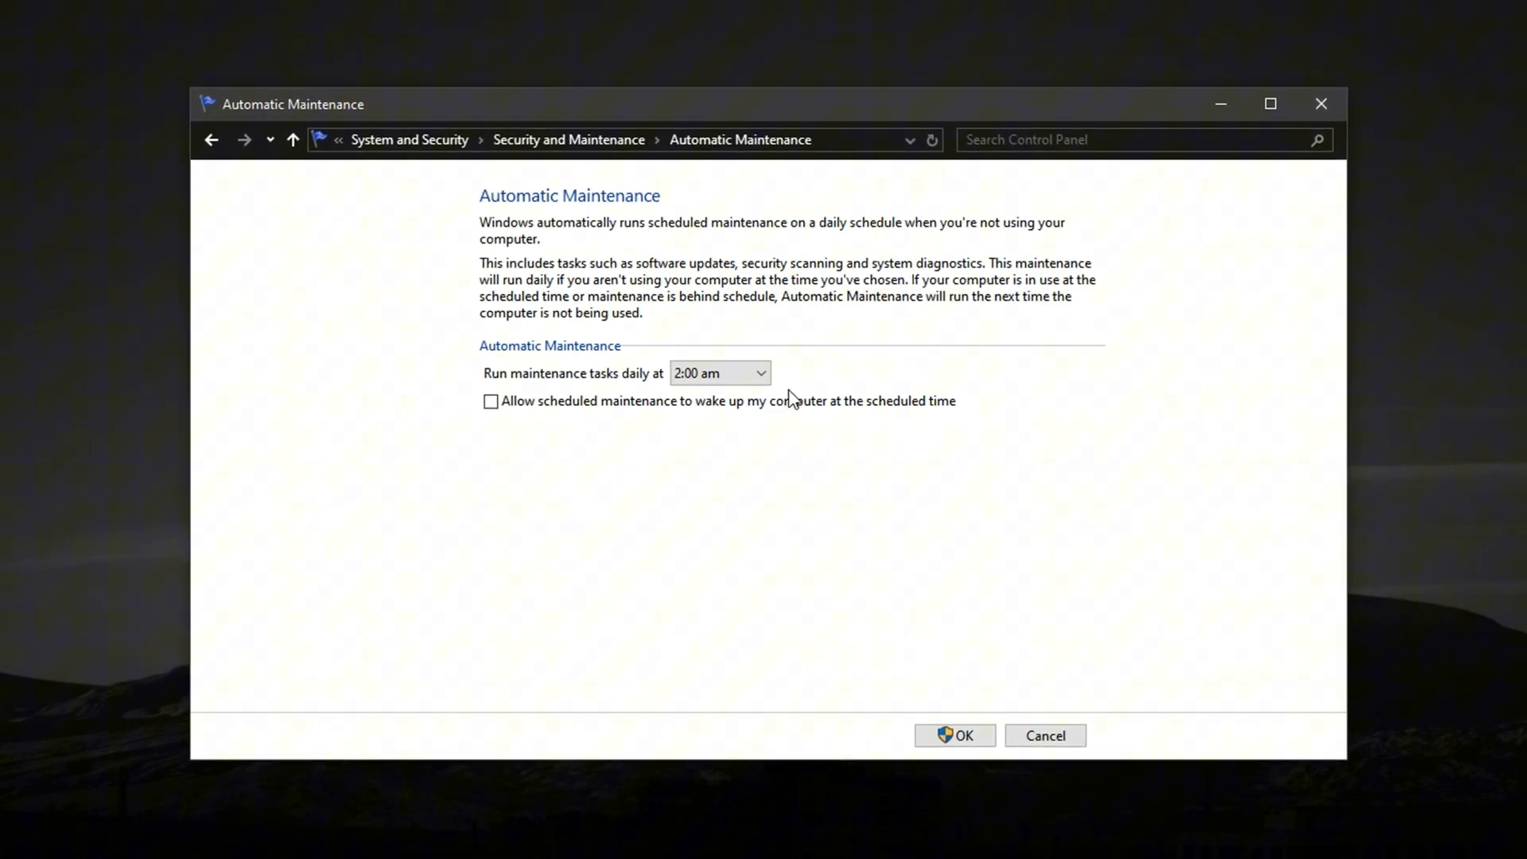
click(760, 372)
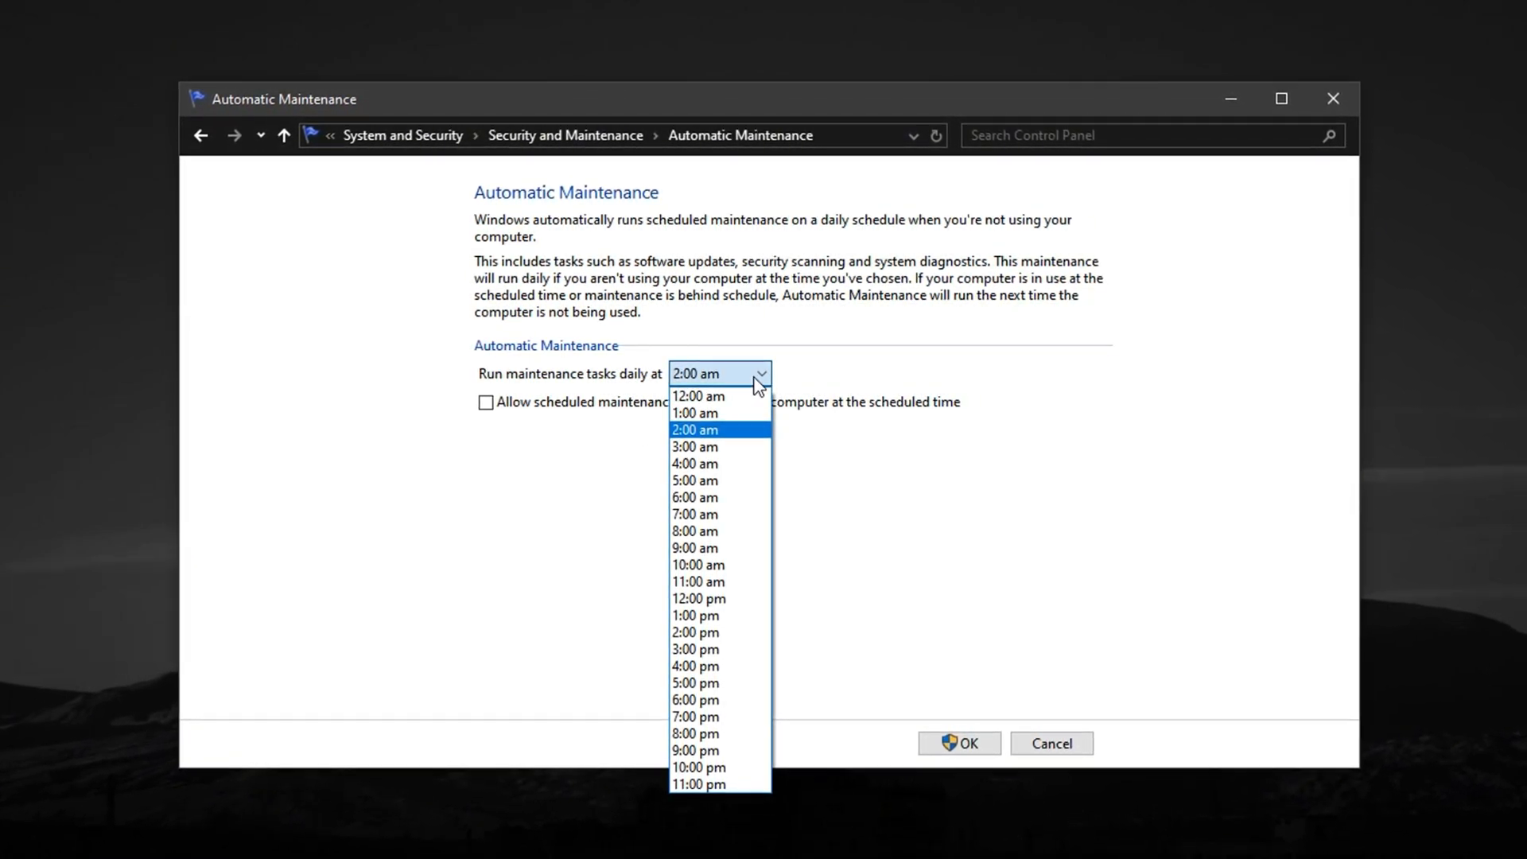
mouse_move(703, 455)
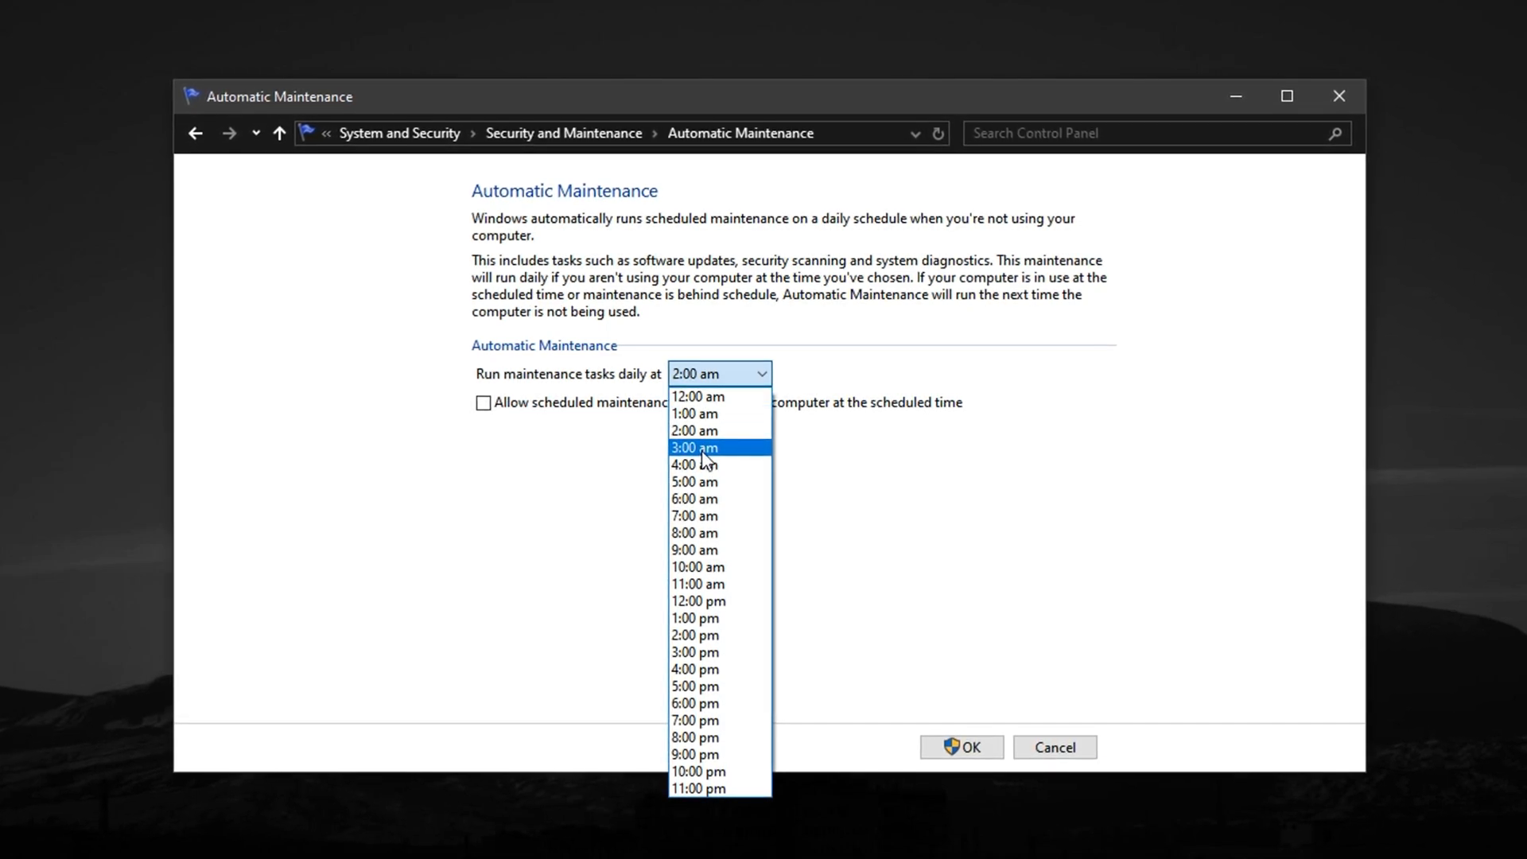
click(694, 448)
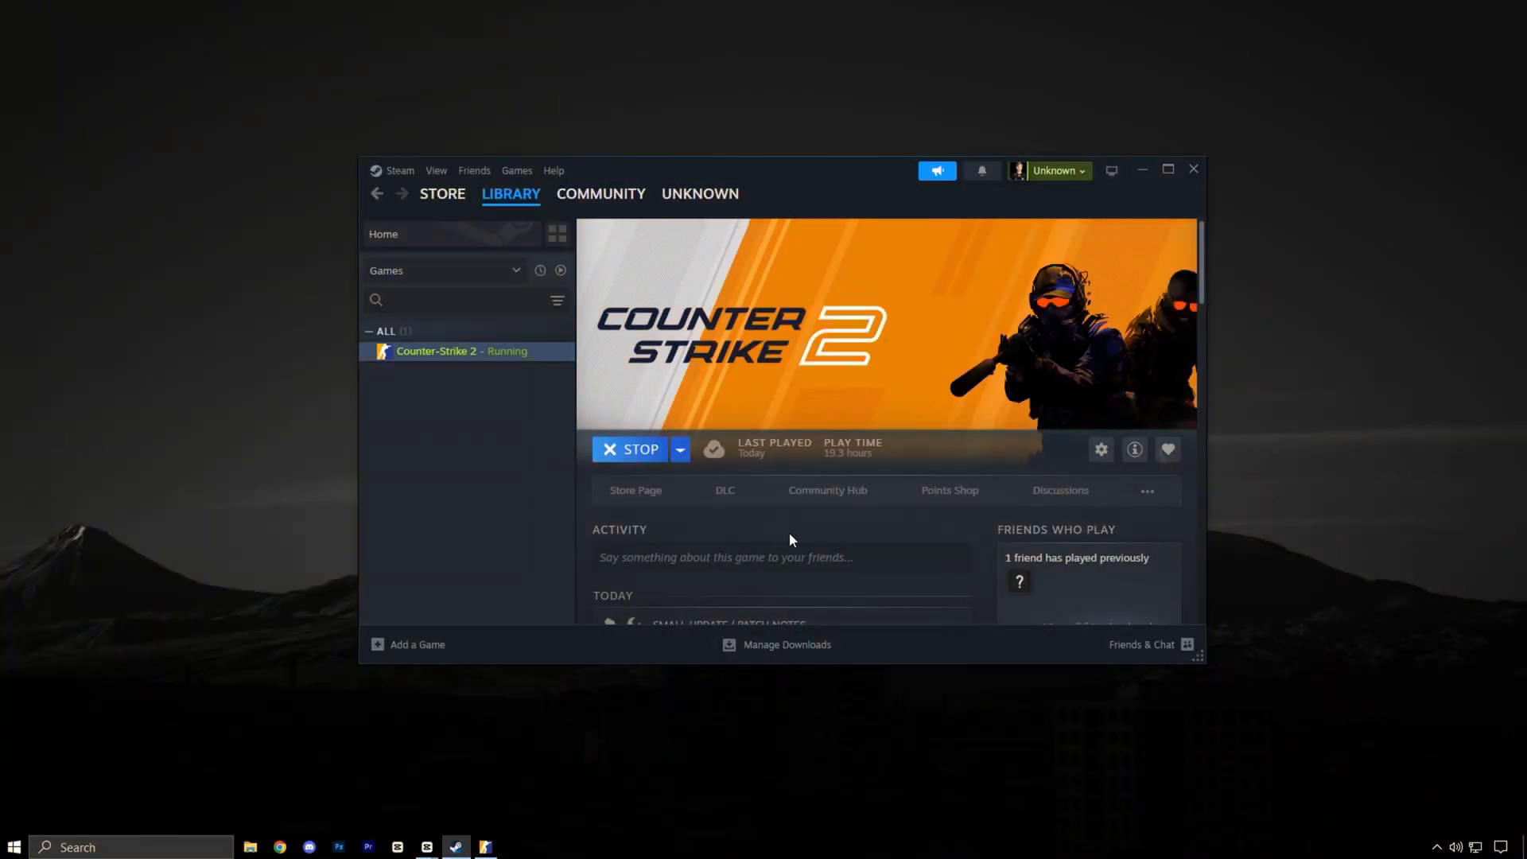
mouse_move(738, 482)
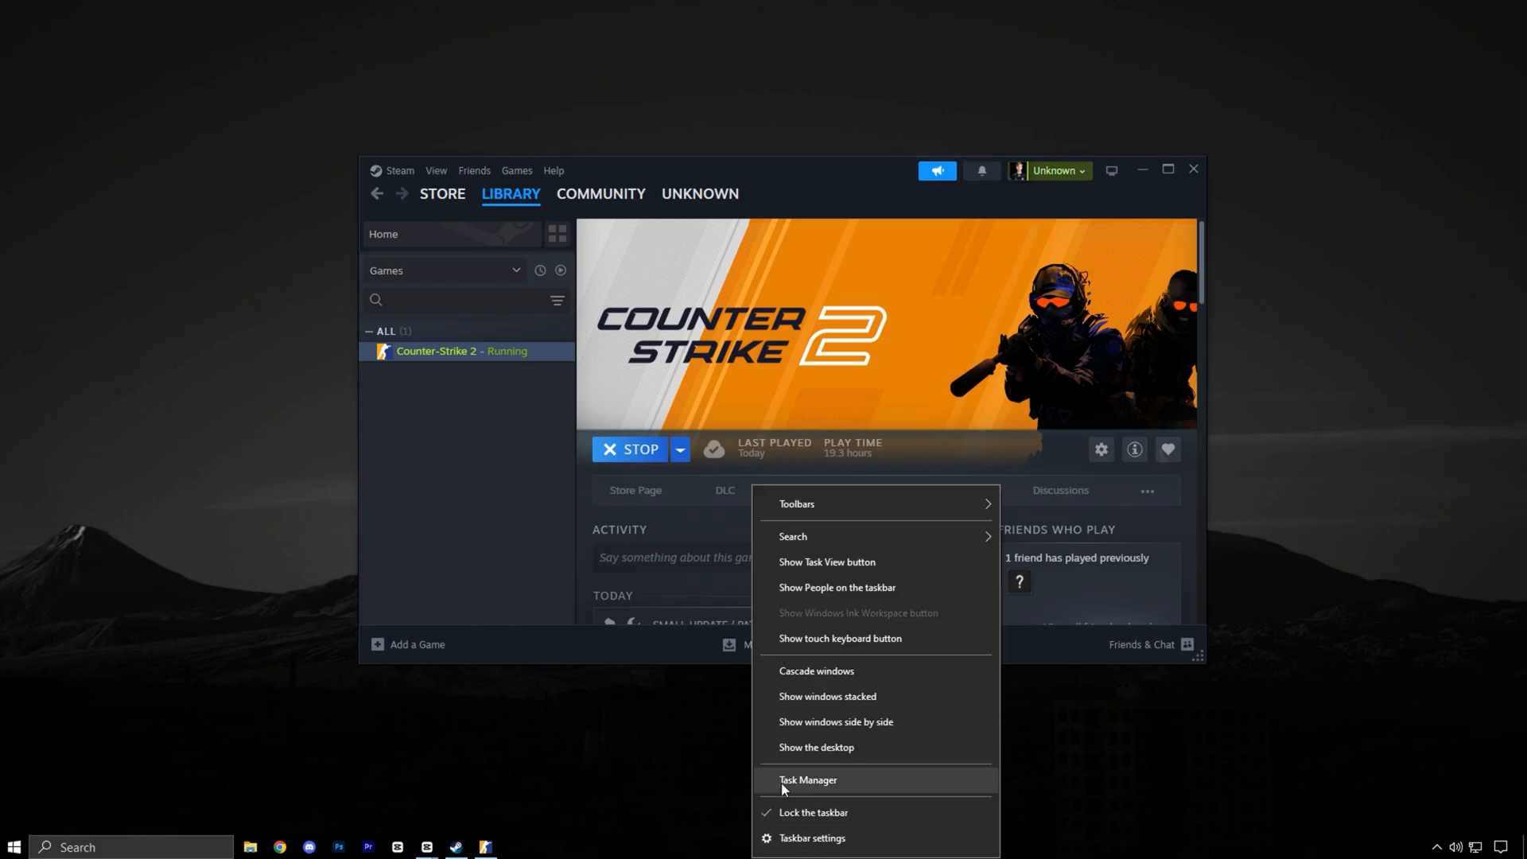
Open Task Manager's Details list and select the cs2.exe process
click(810, 780)
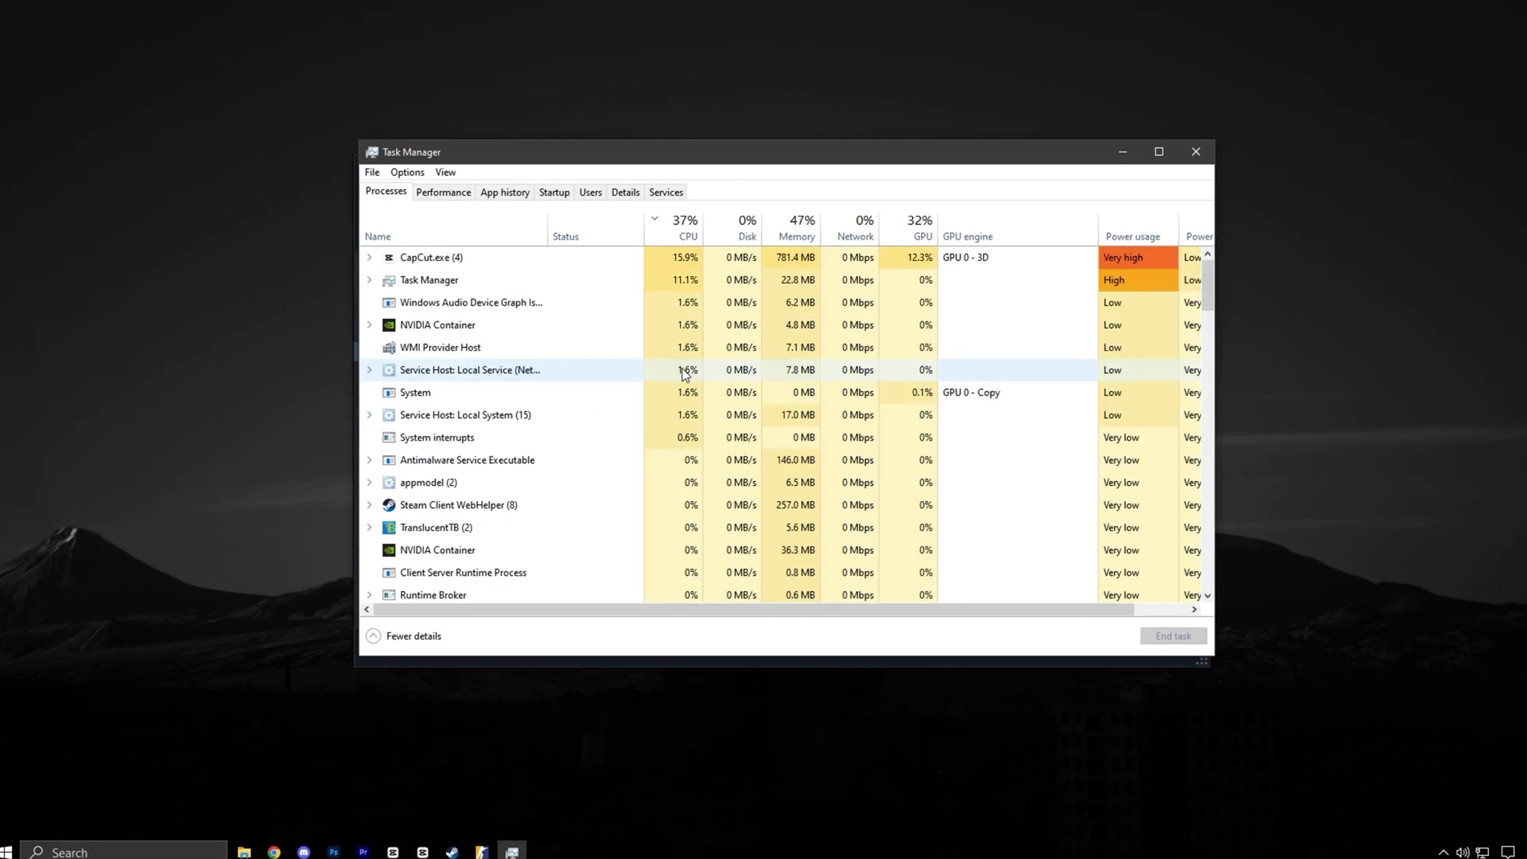
click(625, 192)
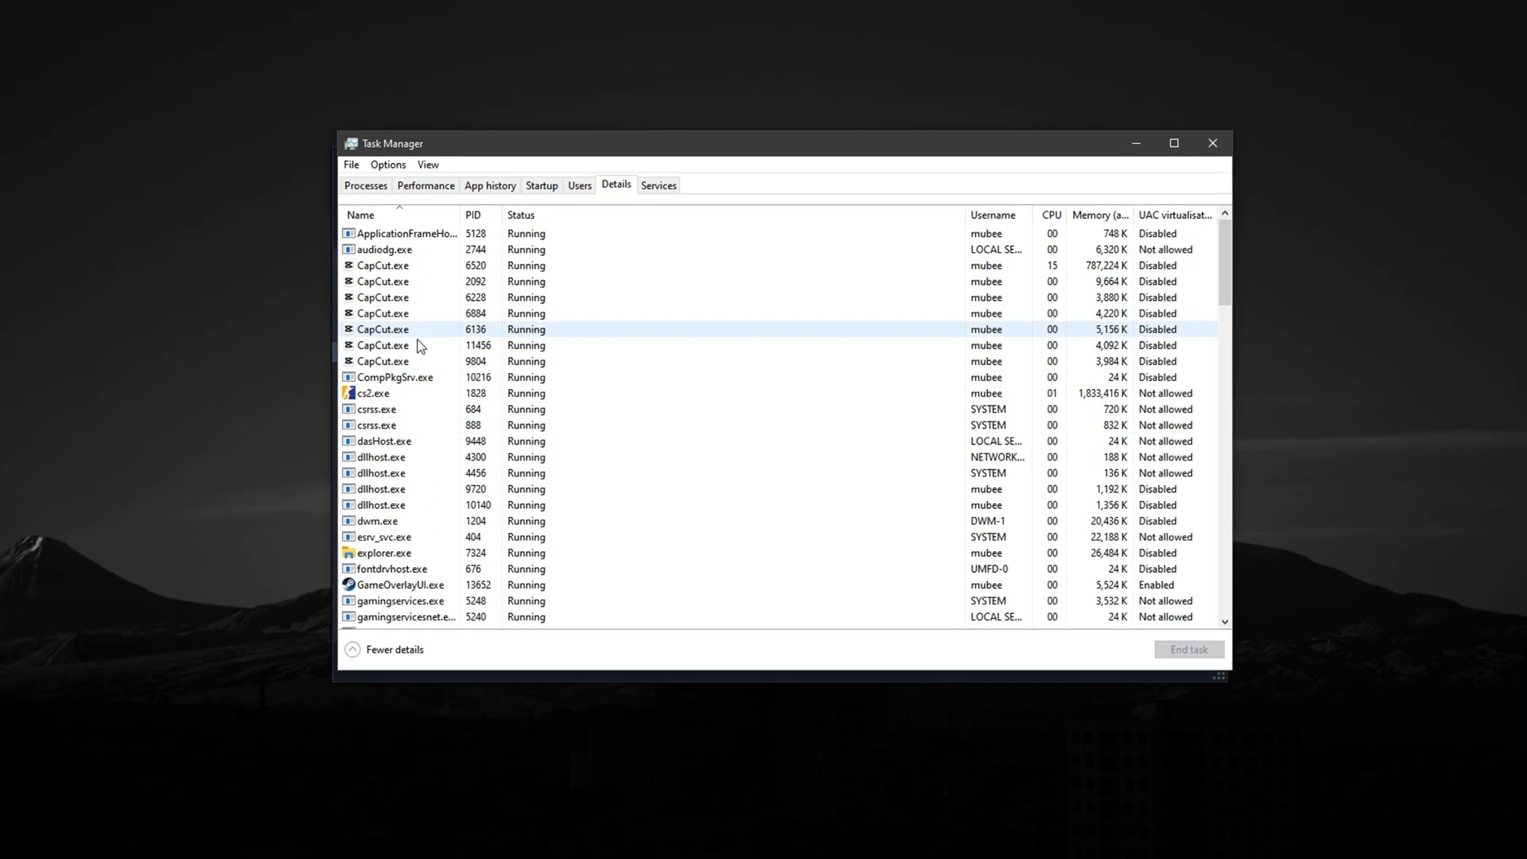
click(385, 394)
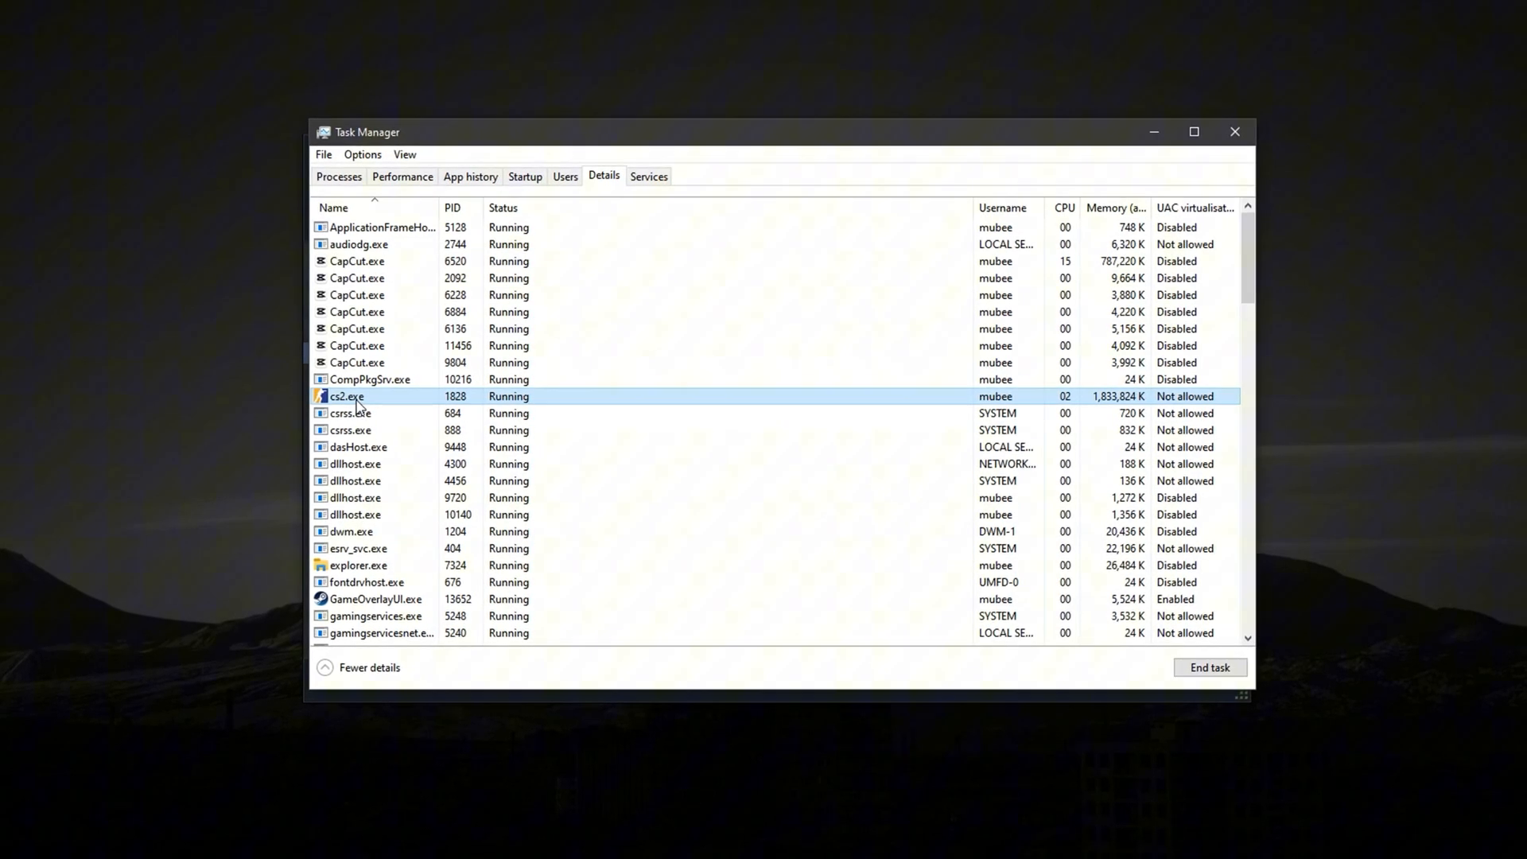
Set cs2.exe affinity by unticking All Processors, CPU 0 and CPU 1
right_click(347, 396)
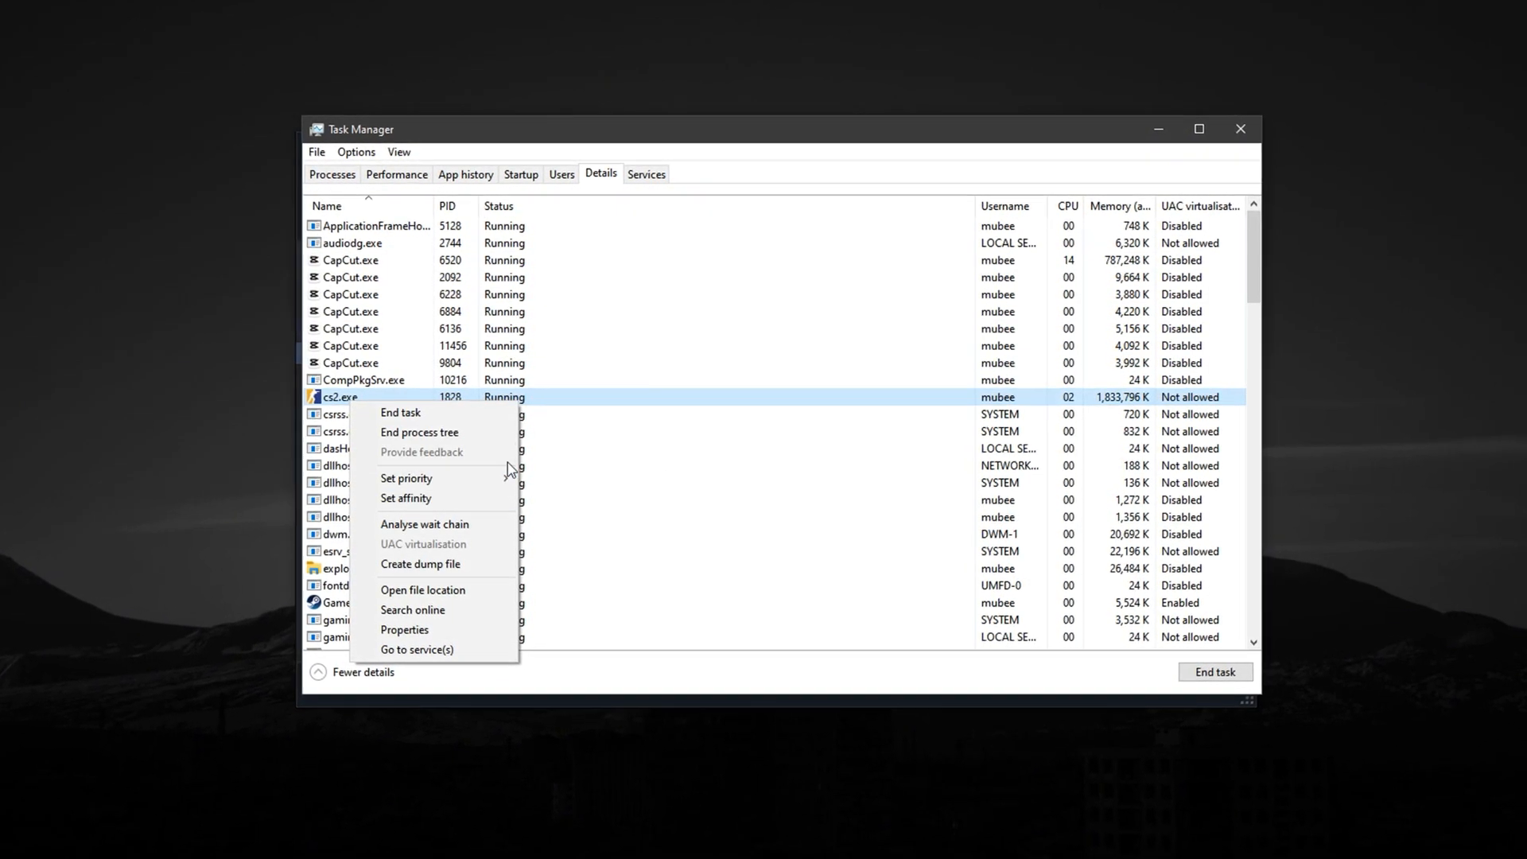
click(406, 498)
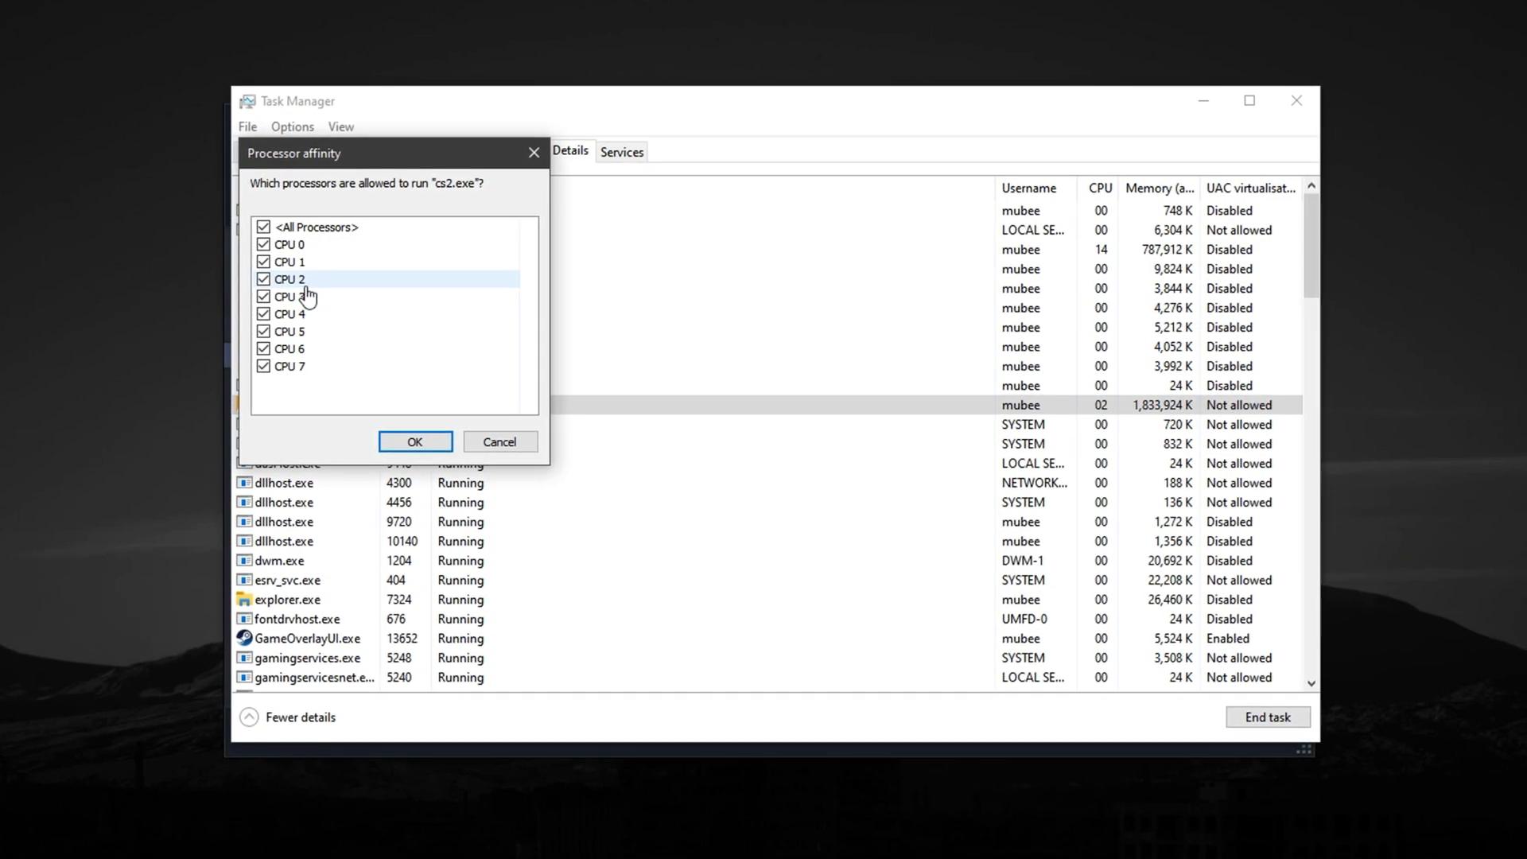
click(263, 226)
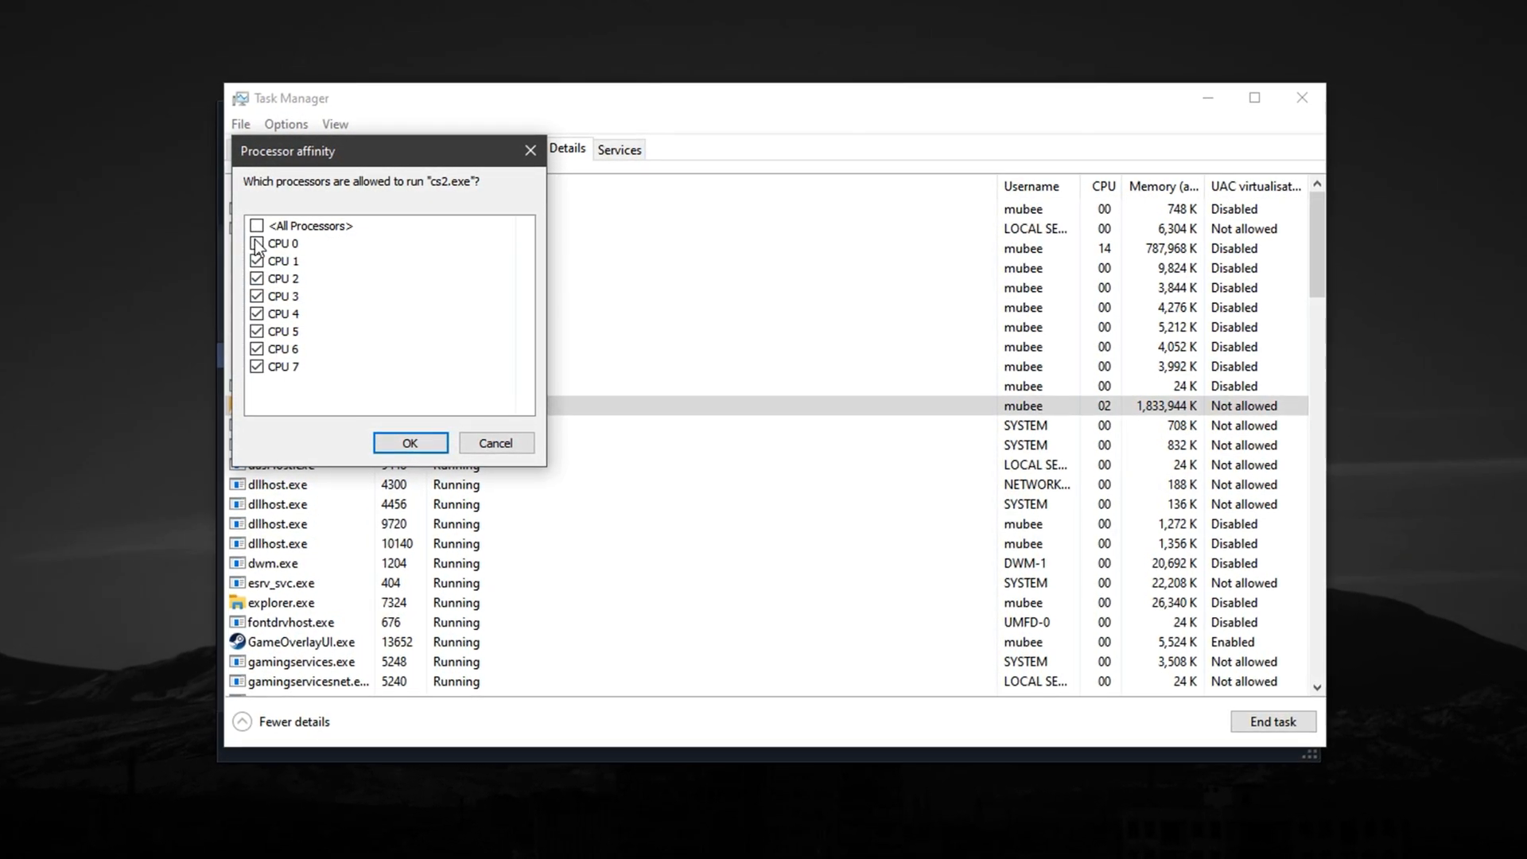
click(256, 243)
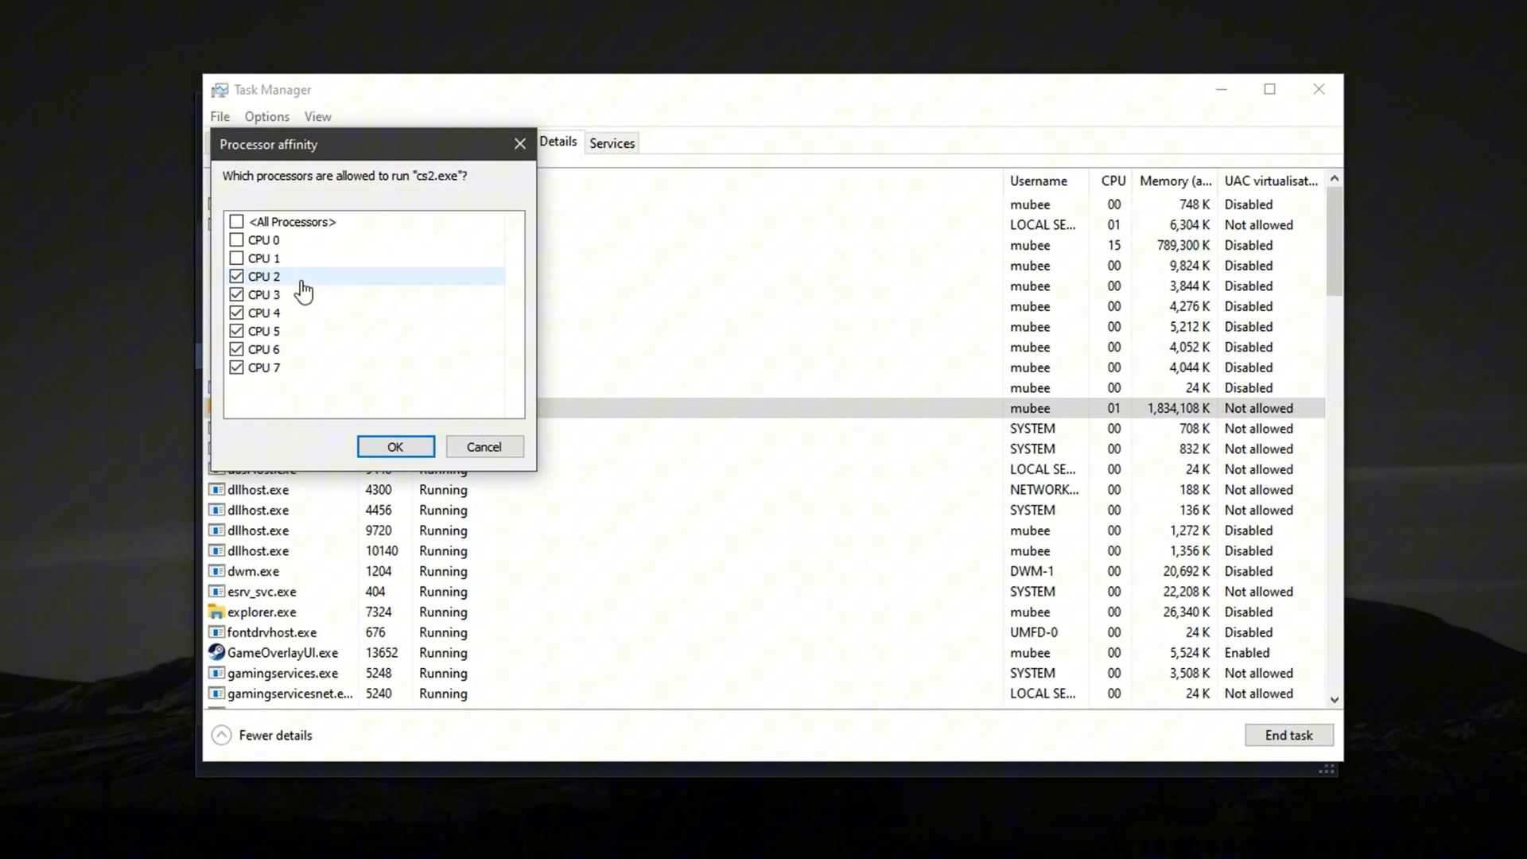
click(236, 257)
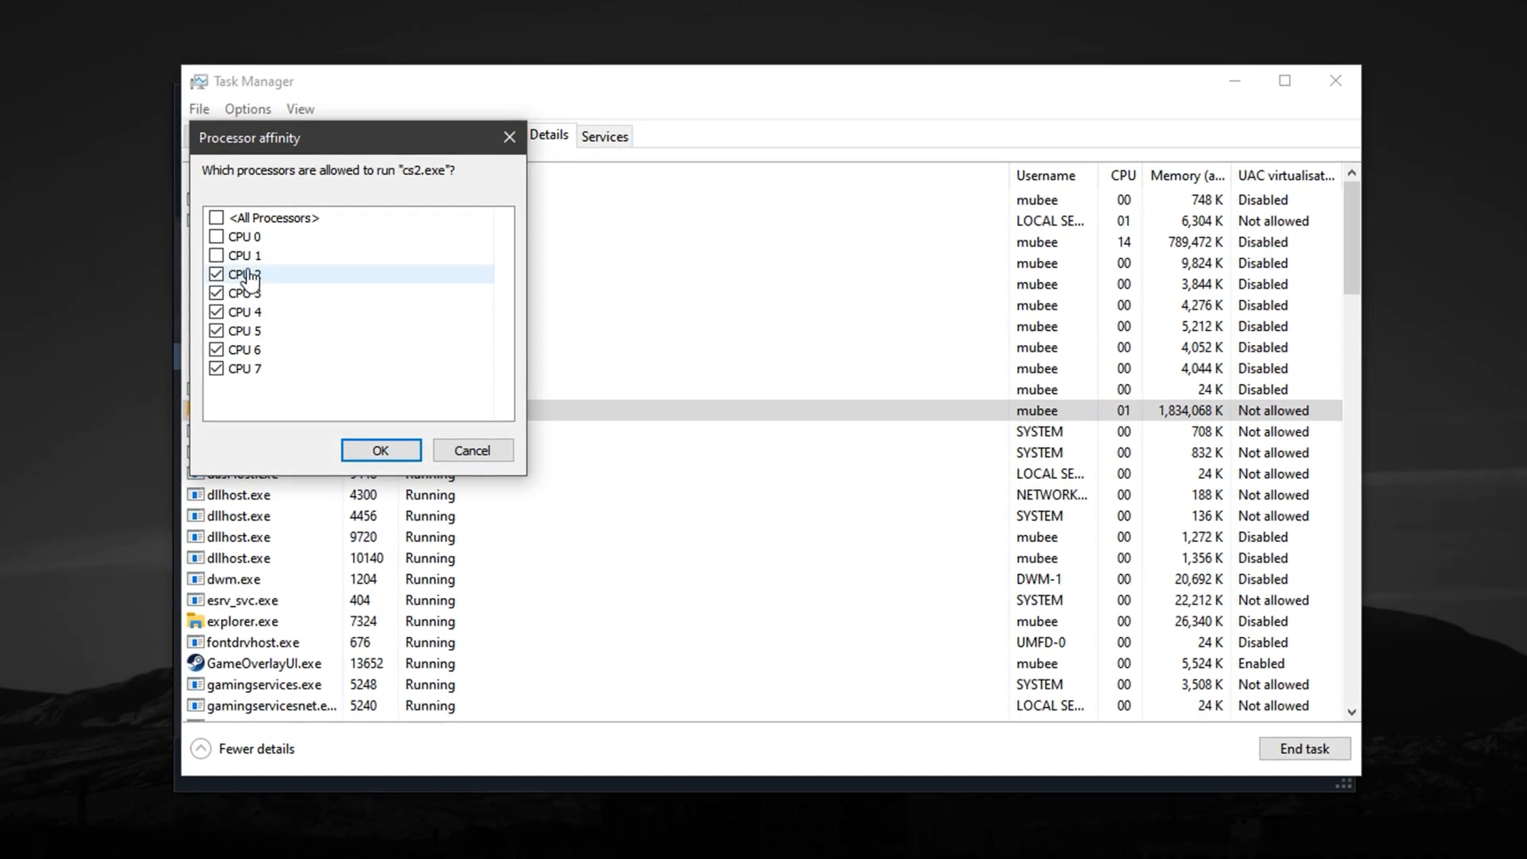
click(216, 217)
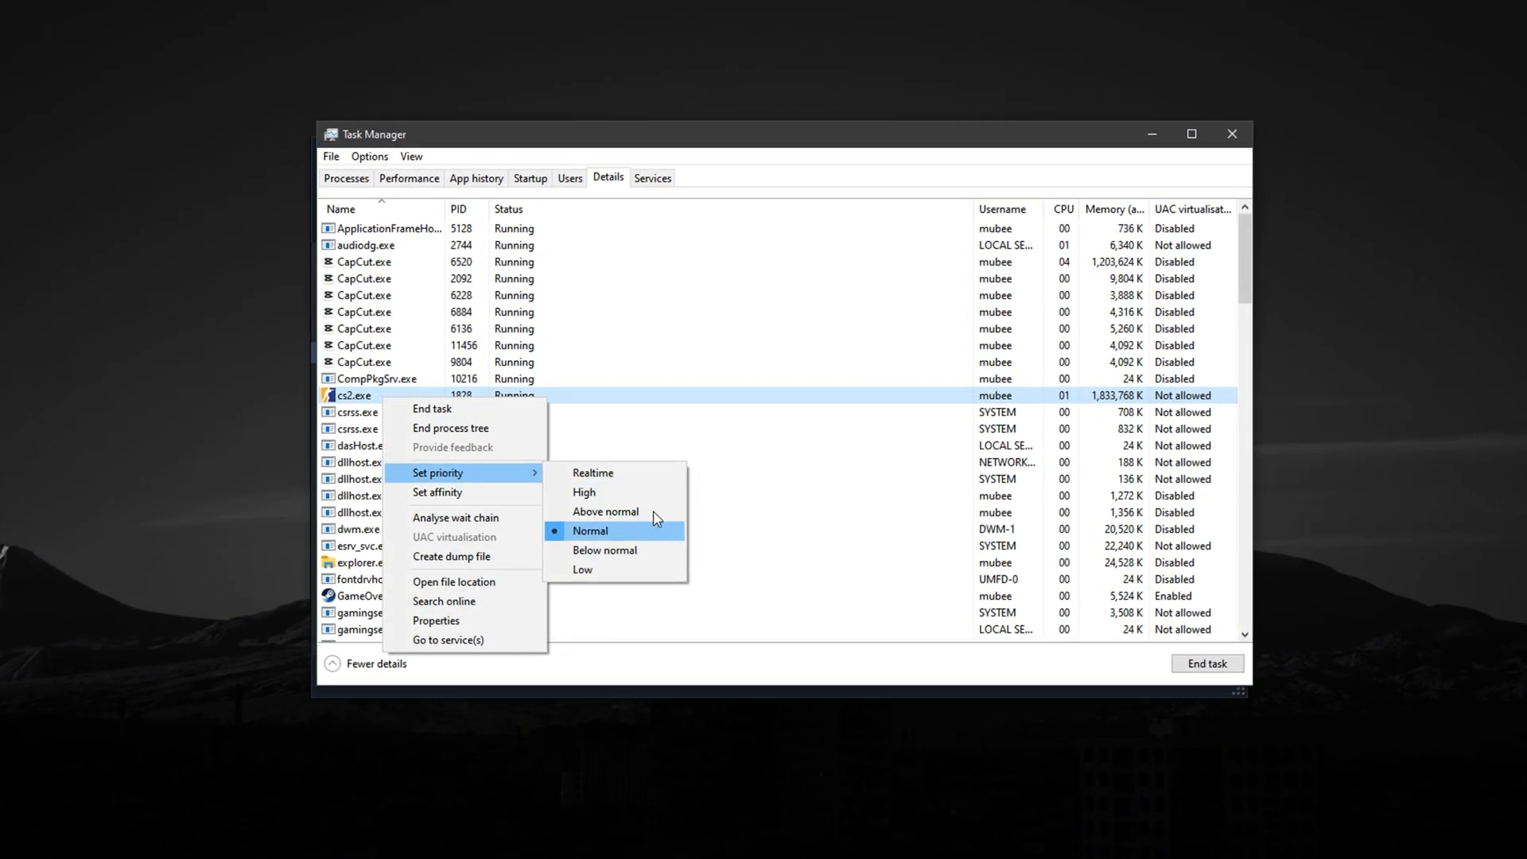
mouse_move(616, 501)
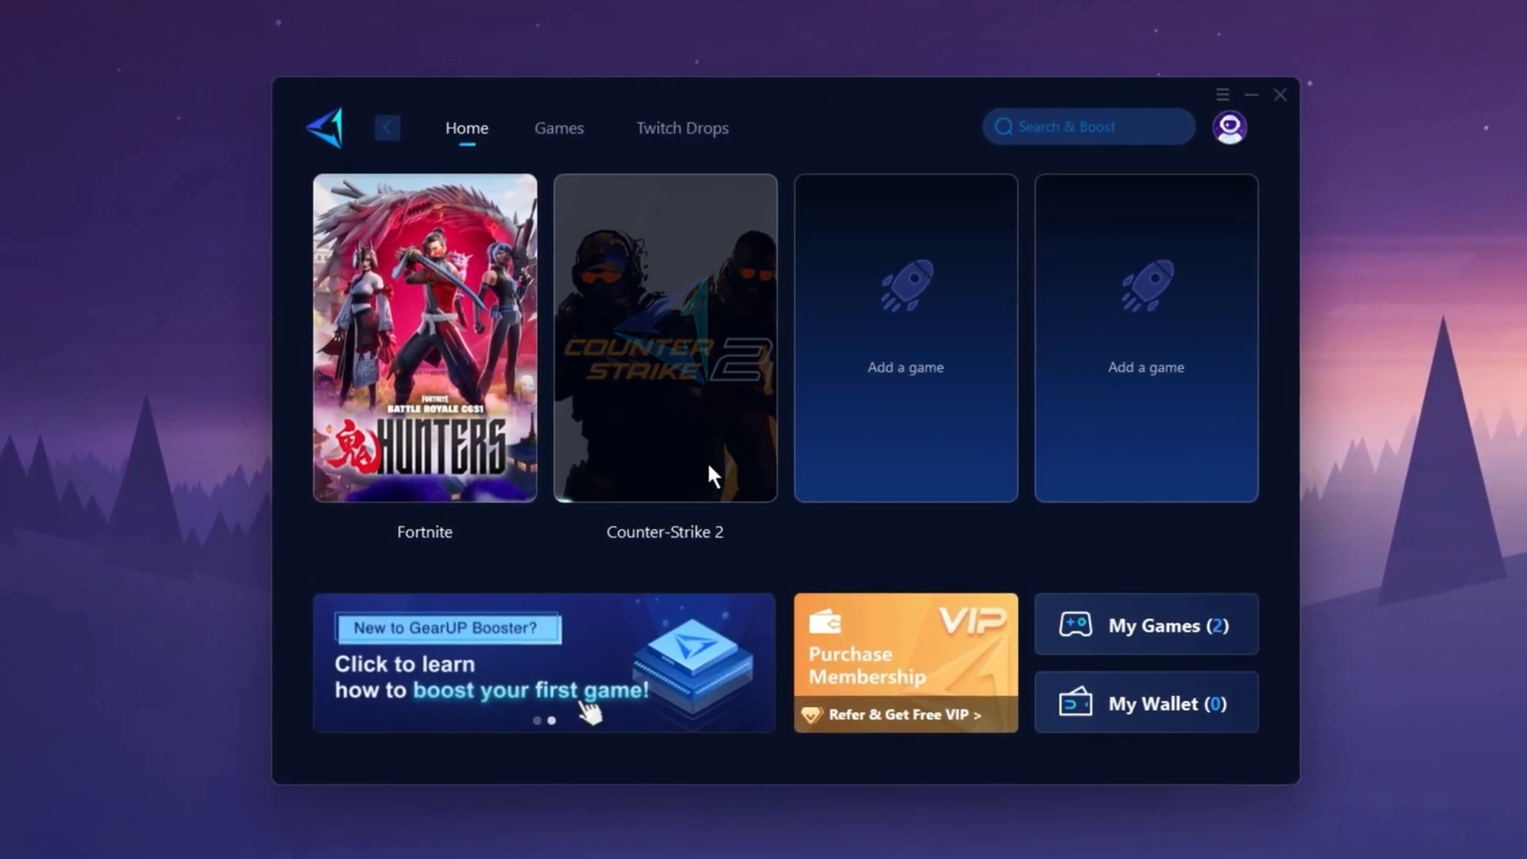
Select the Counter-Strike 2 tile on GearUp Booster's Home screen
click(664, 345)
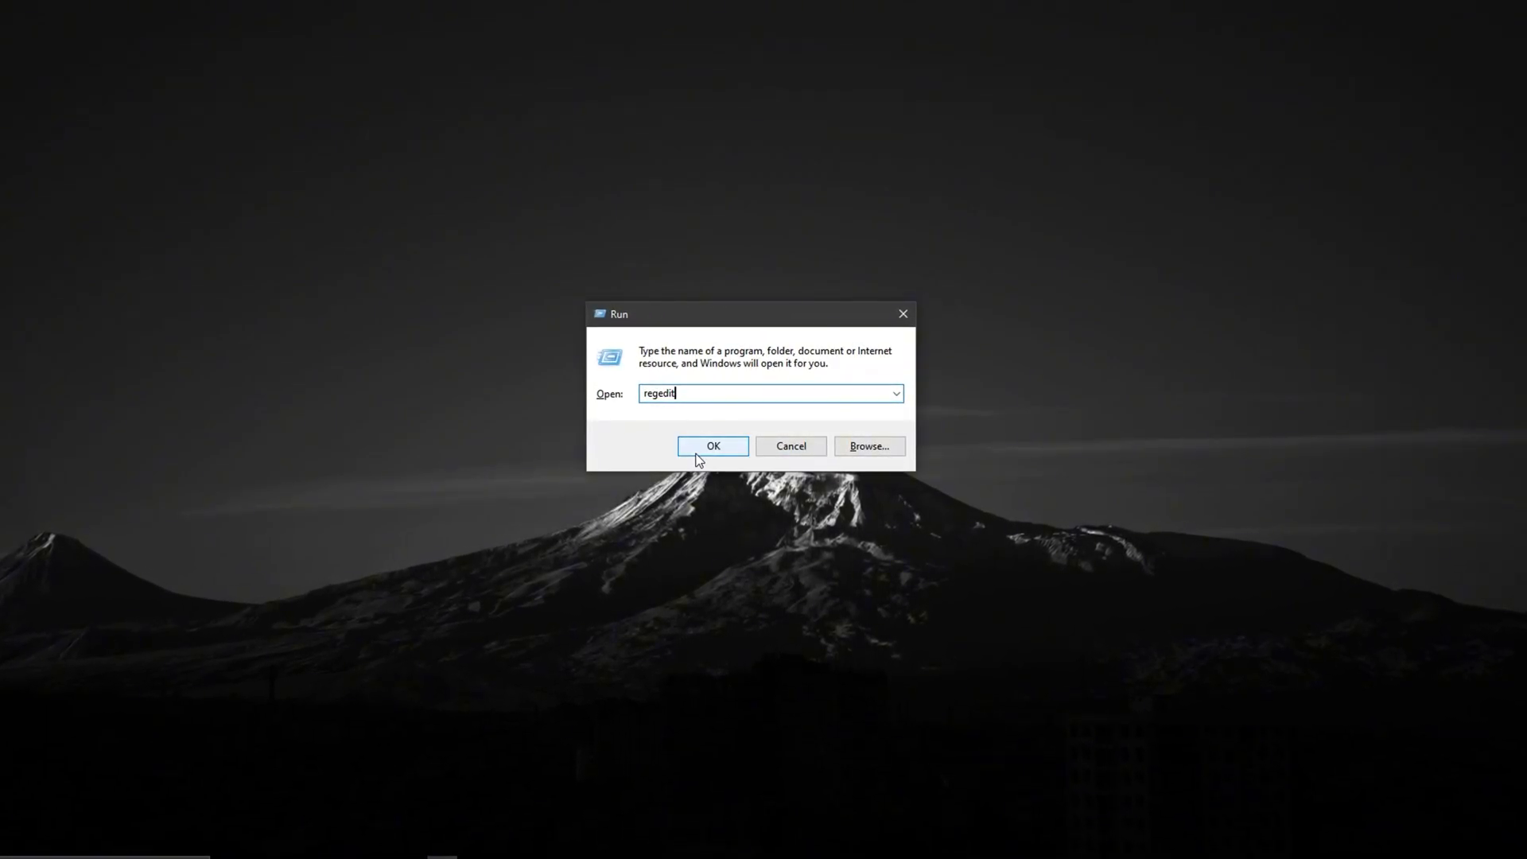
Launch regedit from the Run box and approve the UAC prompt
click(713, 446)
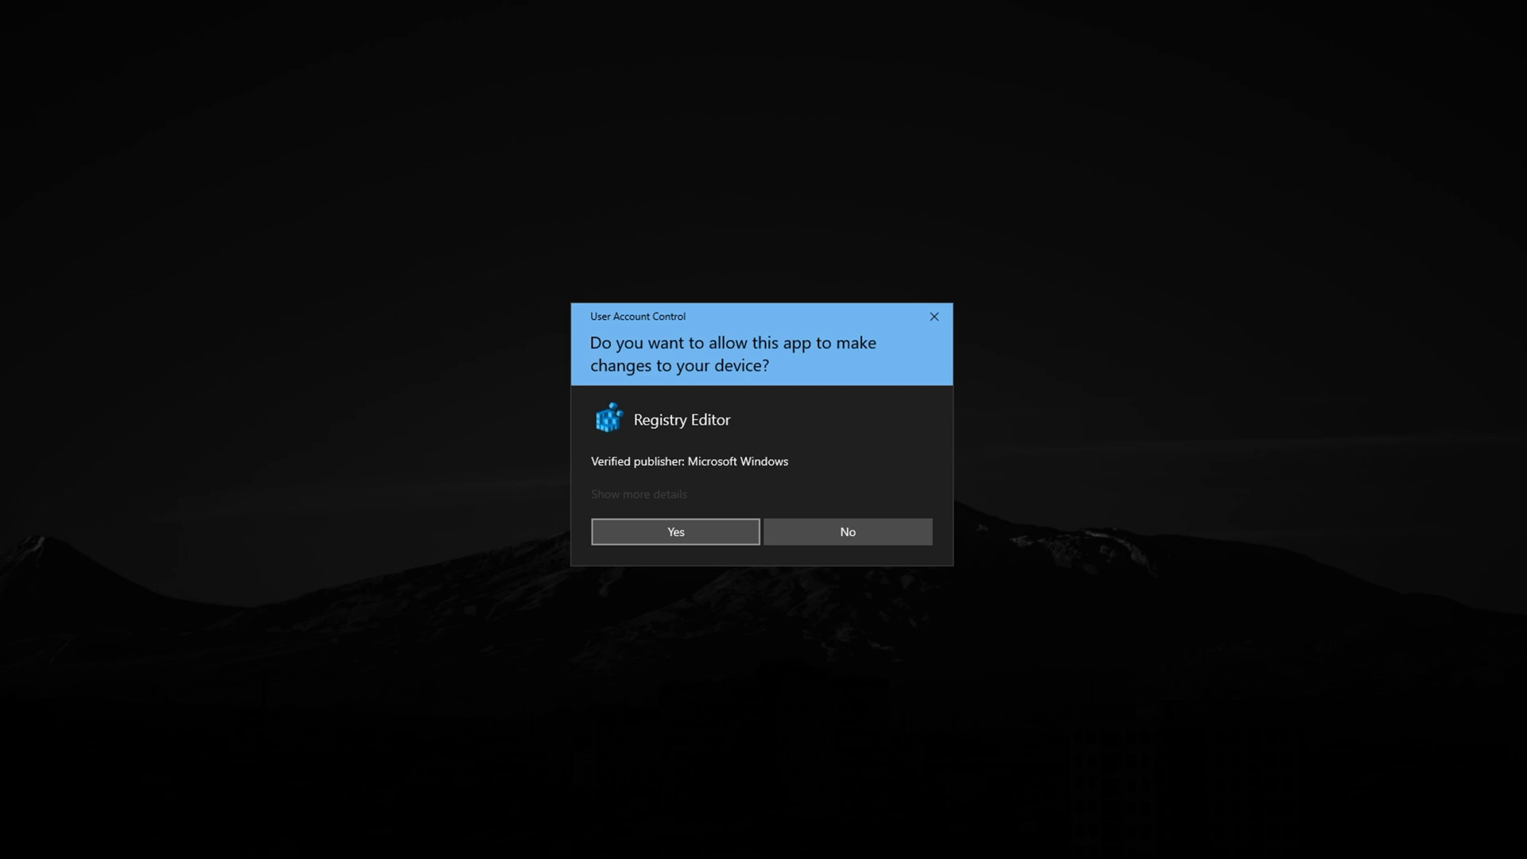
click(675, 531)
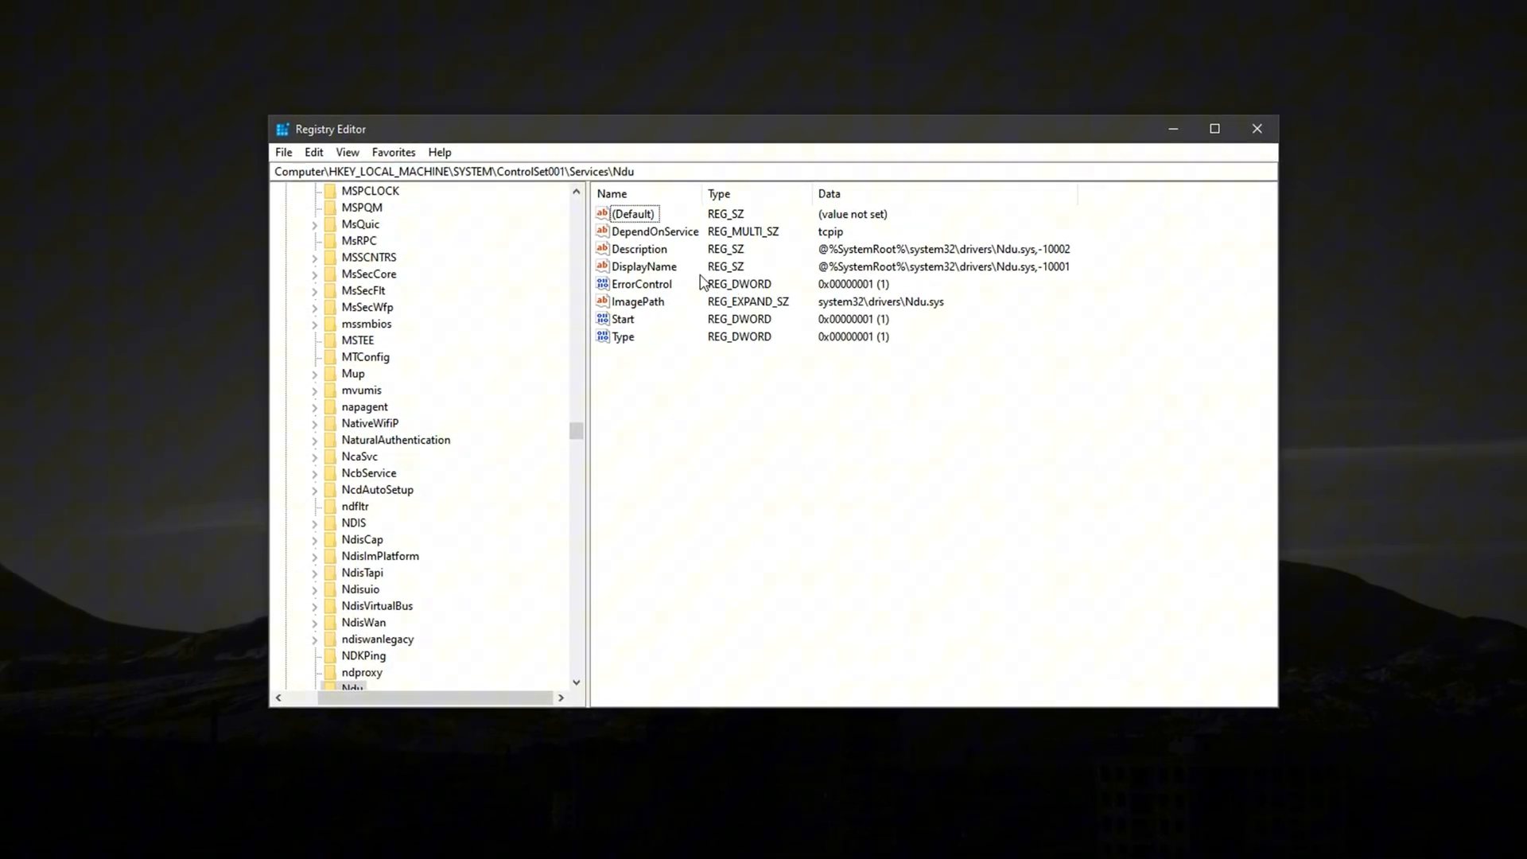
Edit the Ndu service's Start value to 4, then open Windows search
click(621, 319)
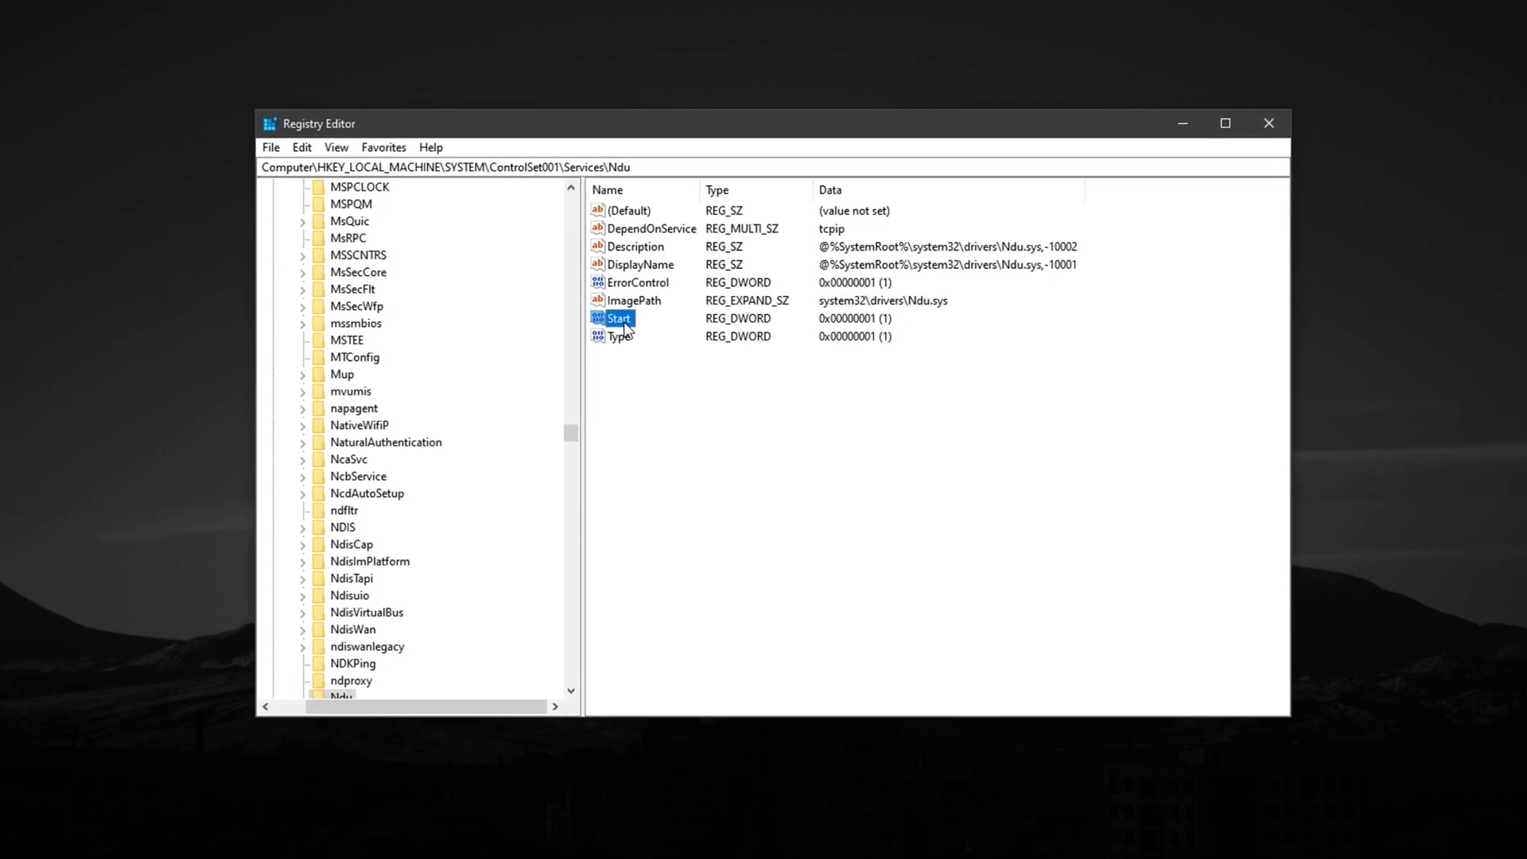
double_click(616, 318)
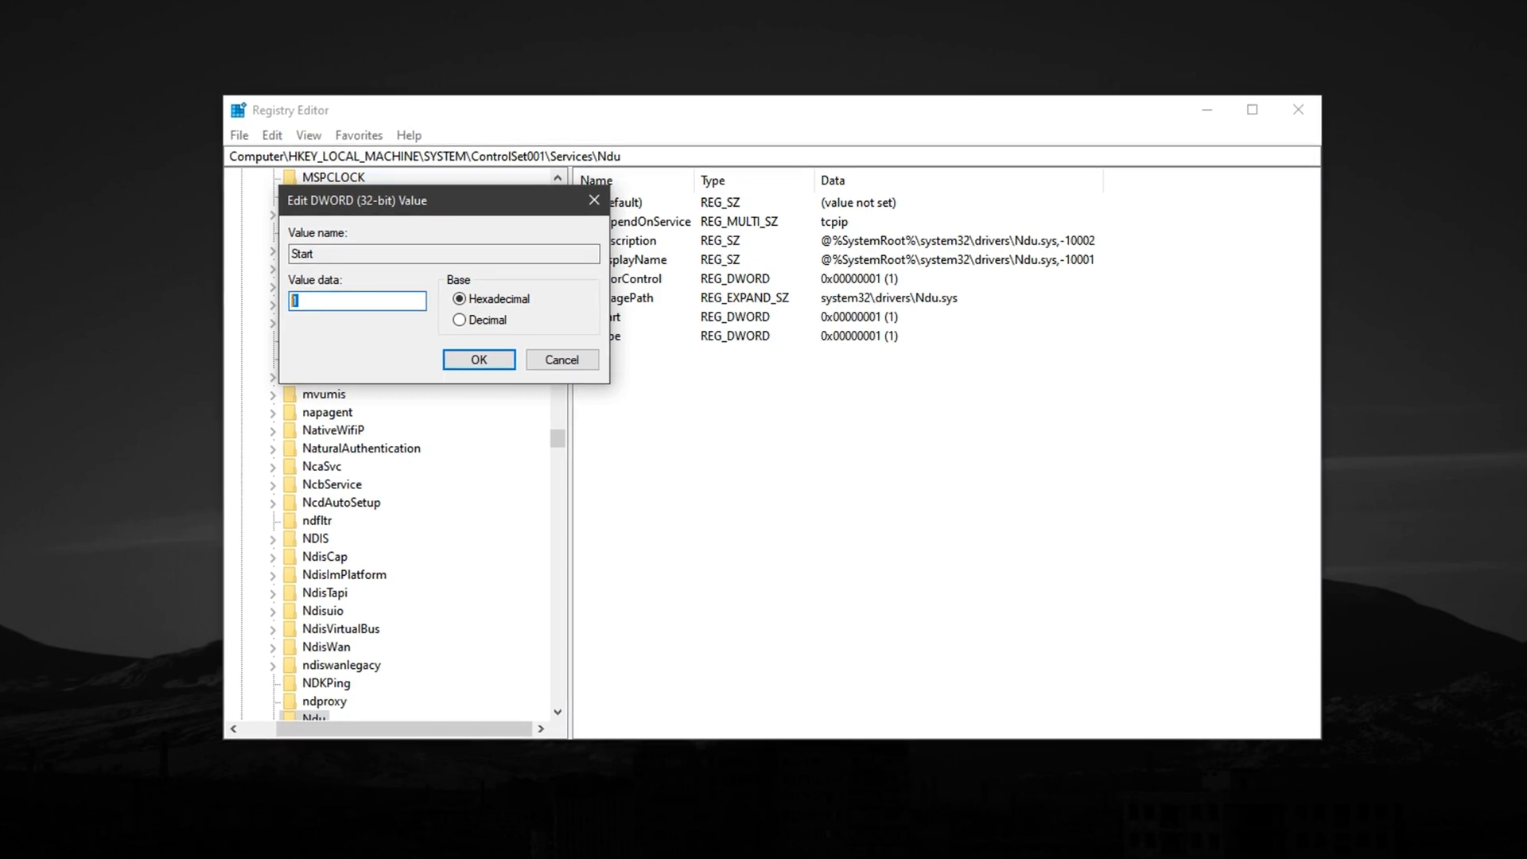
text(4)
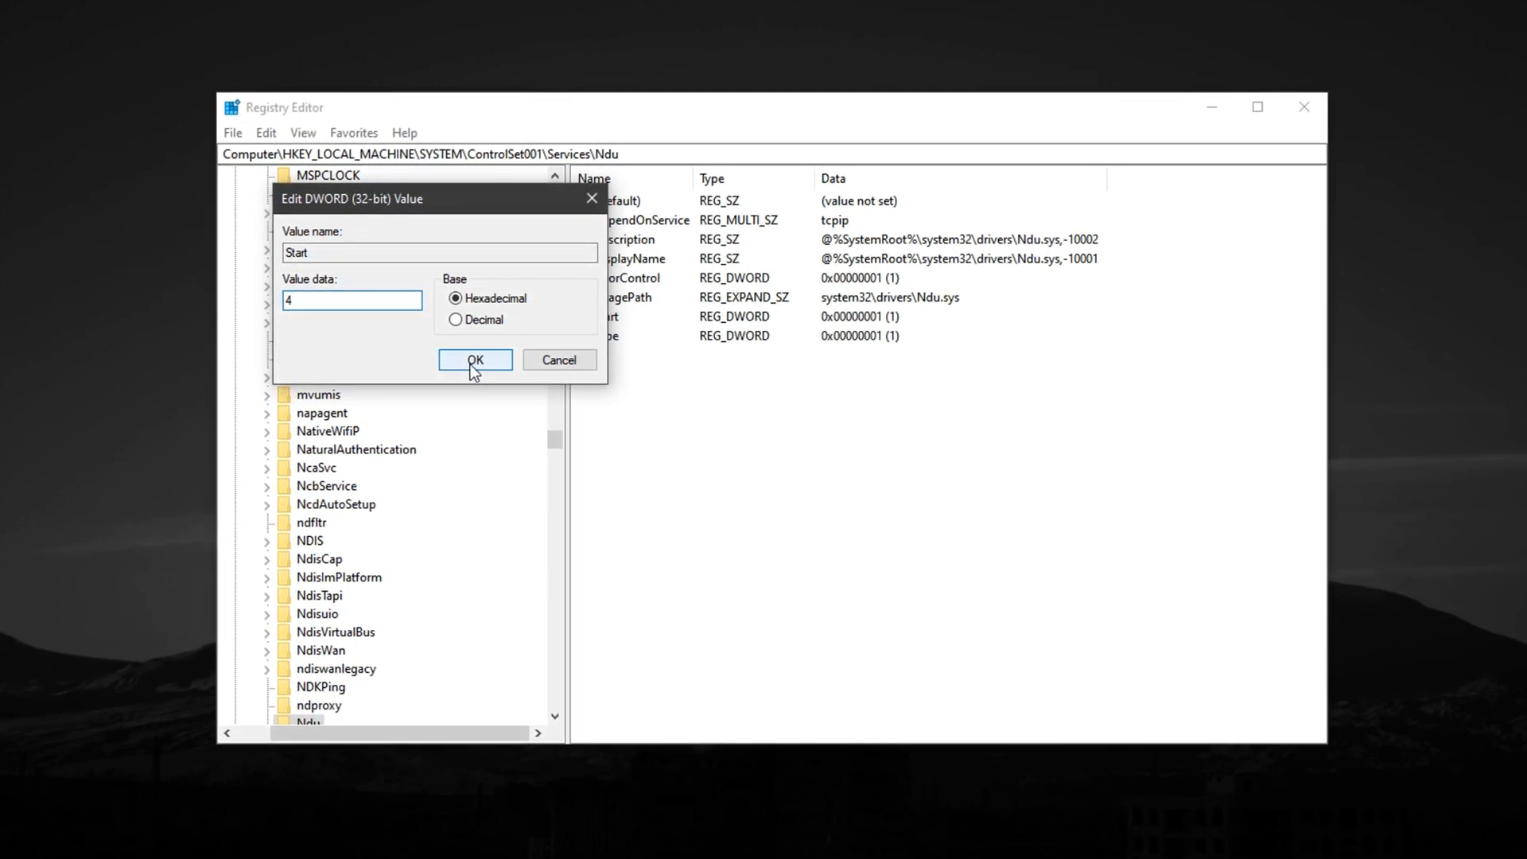
click(475, 360)
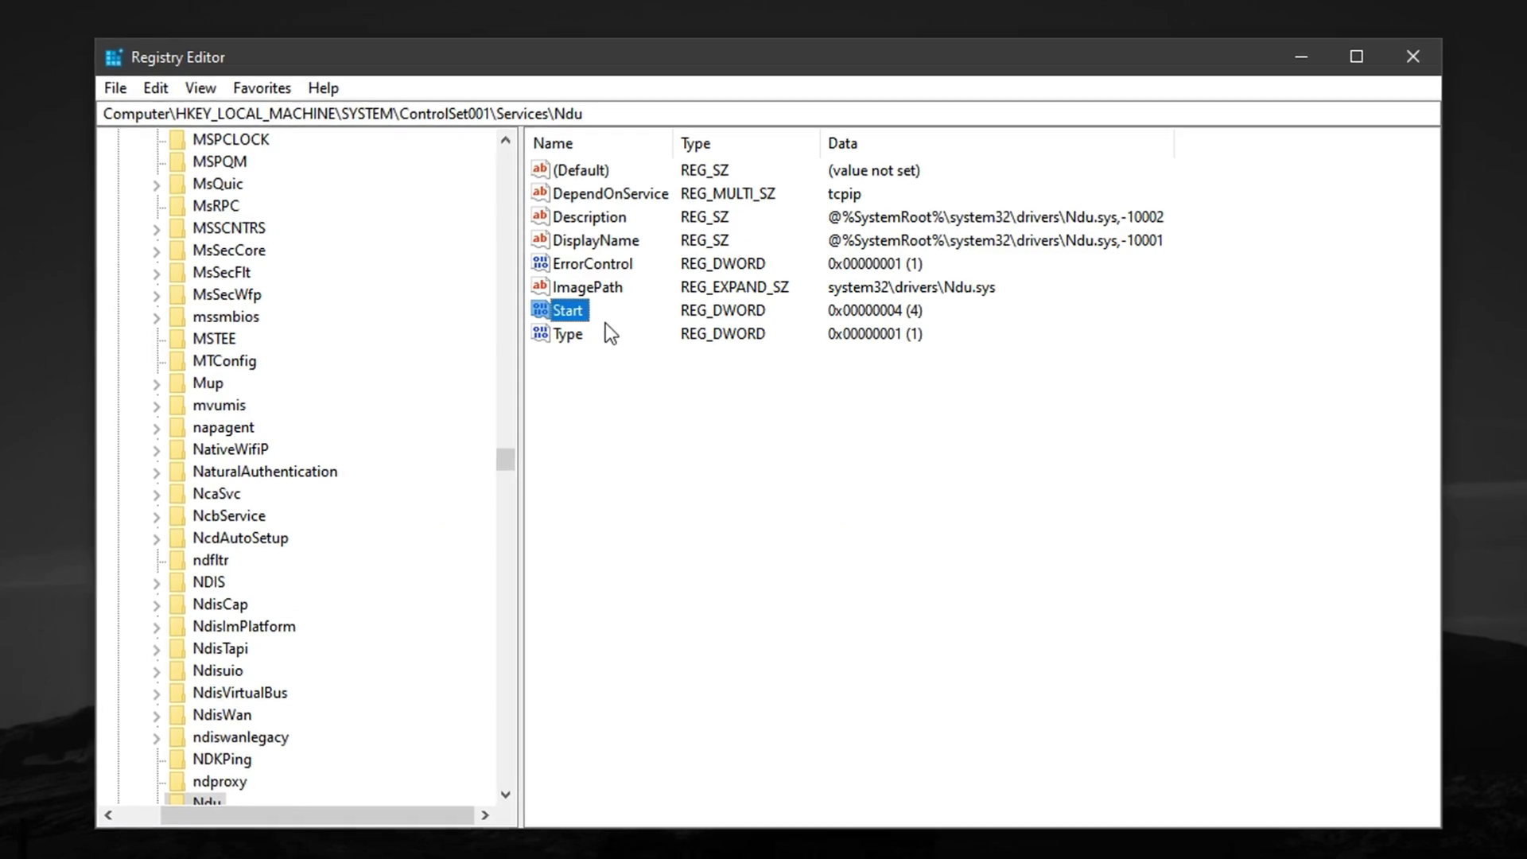
click(1411, 55)
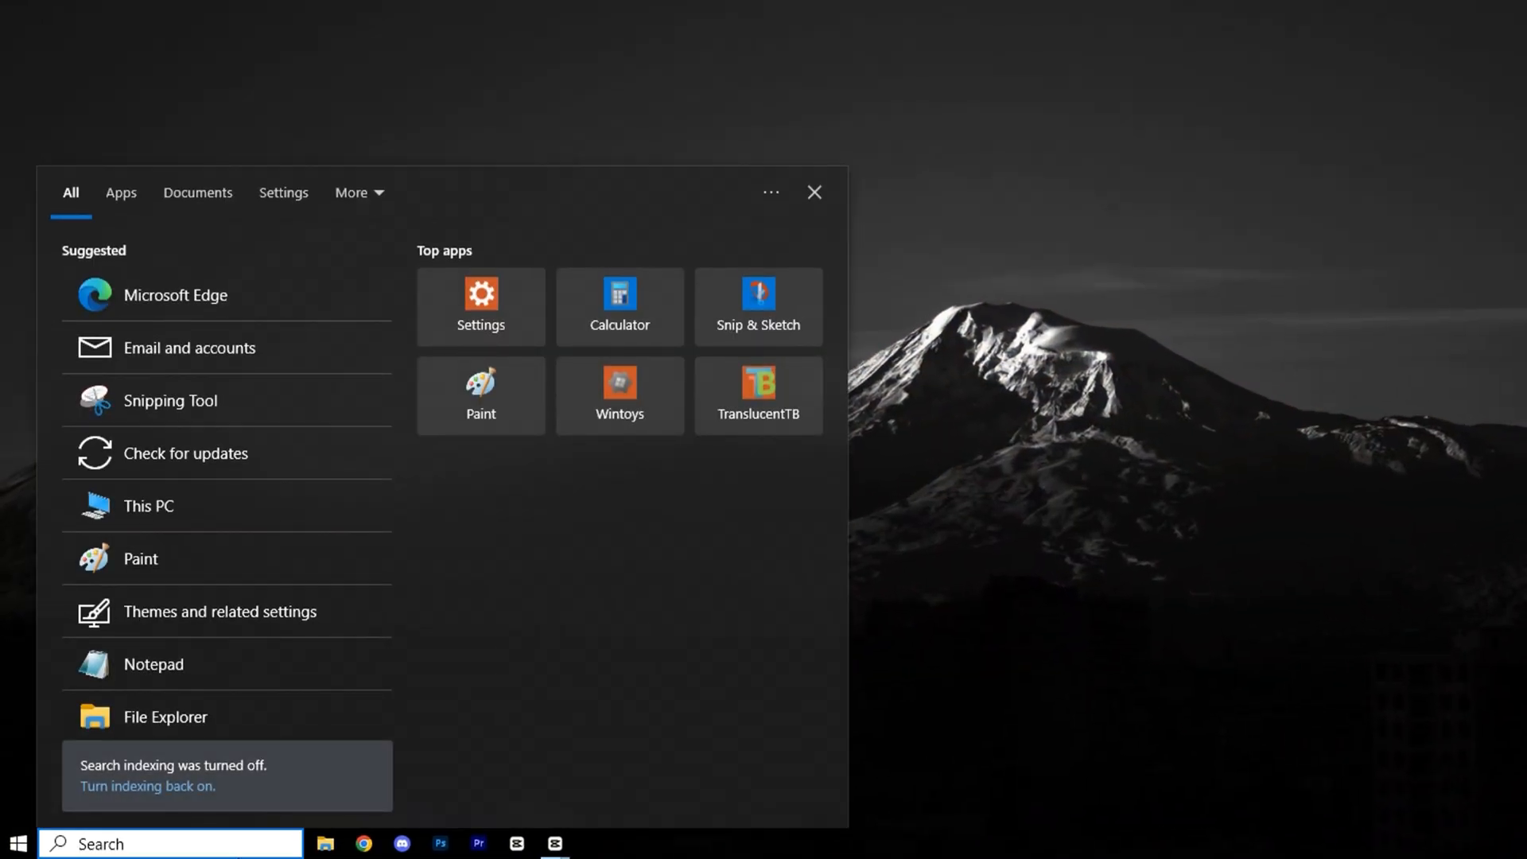
Search 'advanced system' and open the View advanced system settings result
text(advanced system)
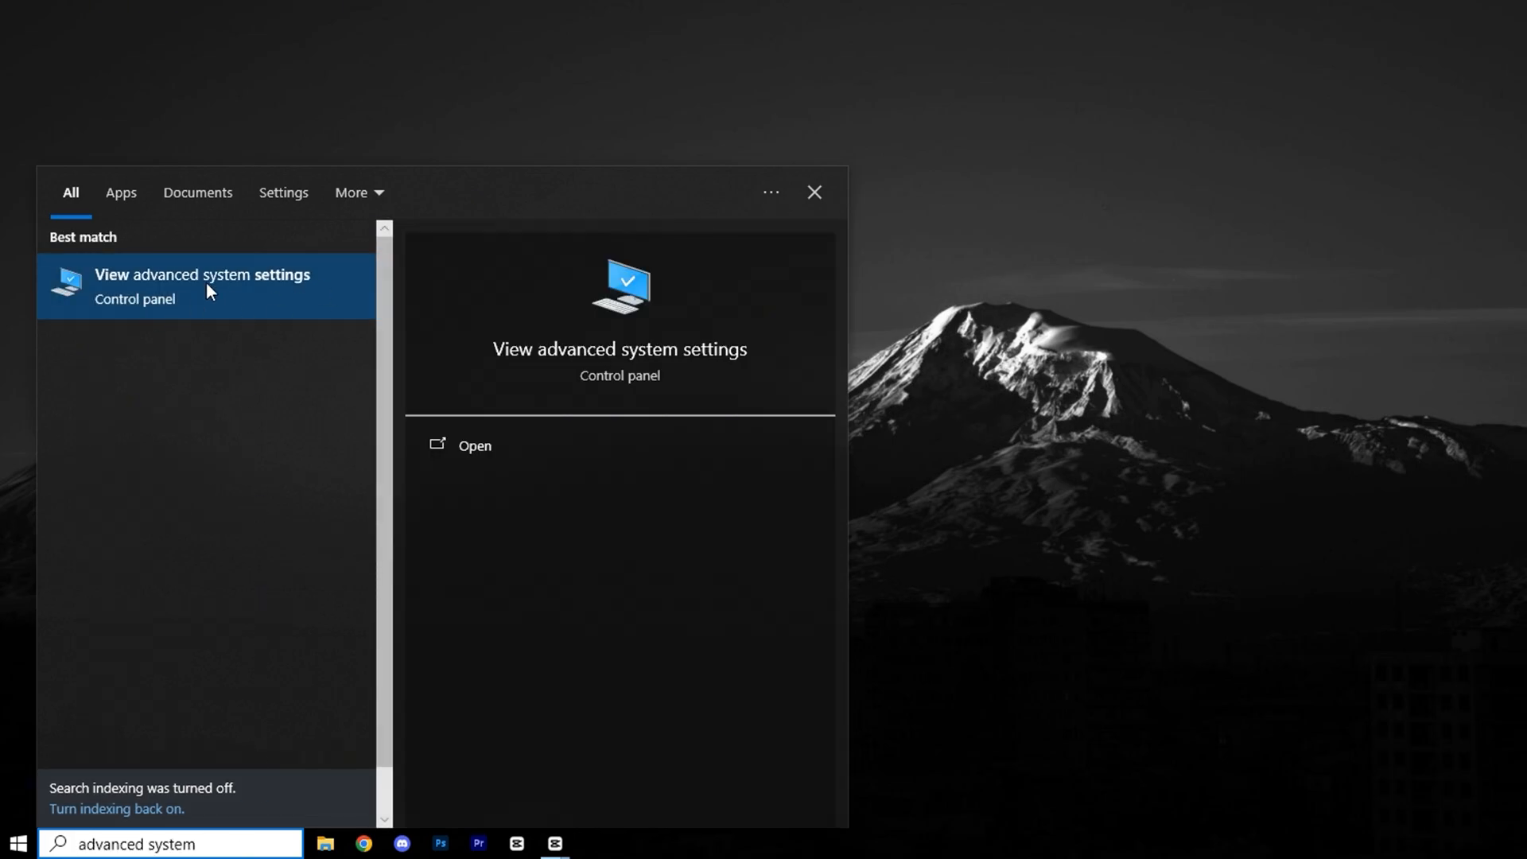
mouse_move(146, 294)
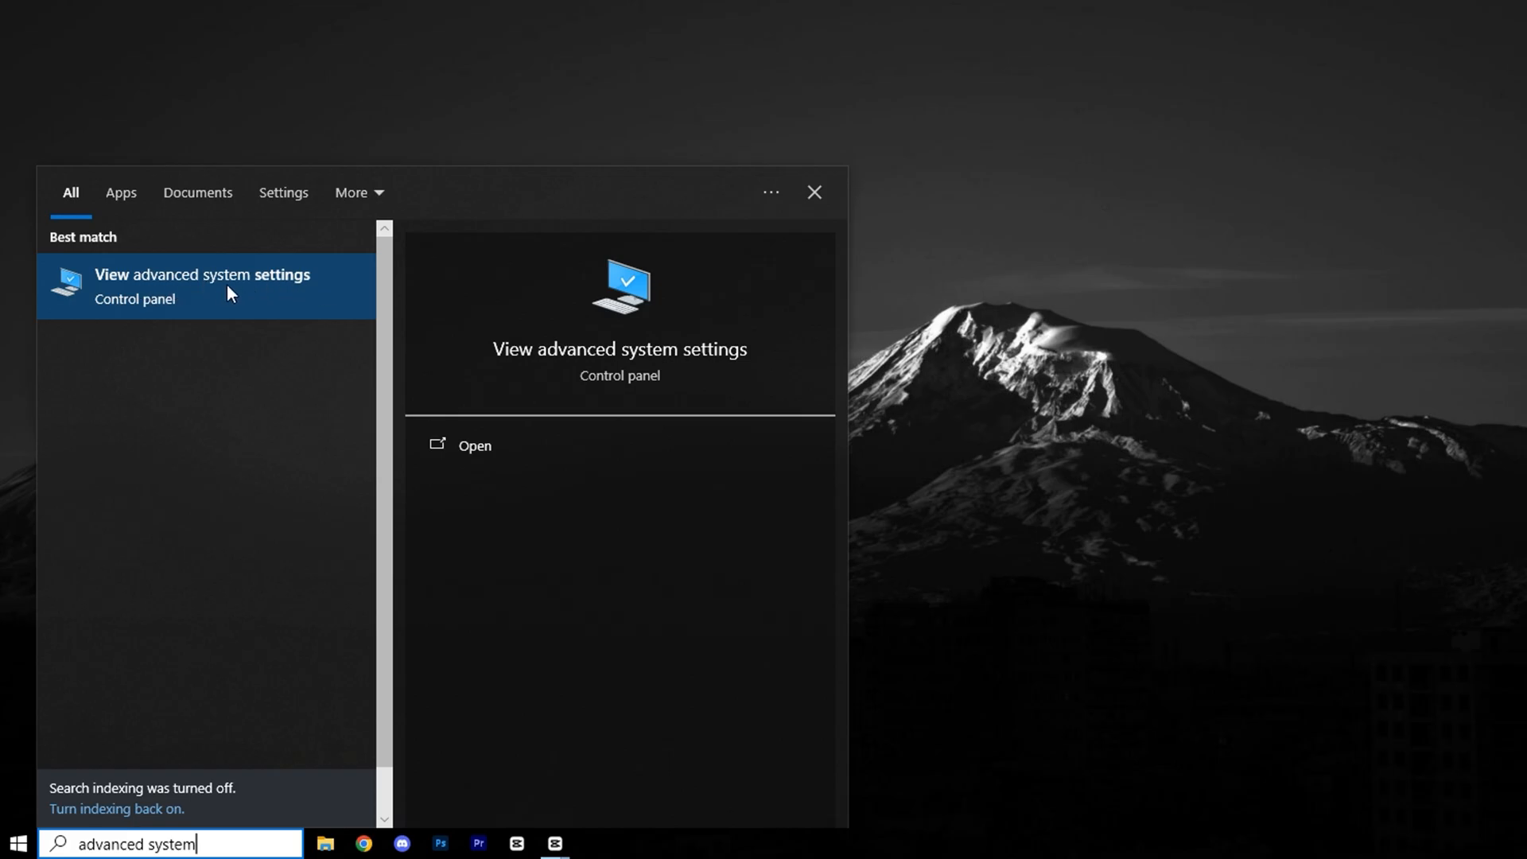
click(202, 287)
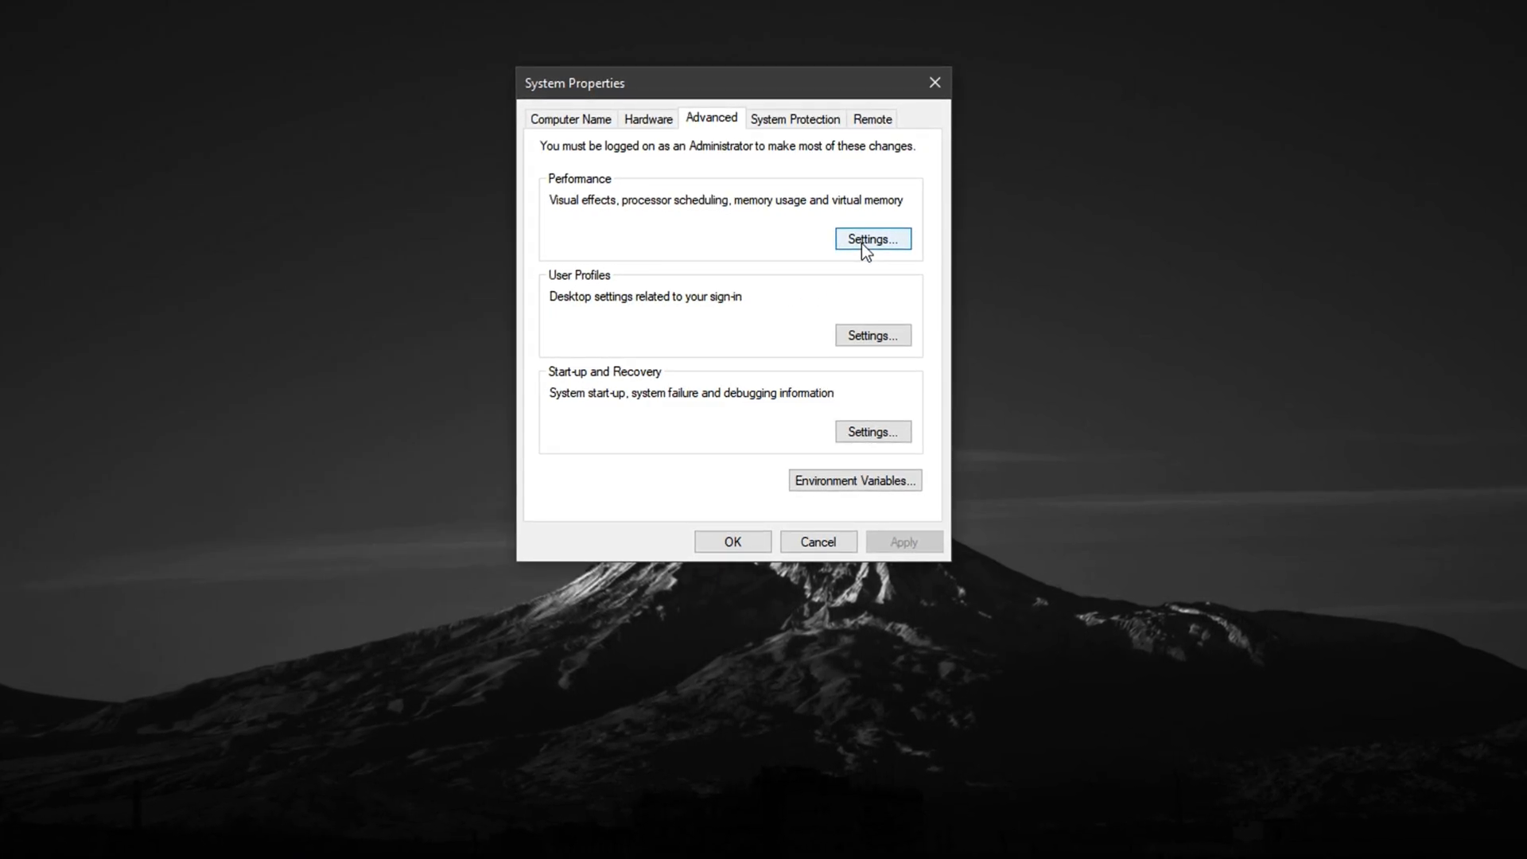
Open Performance Options' Advanced tab, keeping programs scheduling, and open Virtual Memory Change
click(872, 238)
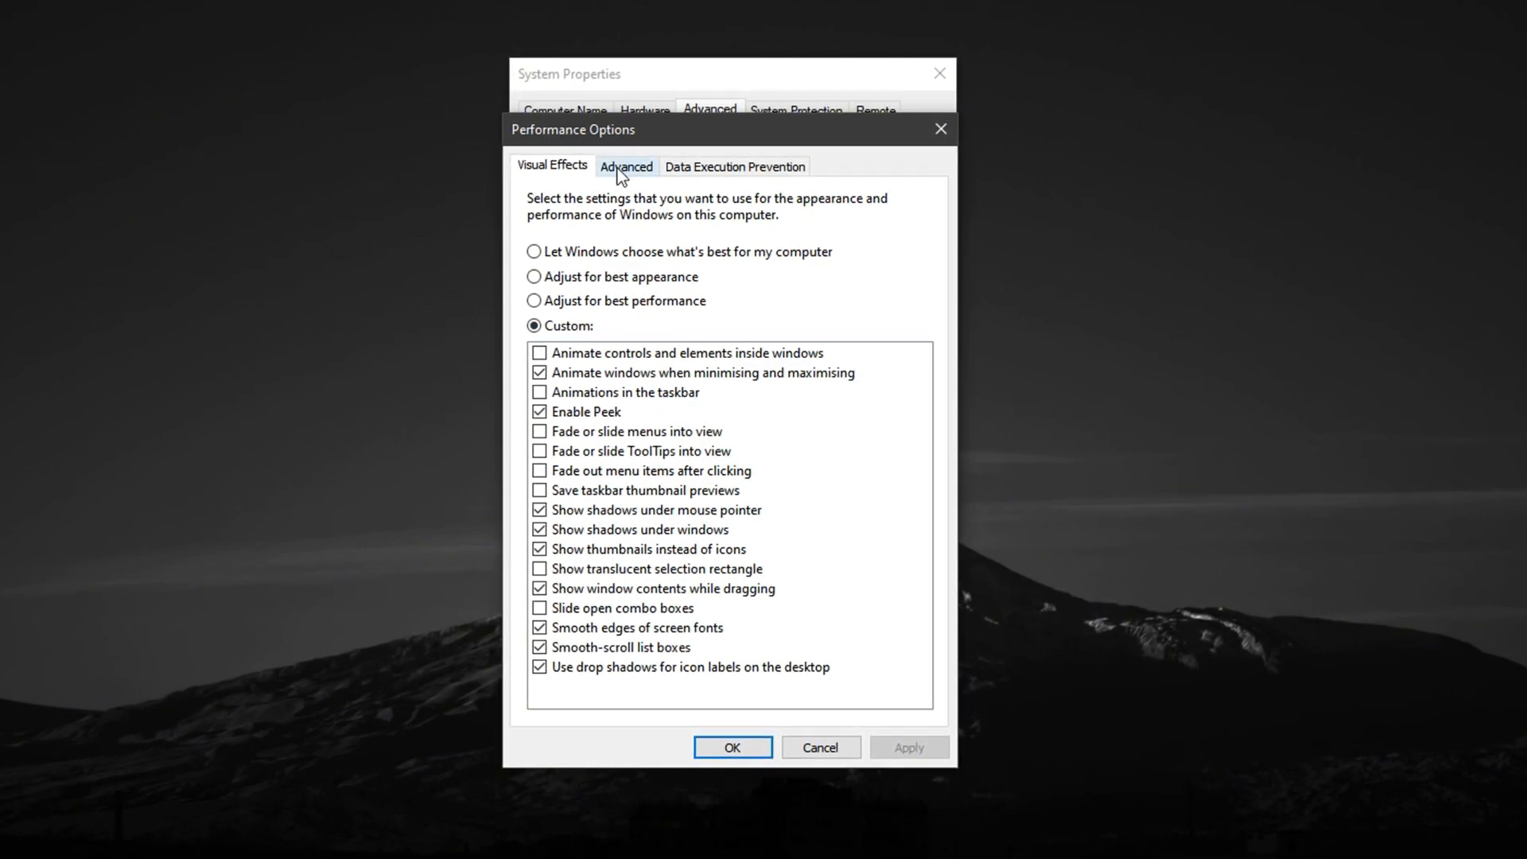
click(626, 166)
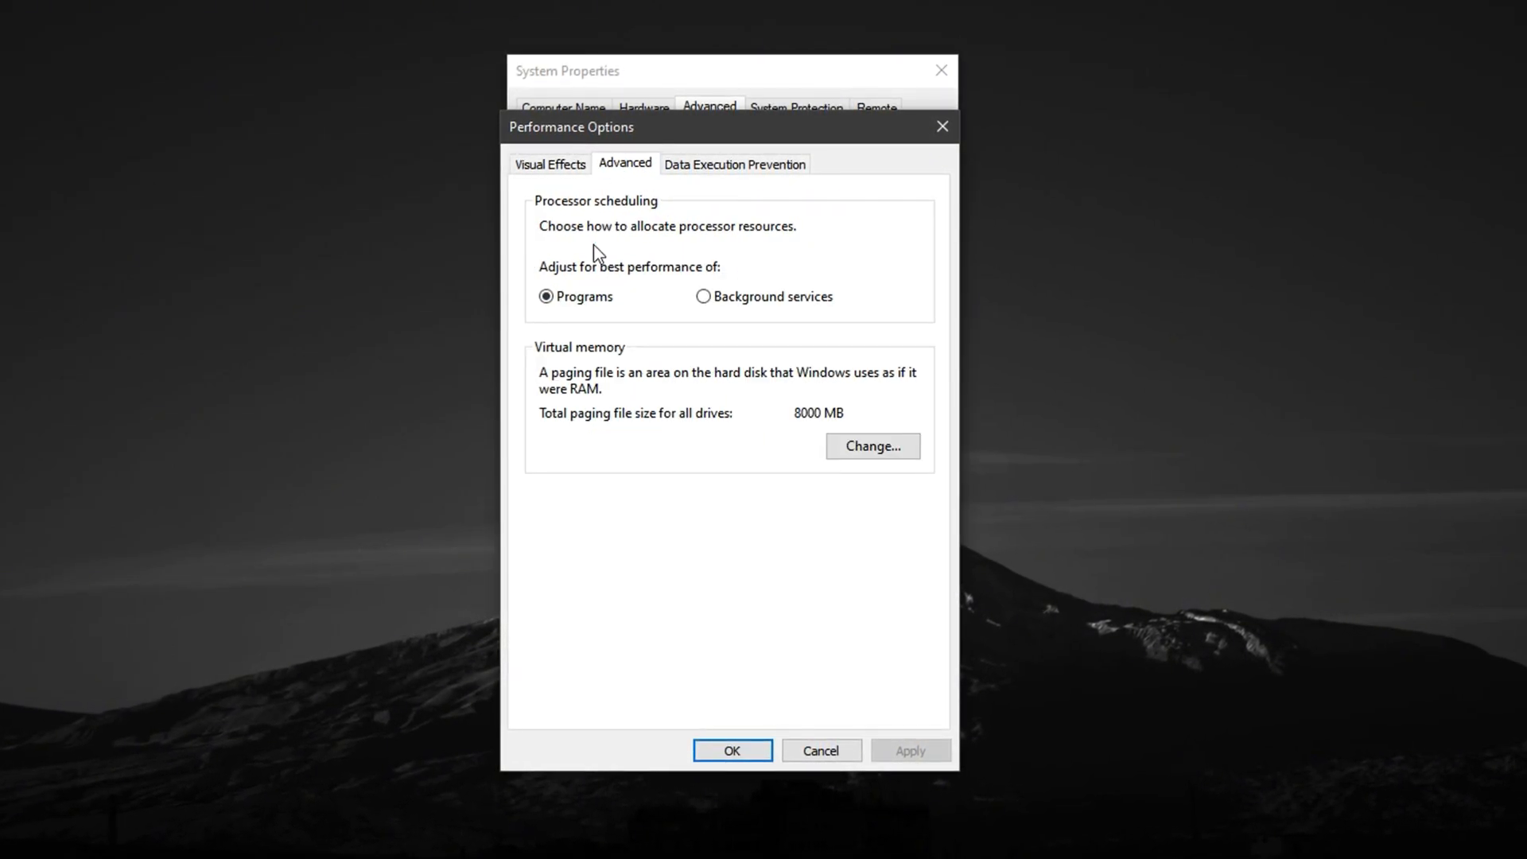
click(544, 296)
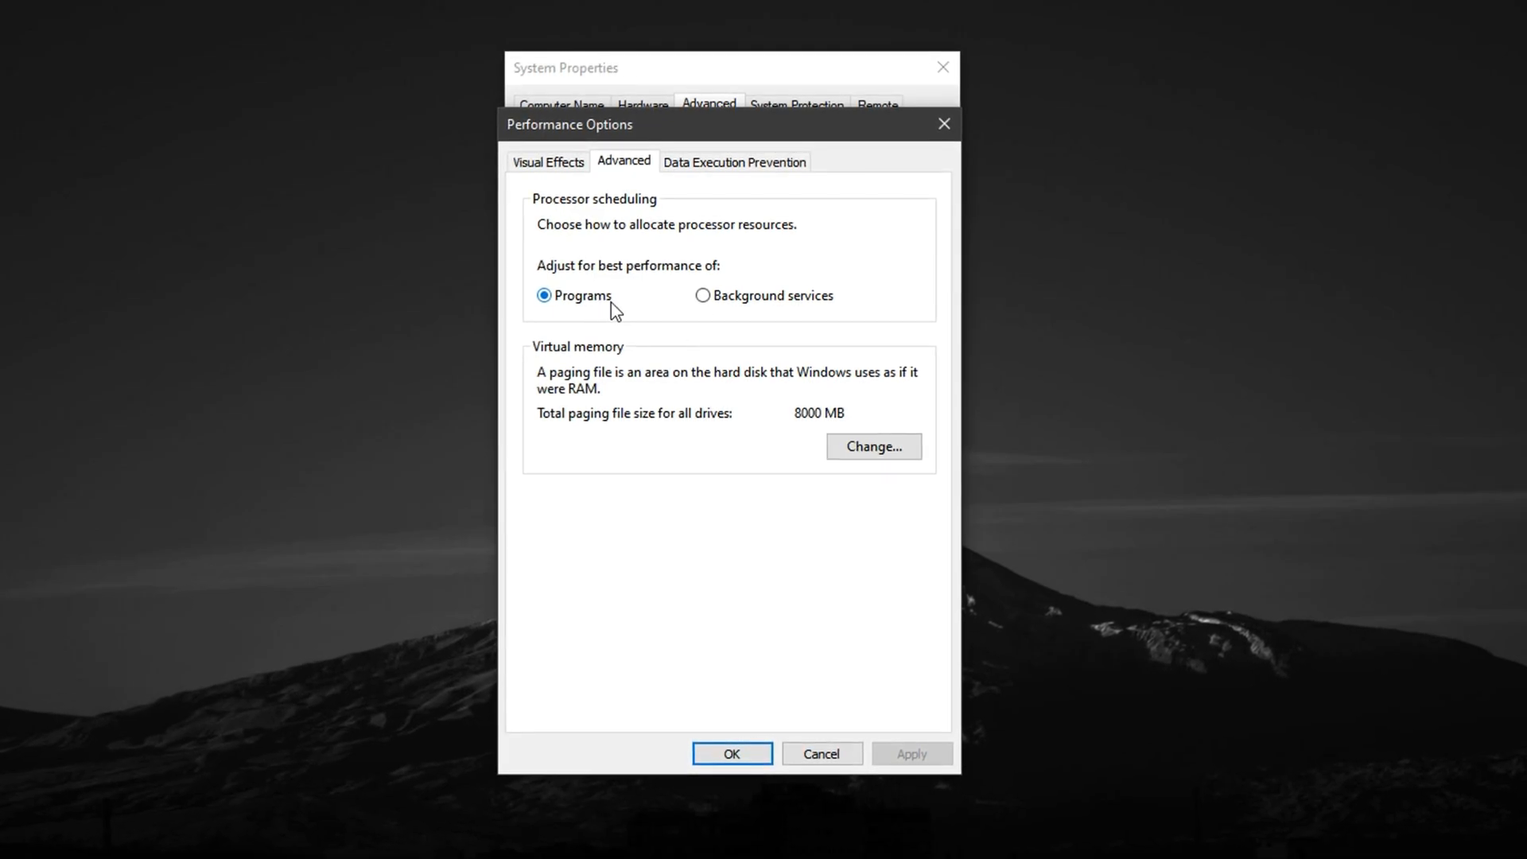
click(874, 447)
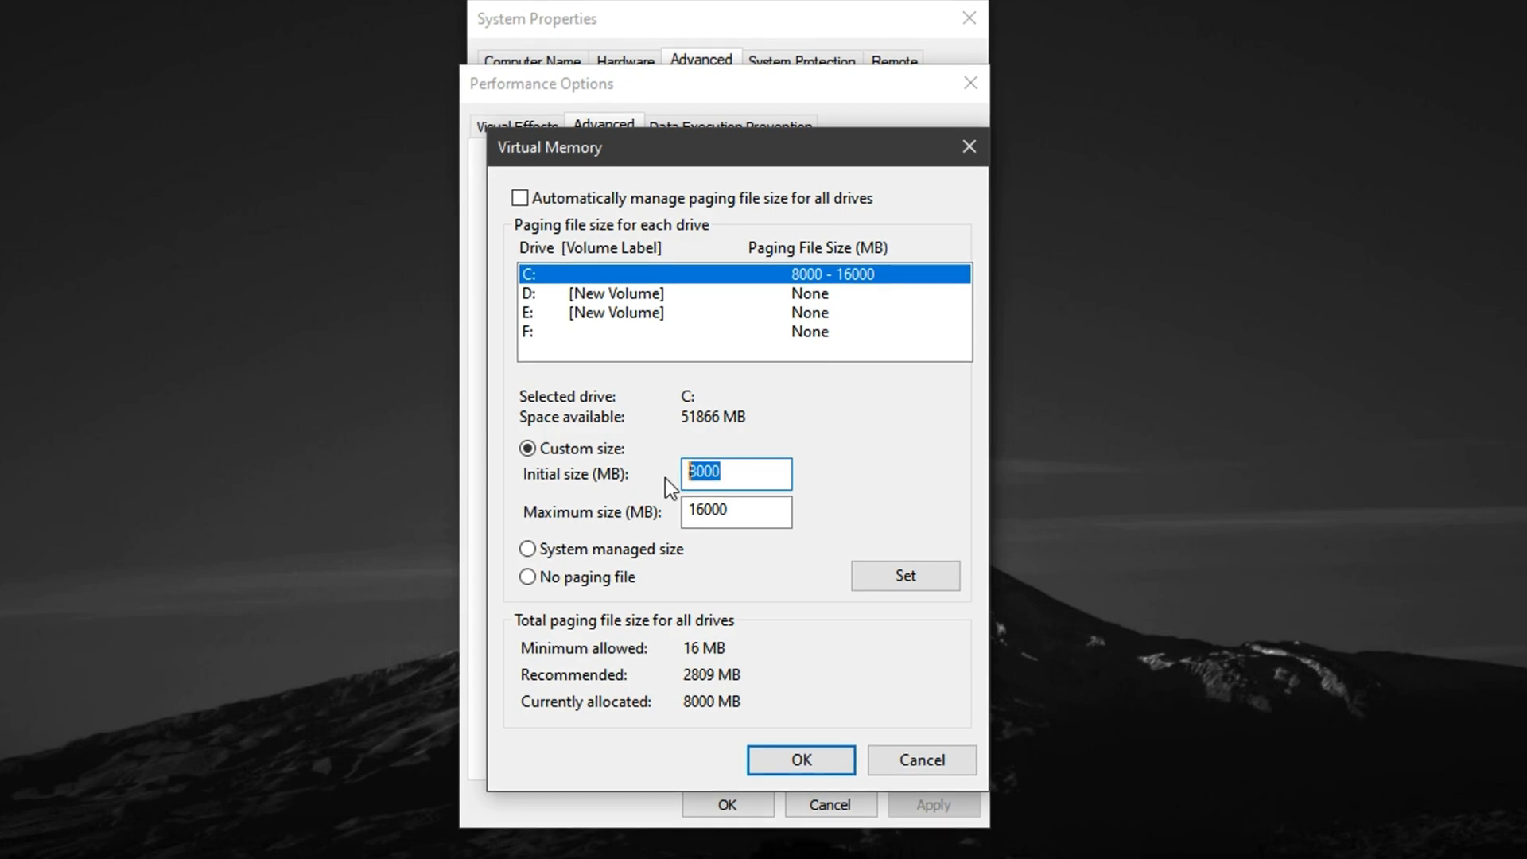
Enter 1361 MB as drive C's initial paging size and select the maximum size
text(1361)
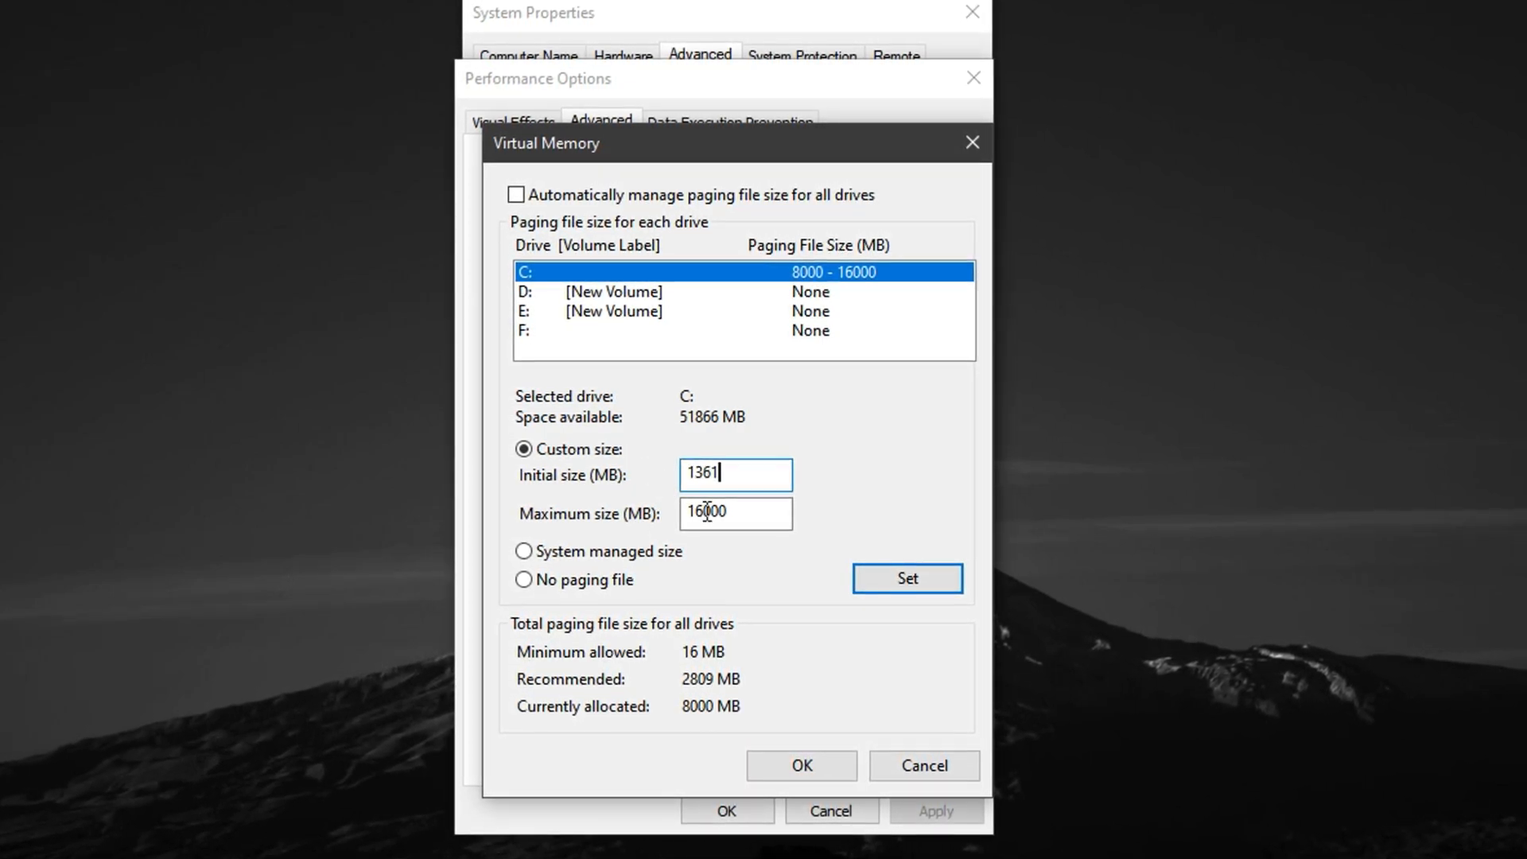
triple_click(736, 514)
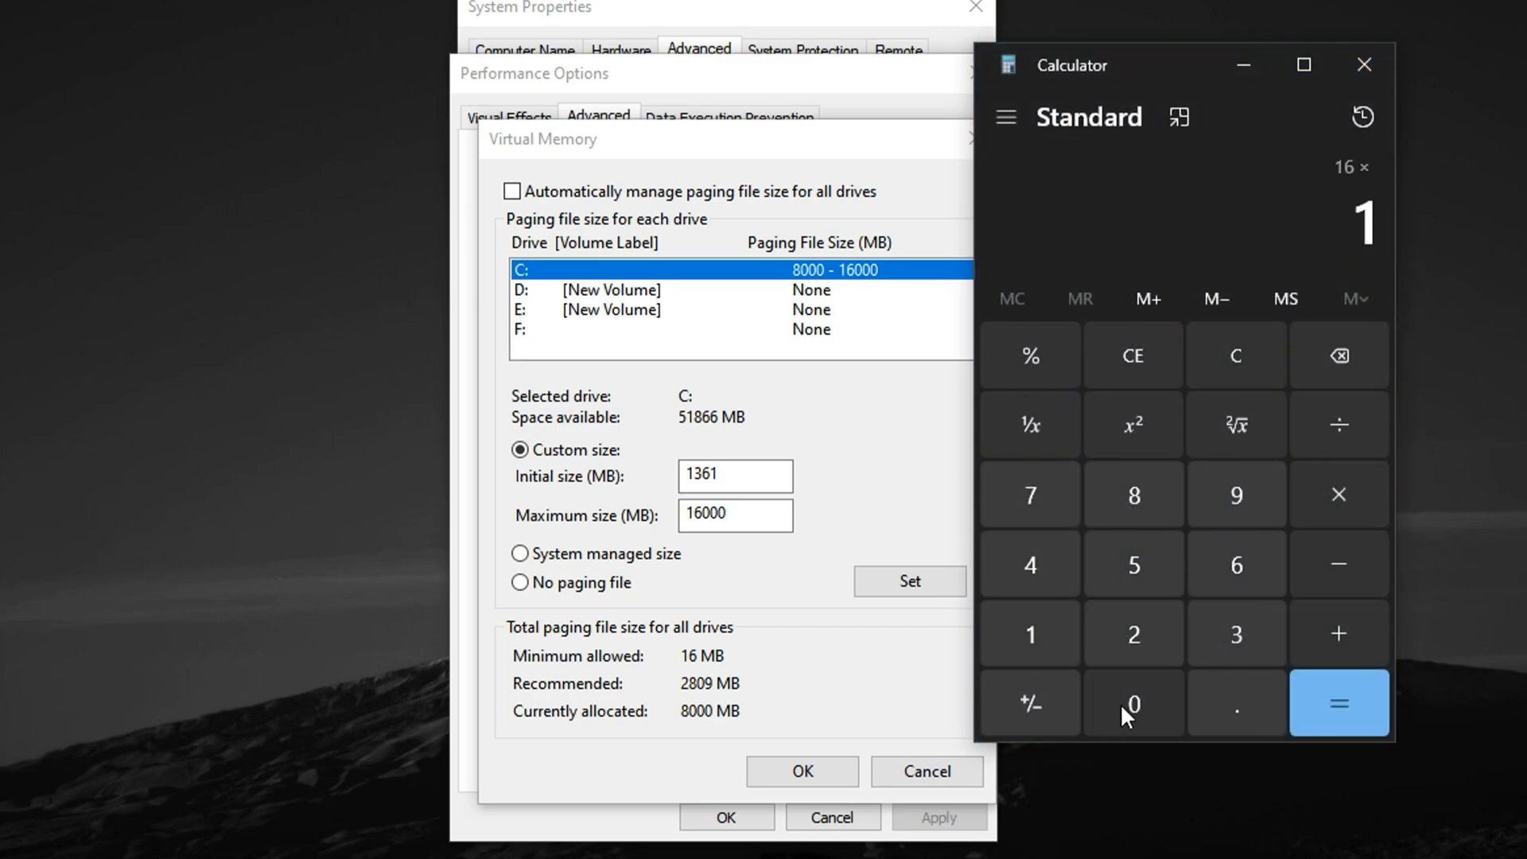
Multiply 16 by 1024 in Calculator, giving 16,384
click(1339, 707)
text(,024)
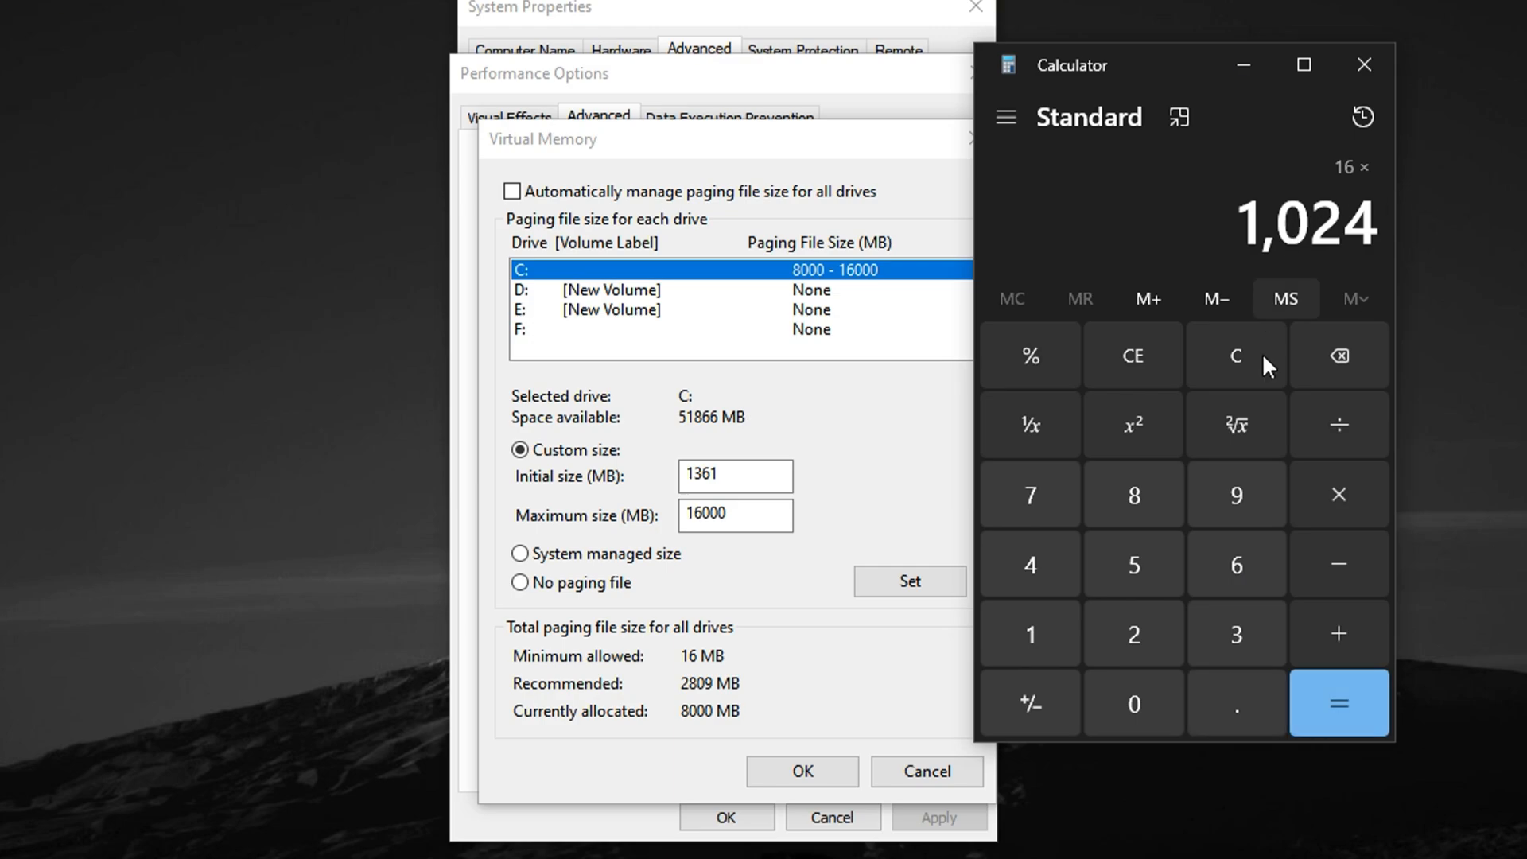
click(1338, 704)
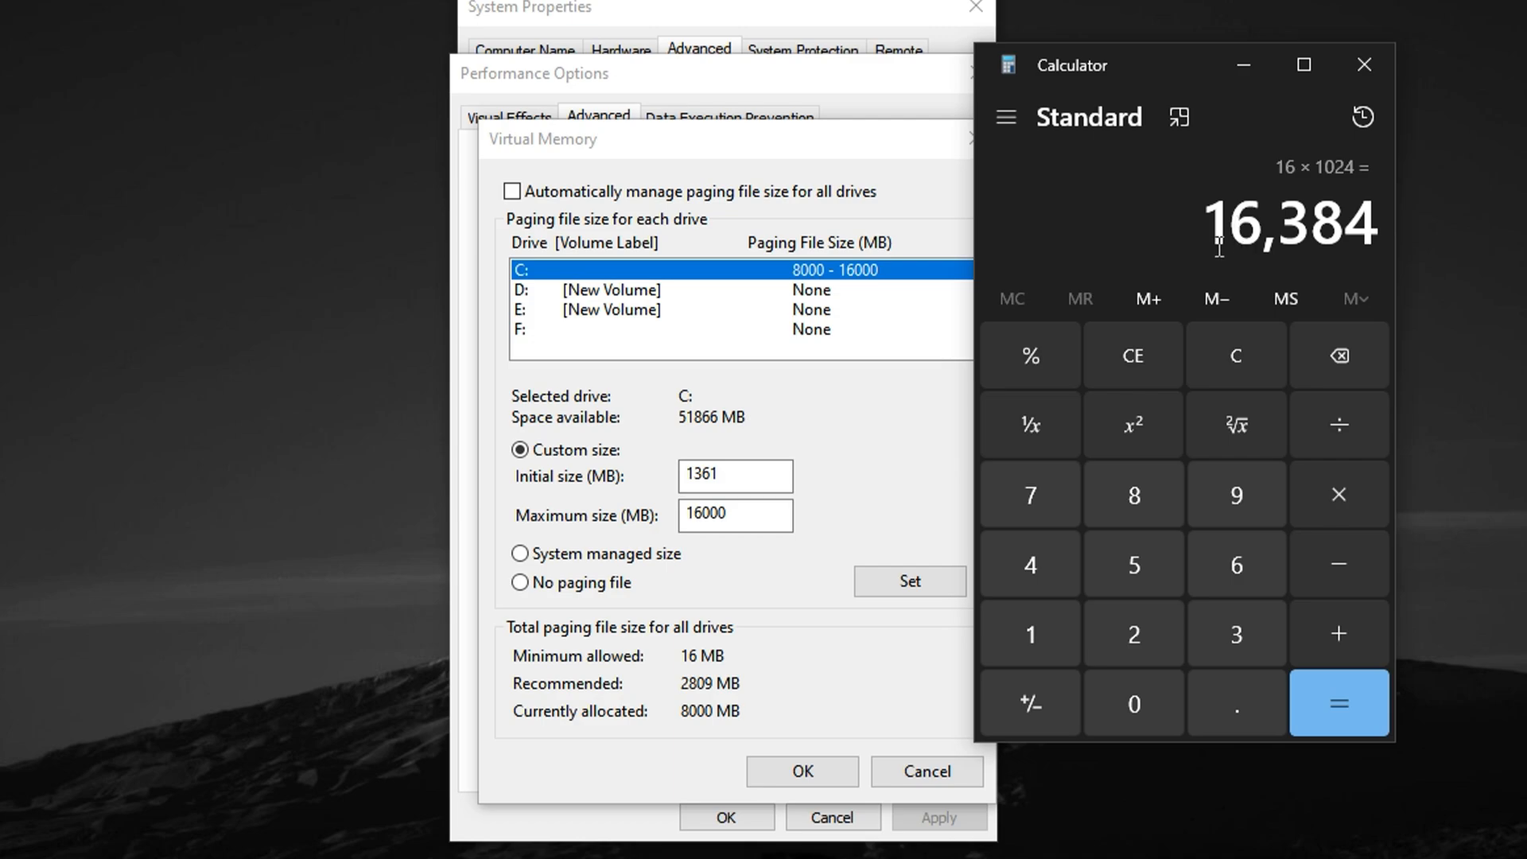
mouse_move(1383, 423)
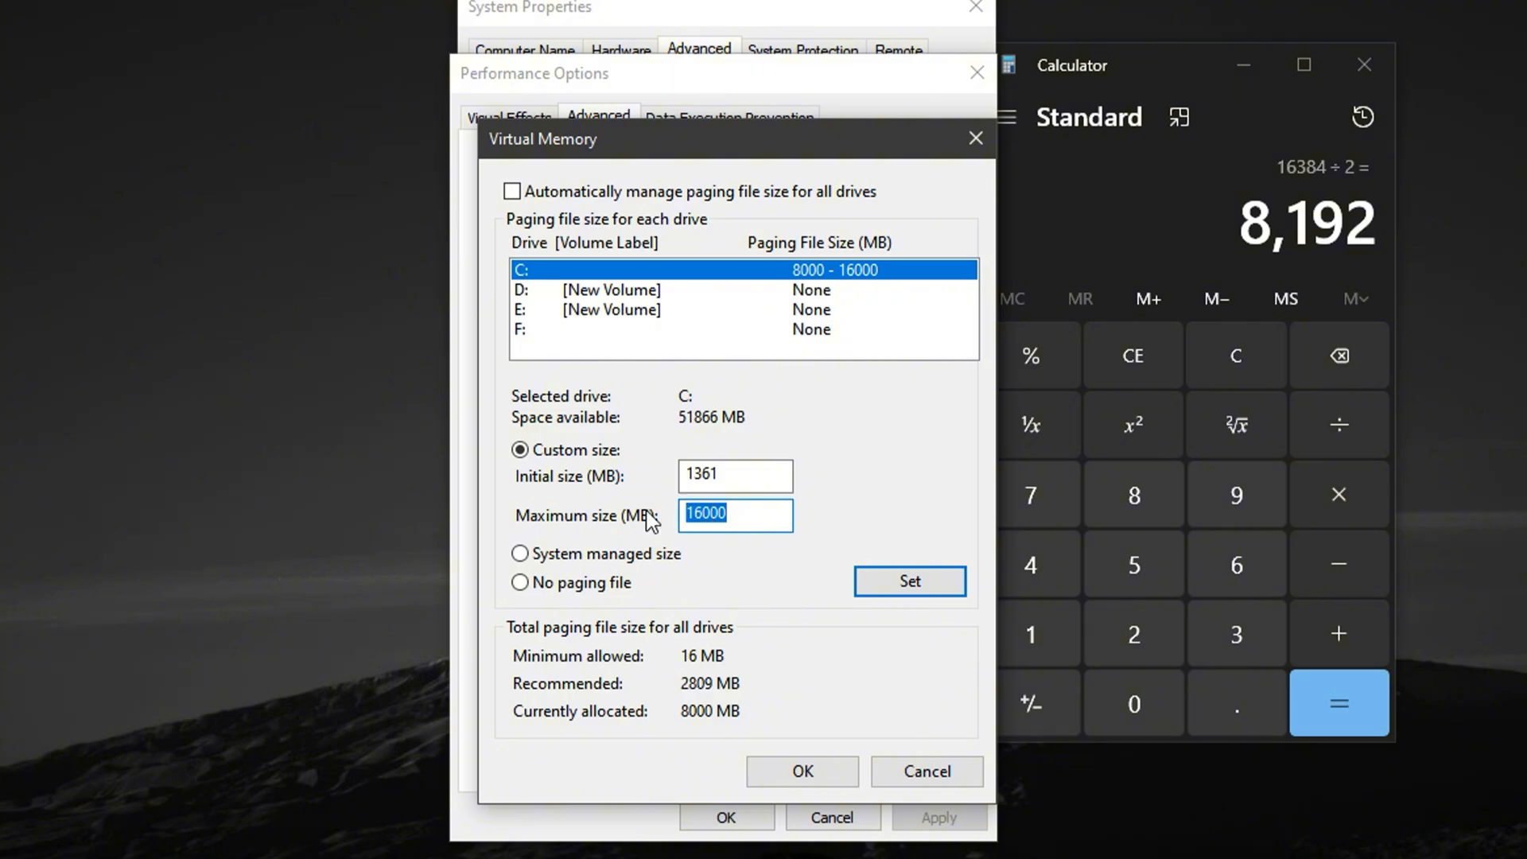
Enter 8192 MB as drive C's maximum paging file size, set it and confirm
text(8192)
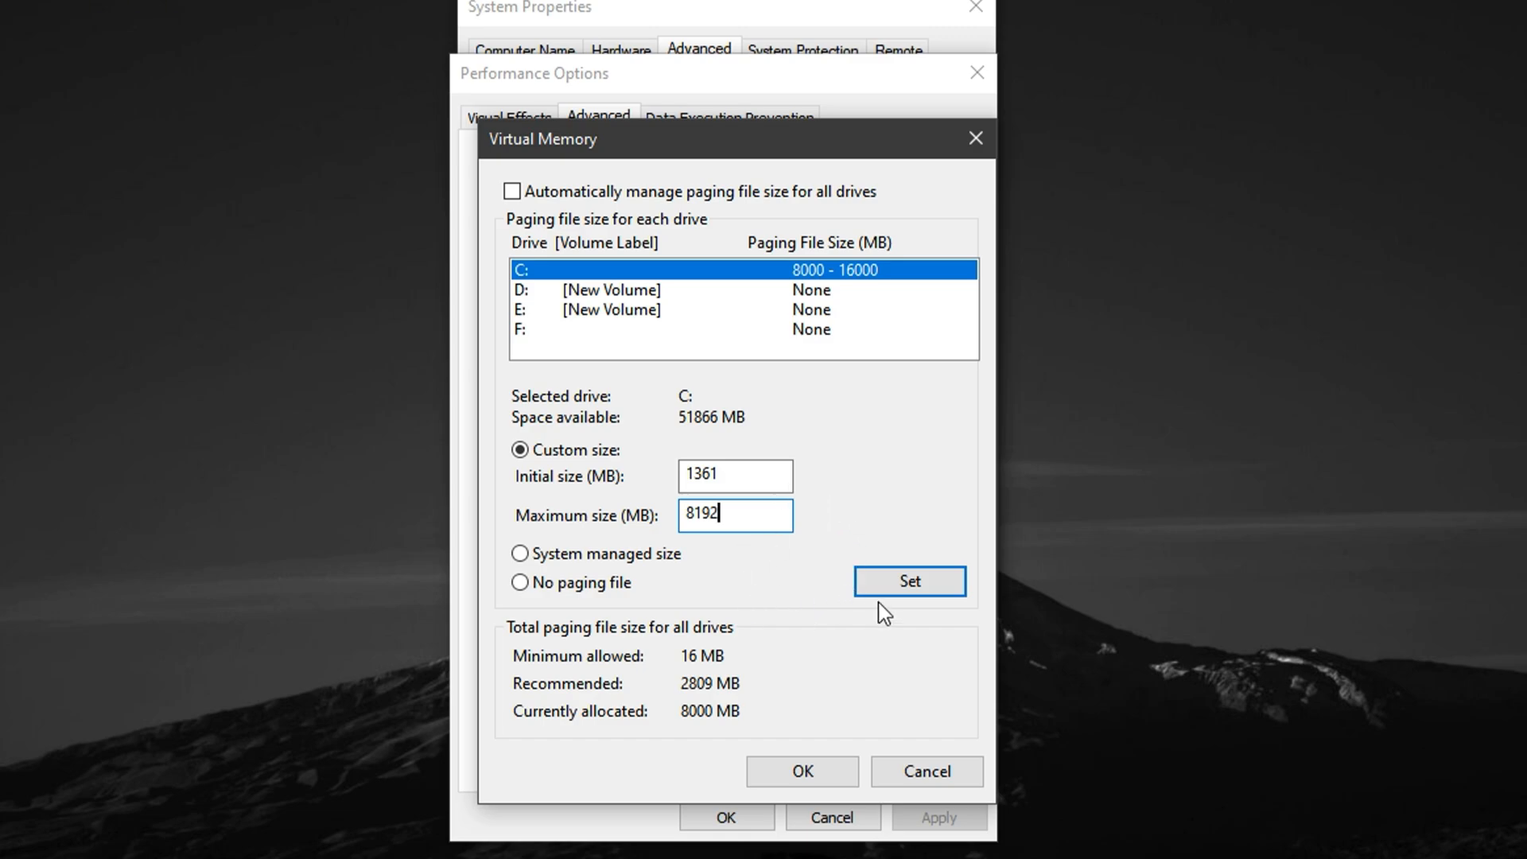
mouse_move(788, 599)
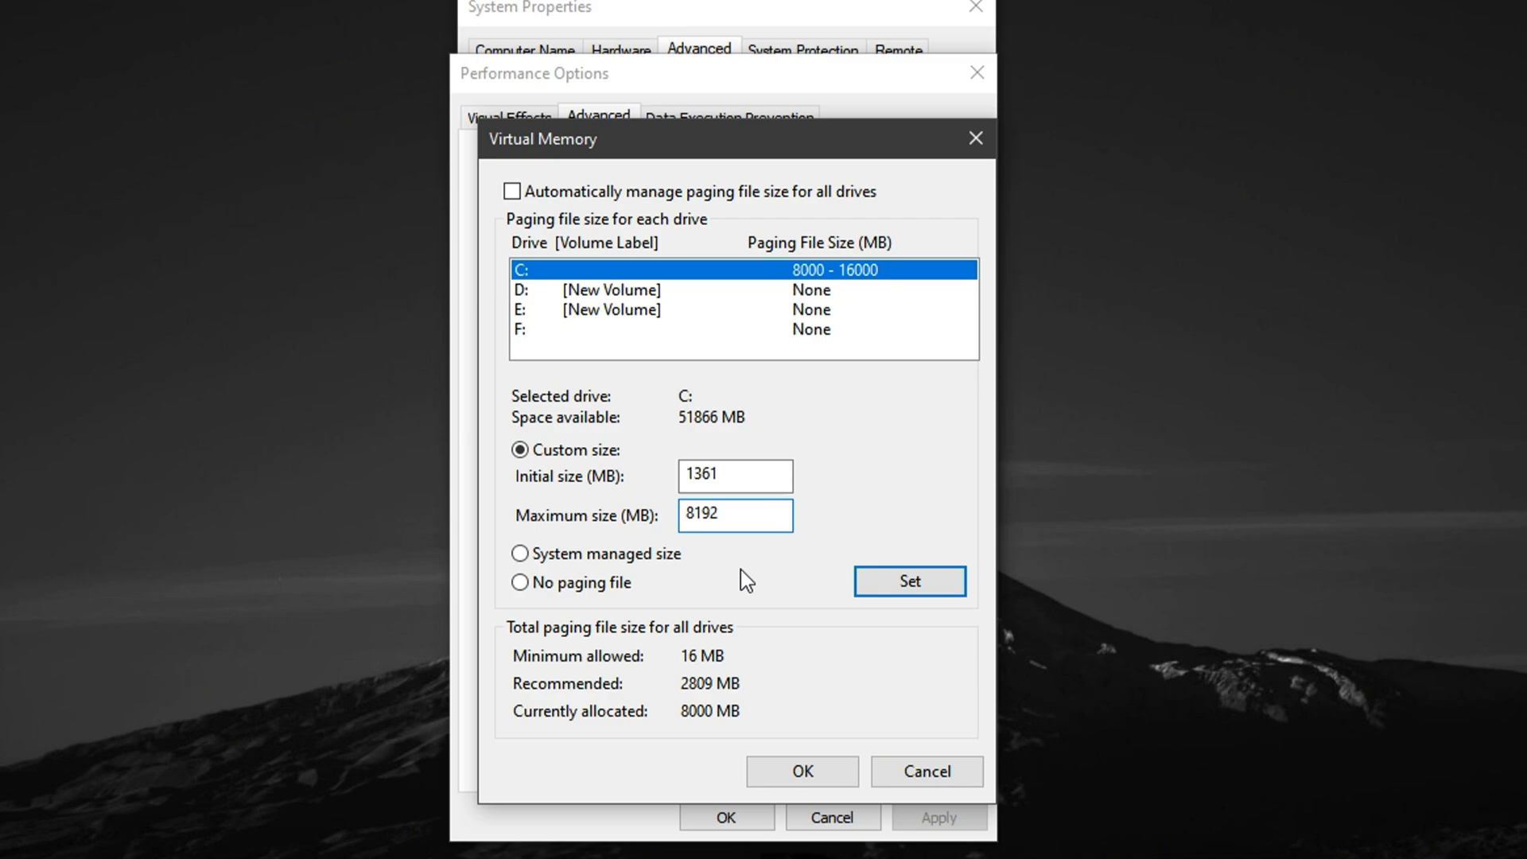
click(735, 516)
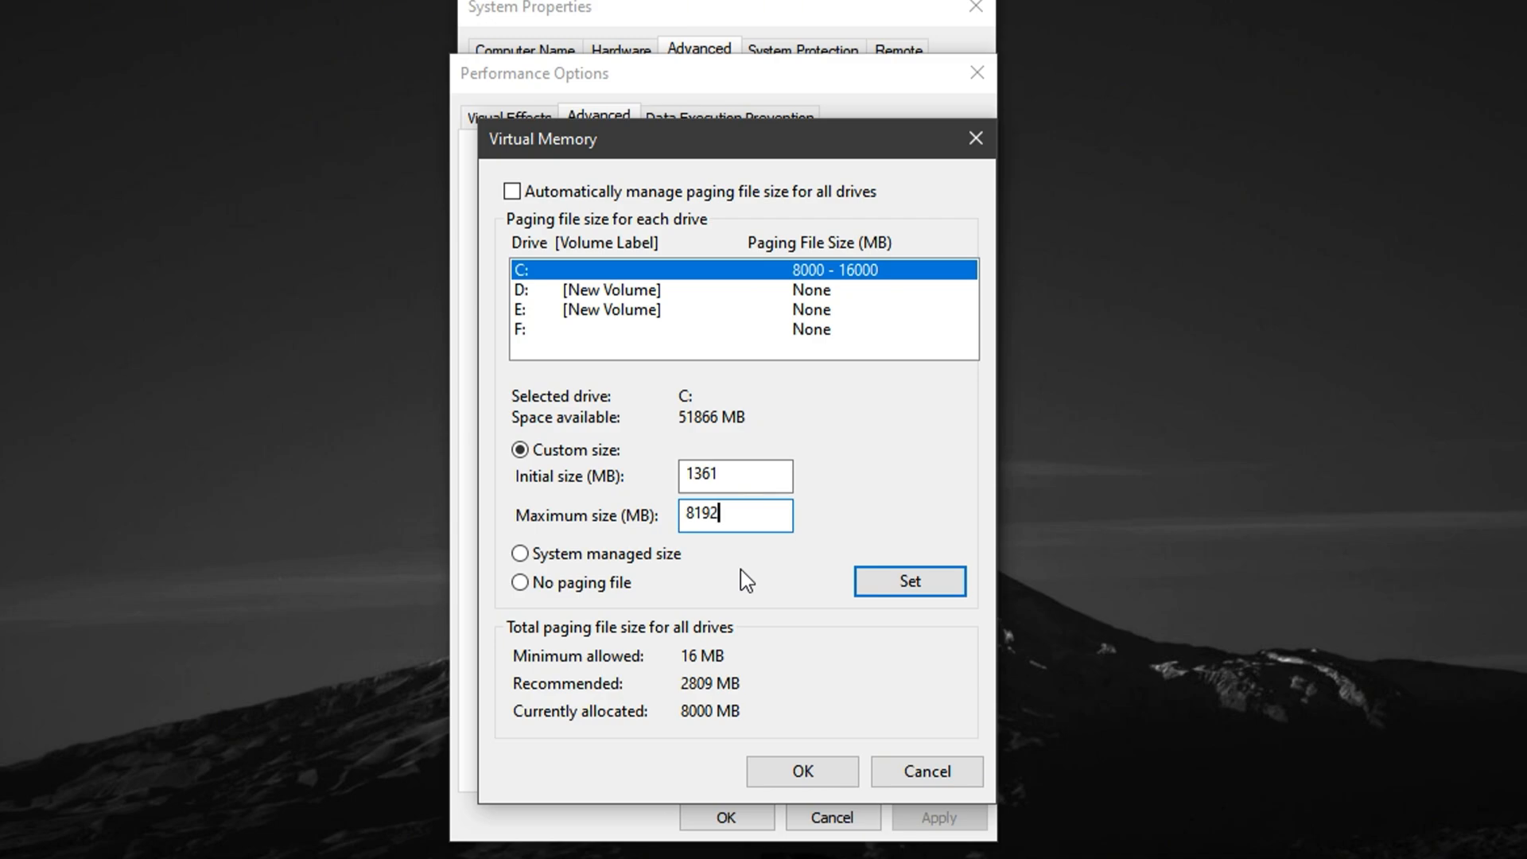
mouse_move(662, 564)
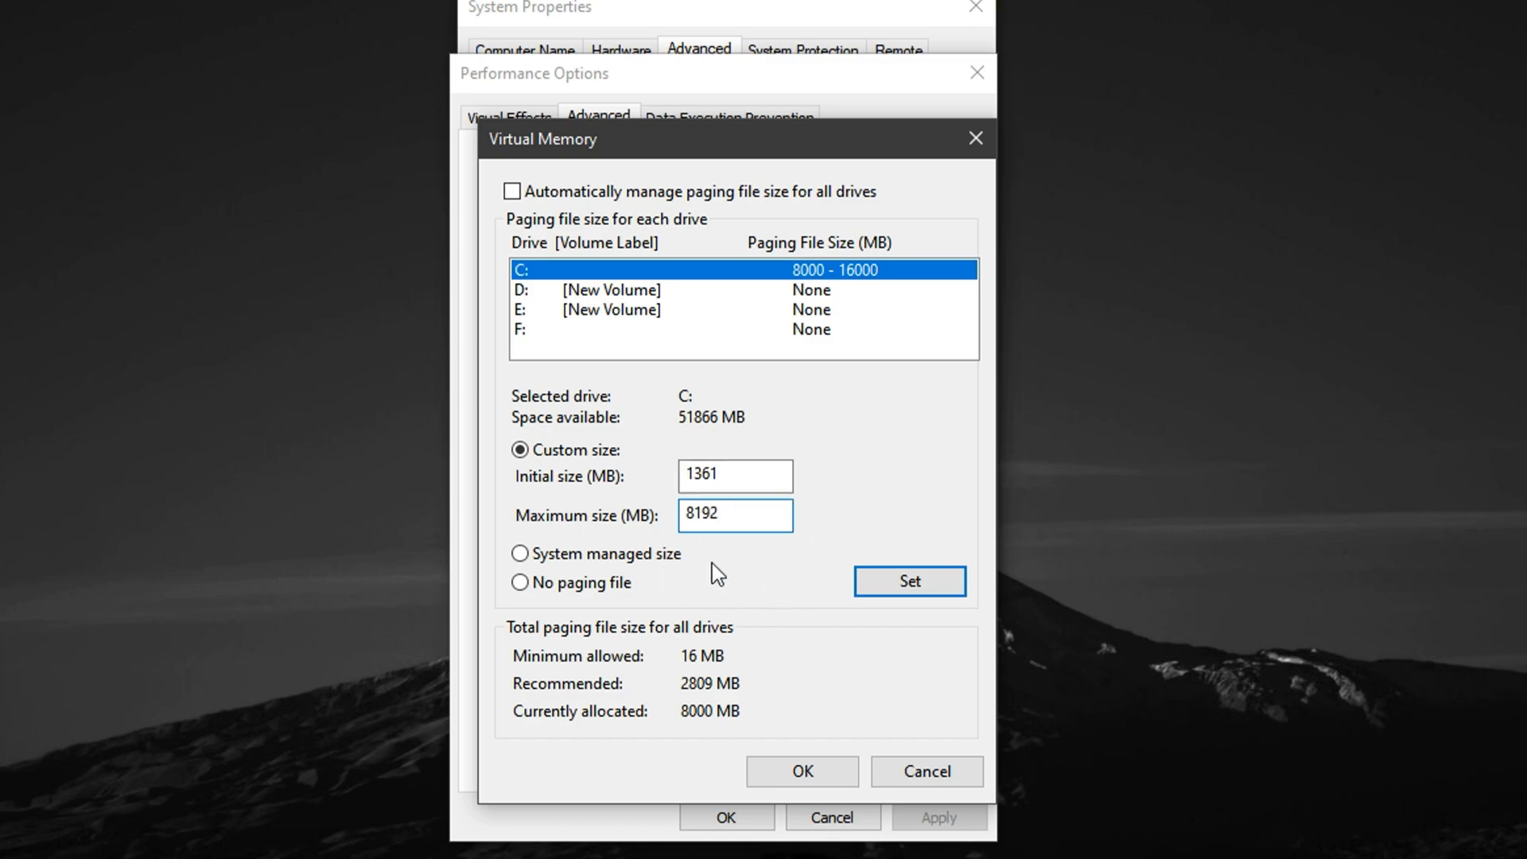
click(735, 516)
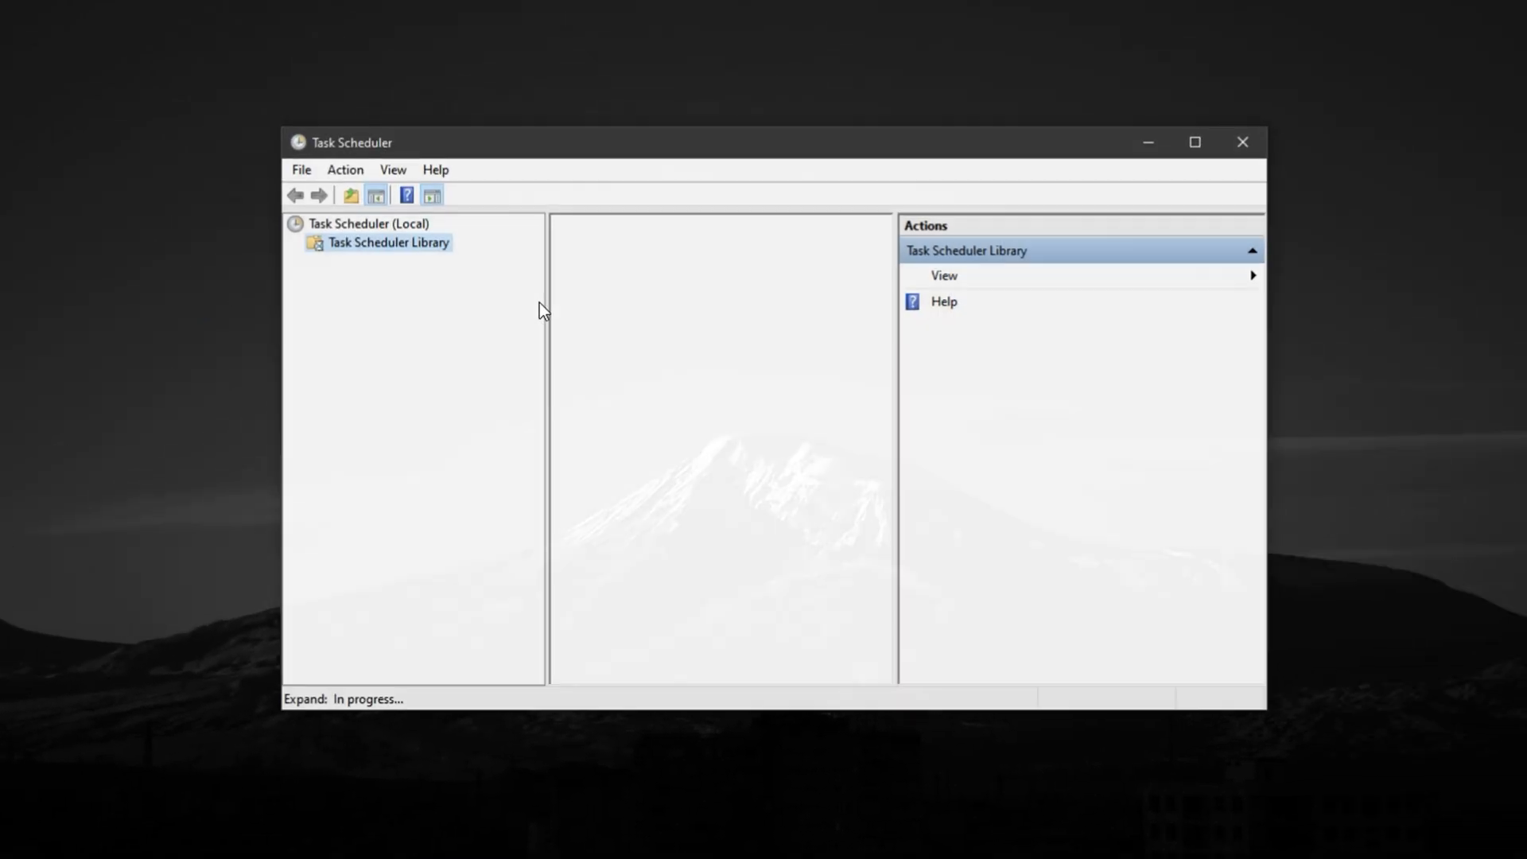
Select Task Scheduler Library to list the scheduled tasks
click(387, 242)
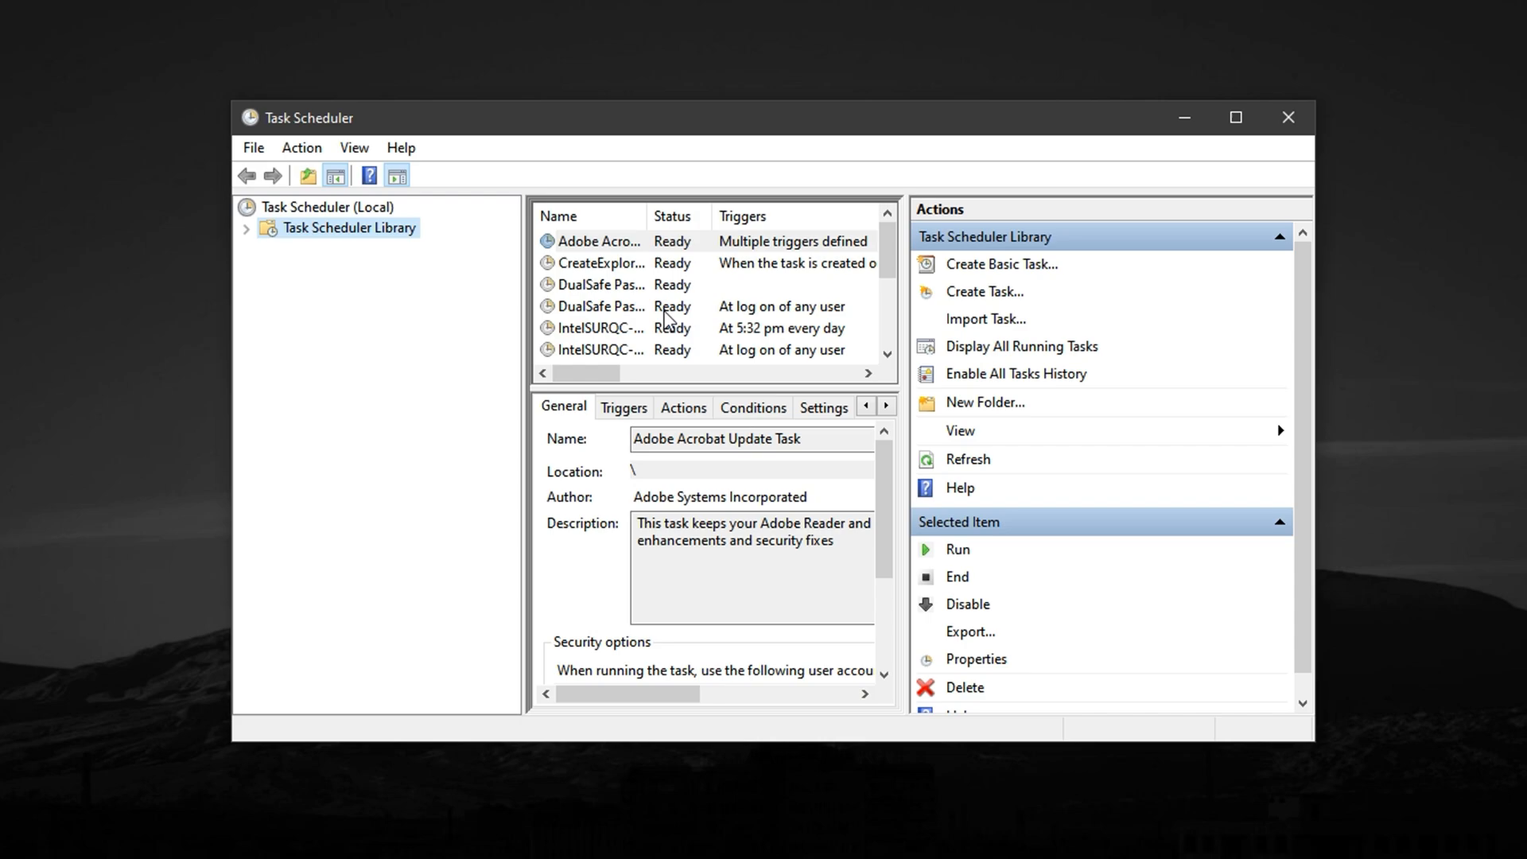
mouse_move(639, 291)
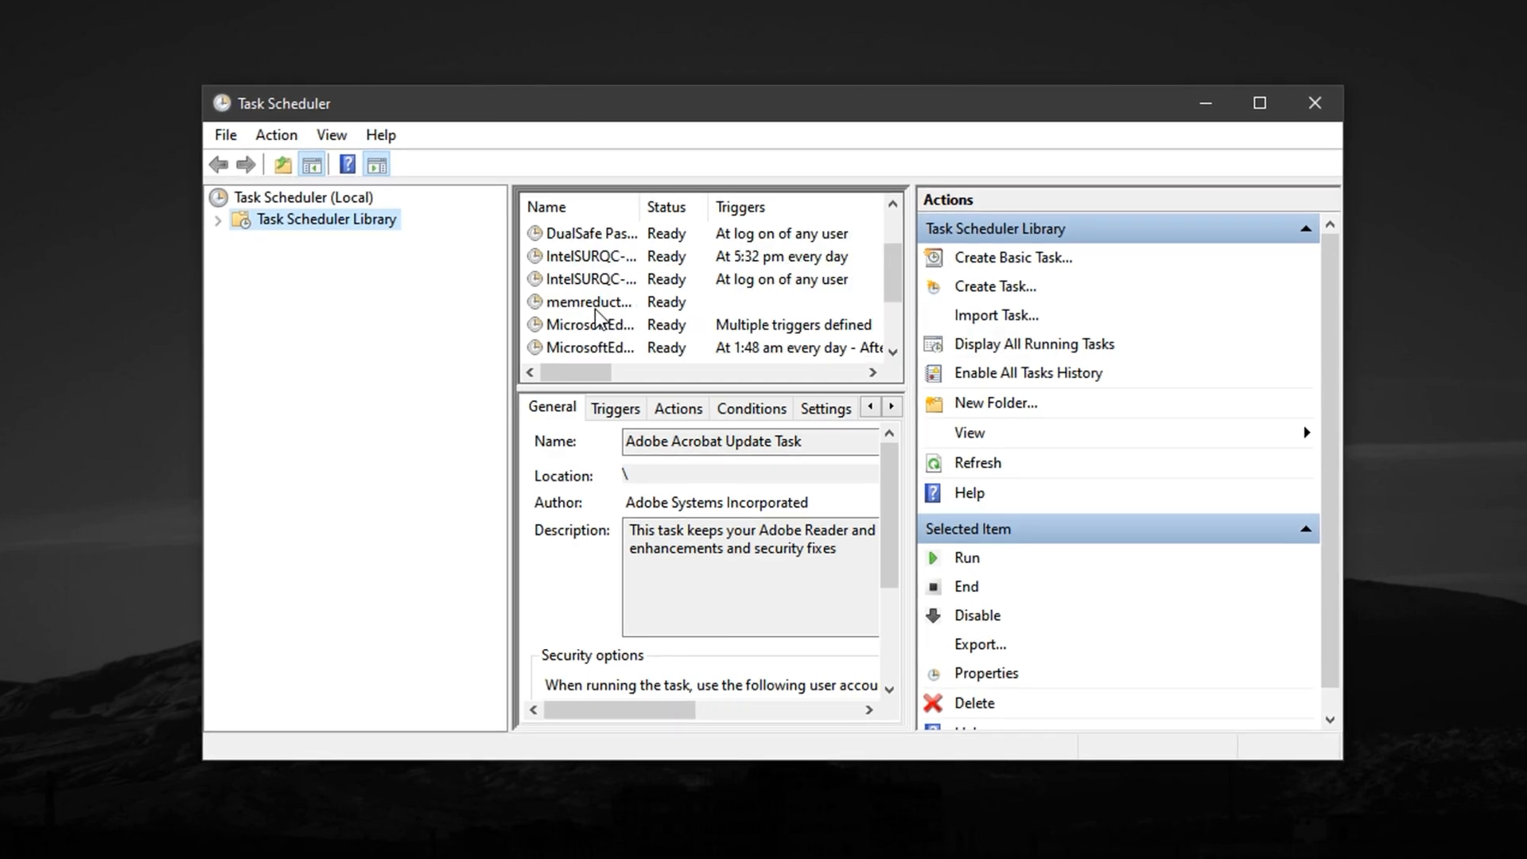
mouse_move(618, 333)
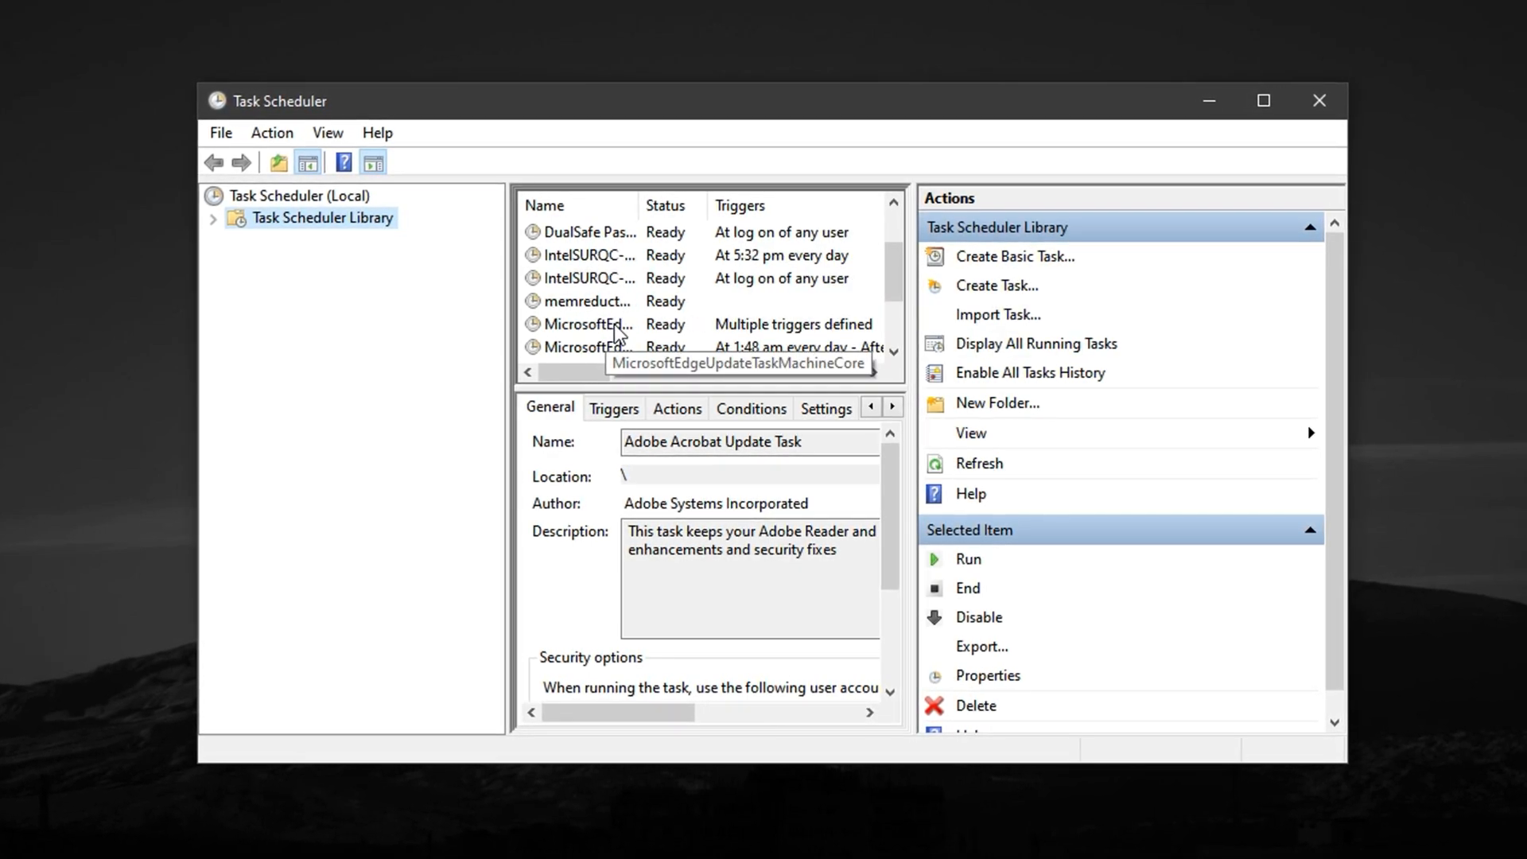
mouse_move(591, 313)
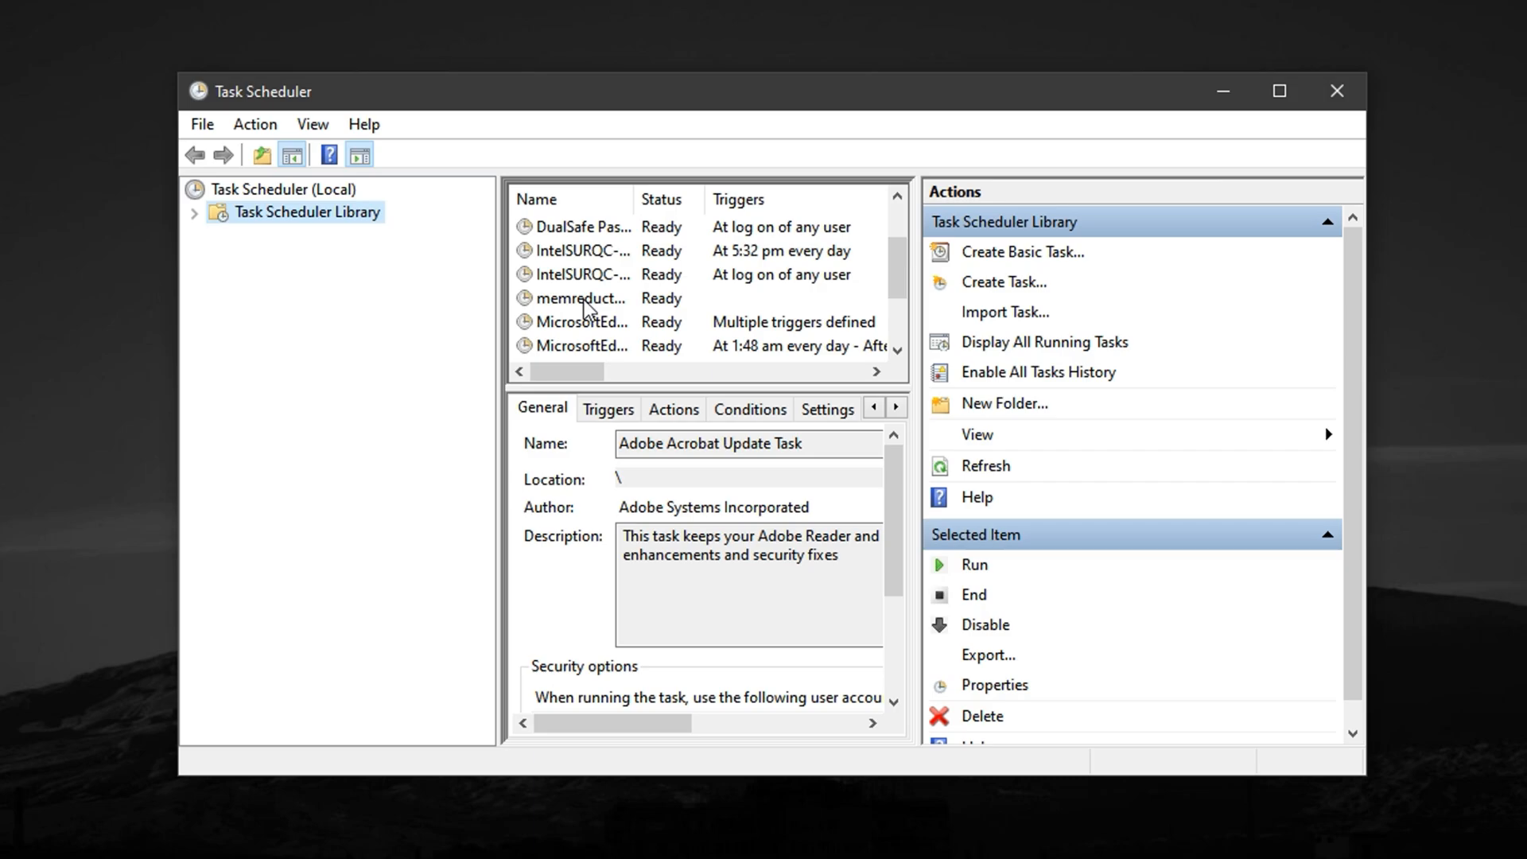
Disable the memreductSkipUac task, then scroll the task list
click(581, 298)
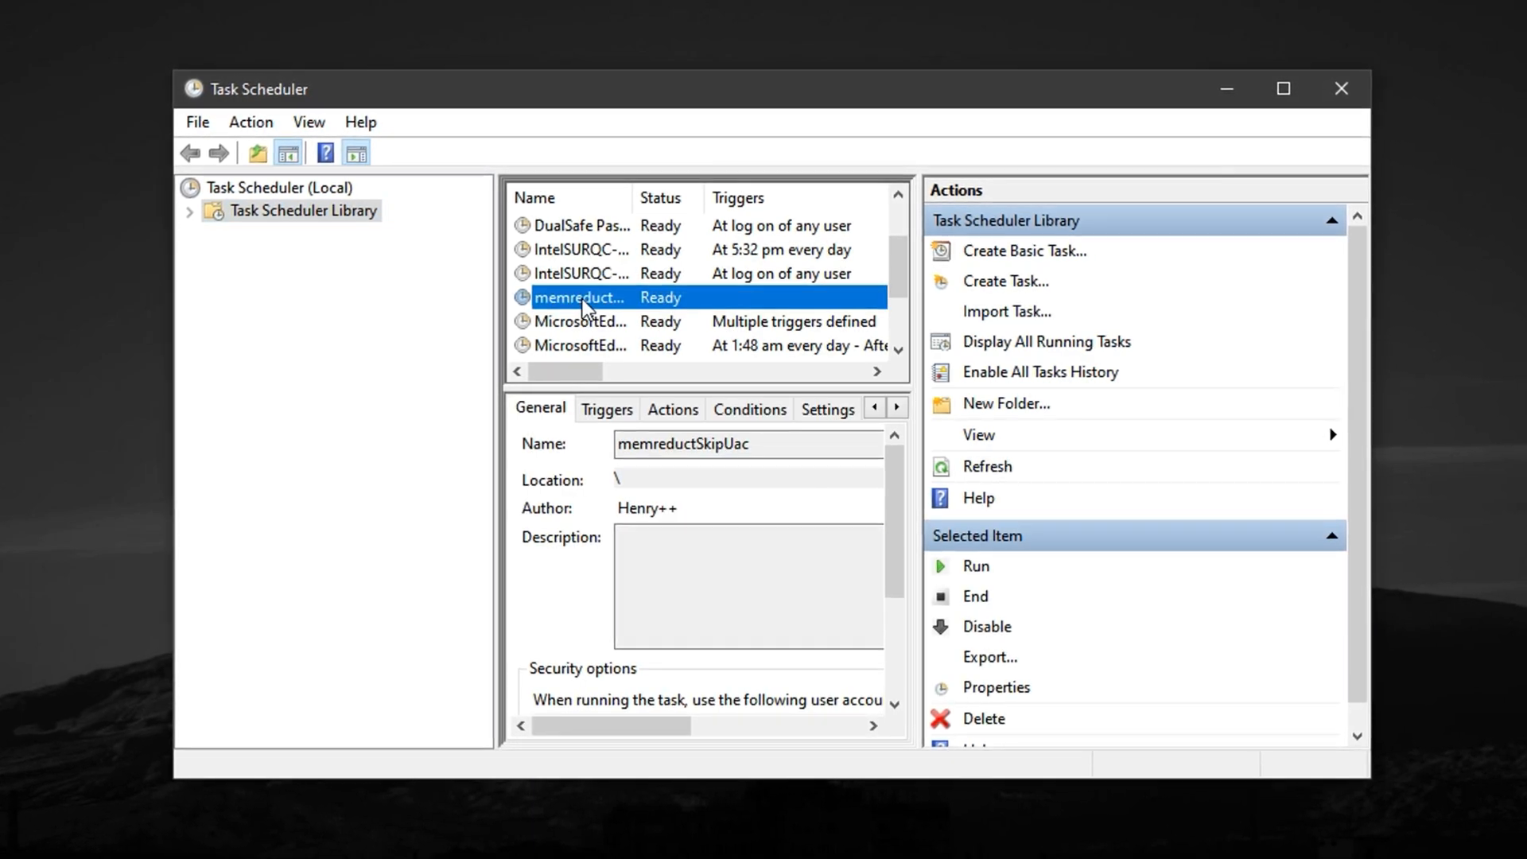
click(987, 626)
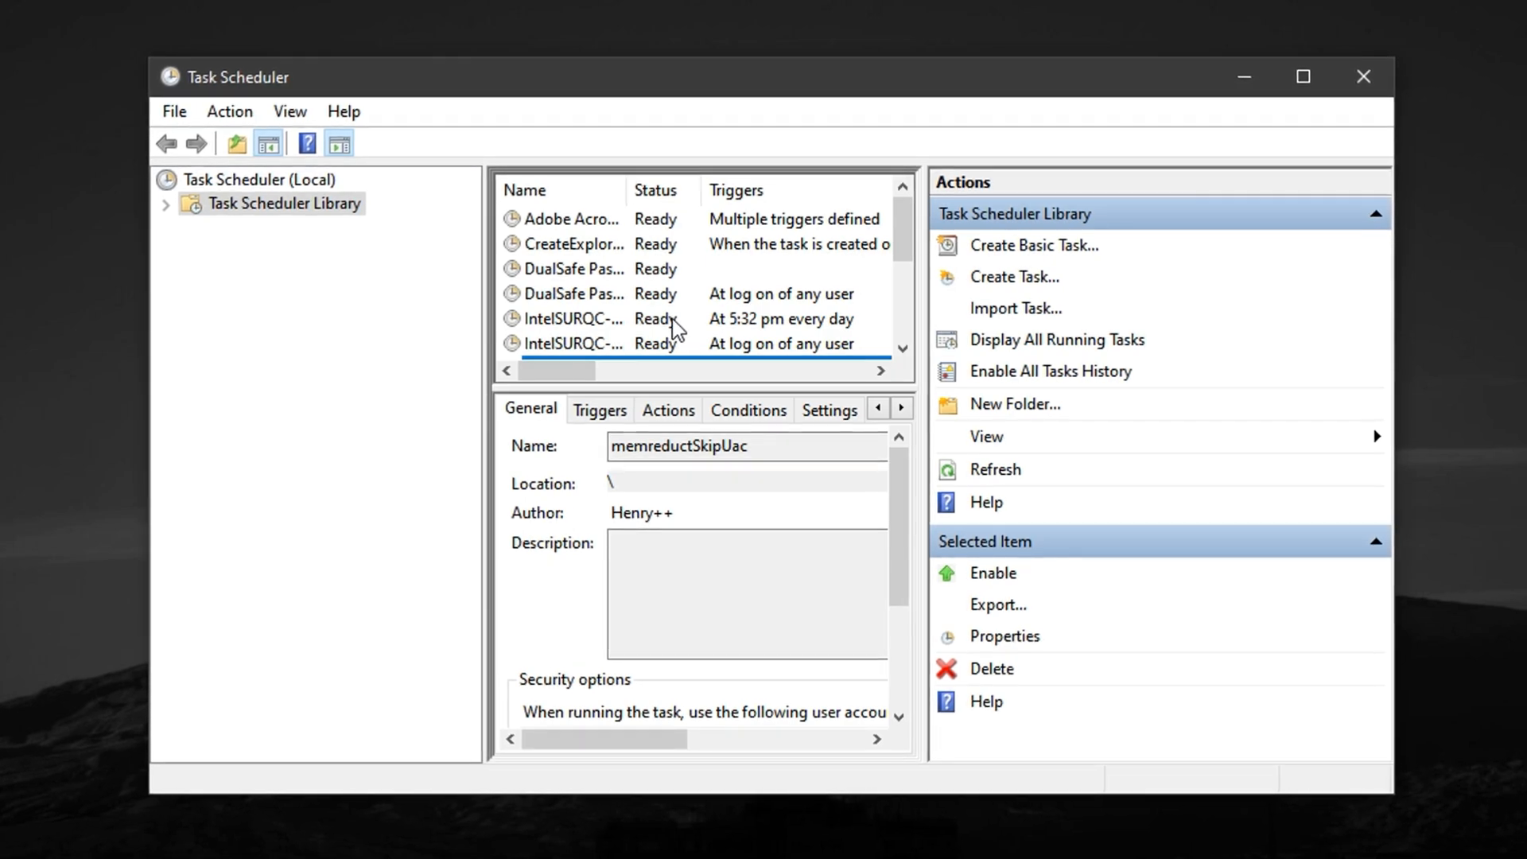
scroll(down, 3)
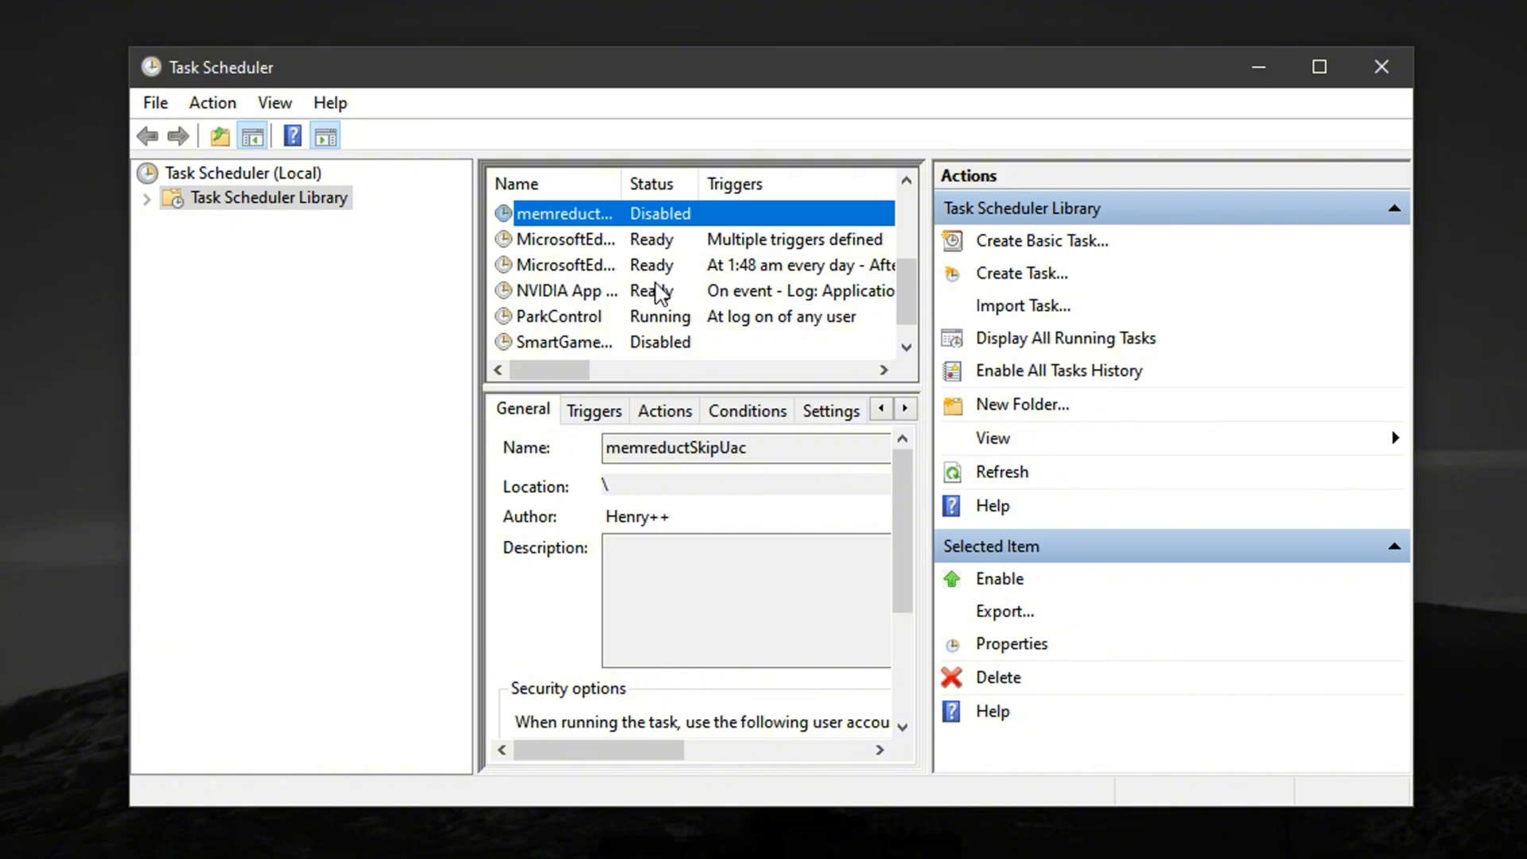
mouse_move(667, 305)
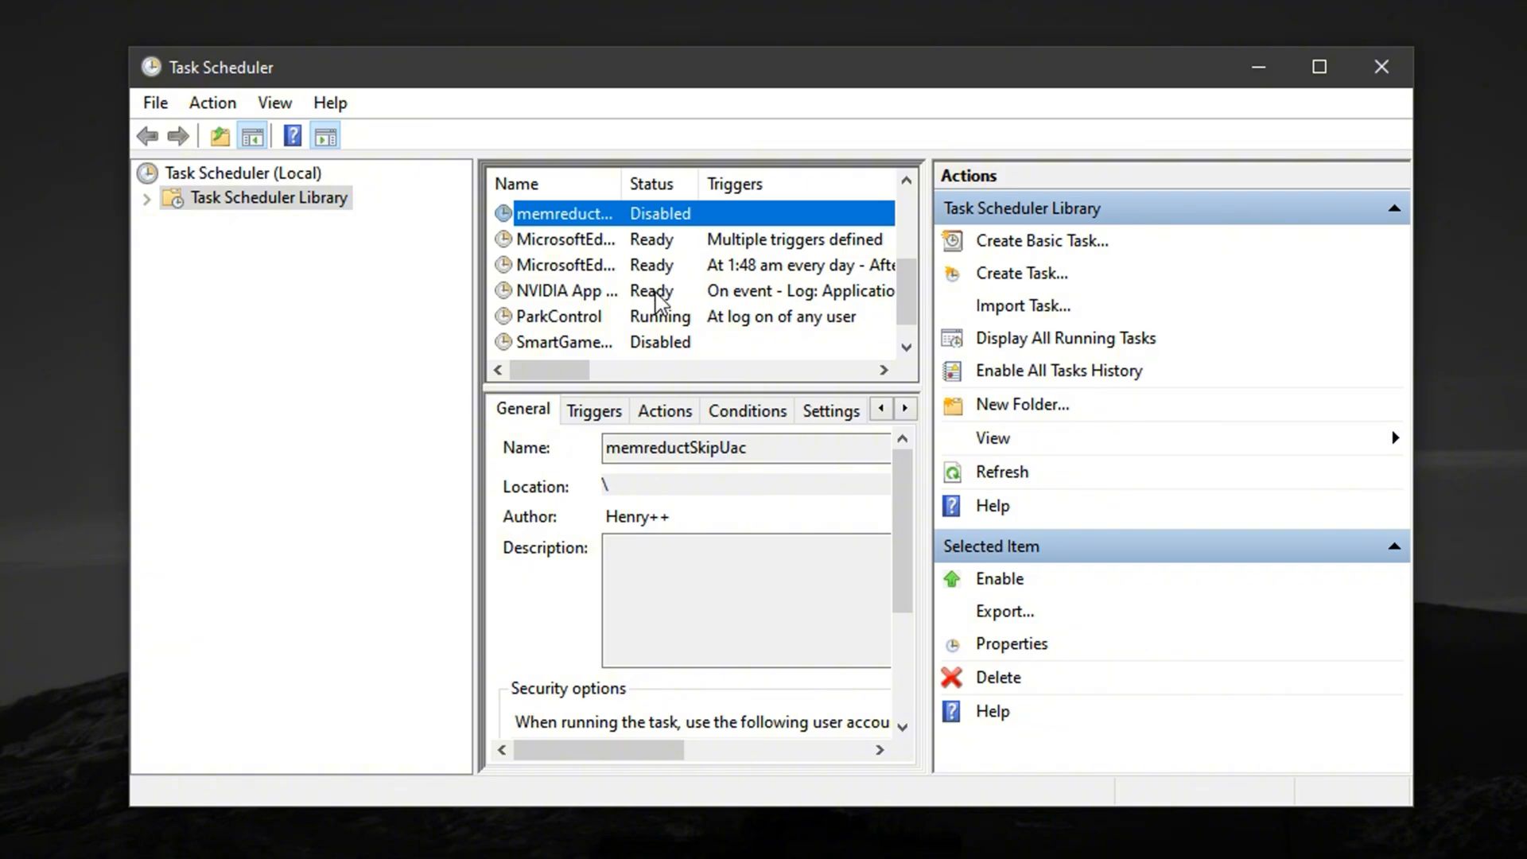
mouse_move(638, 311)
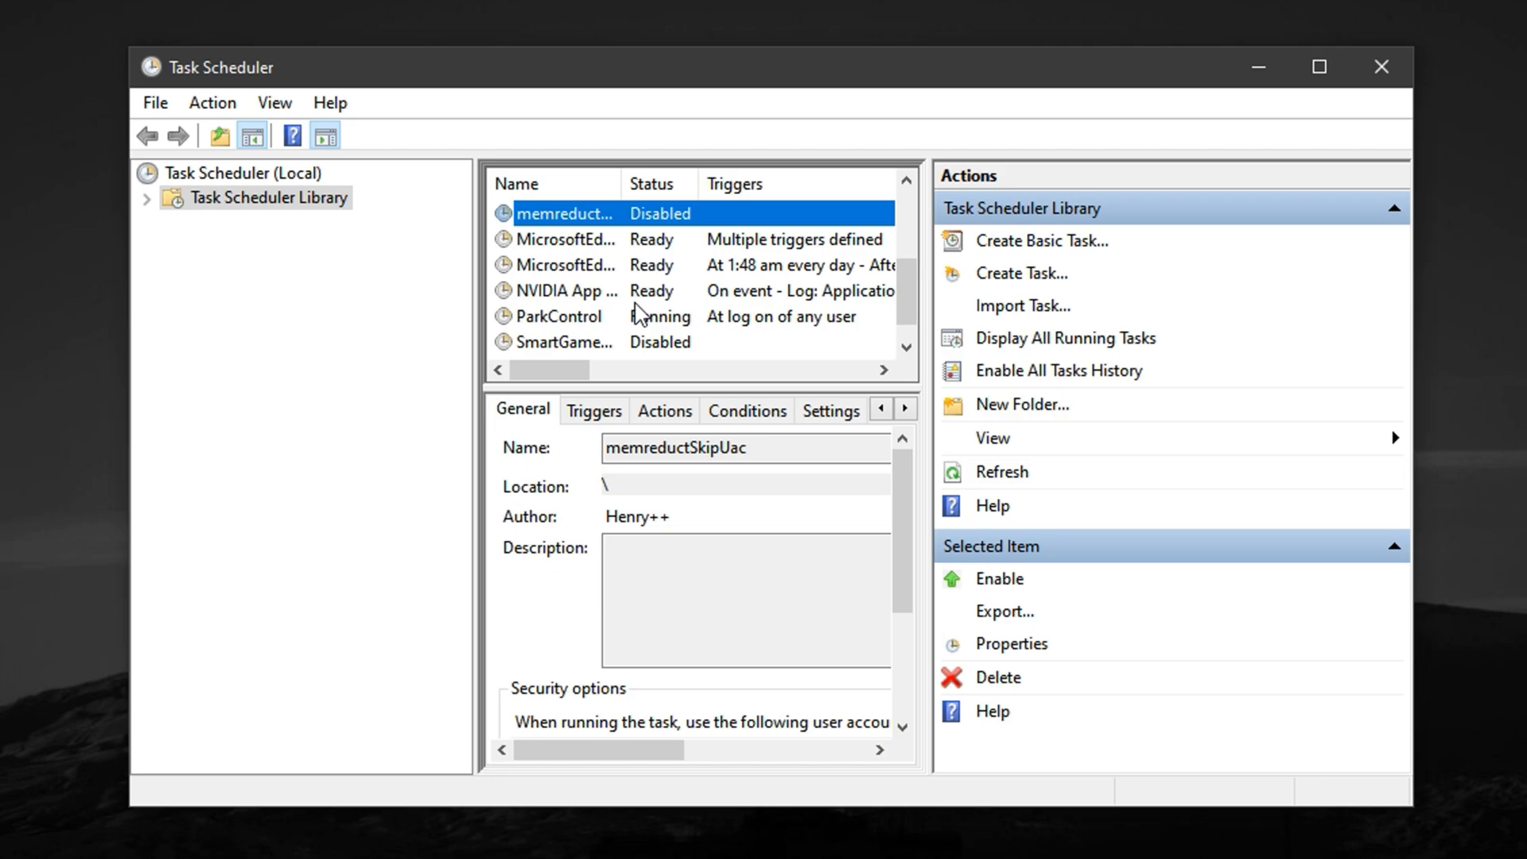
mouse_move(623, 345)
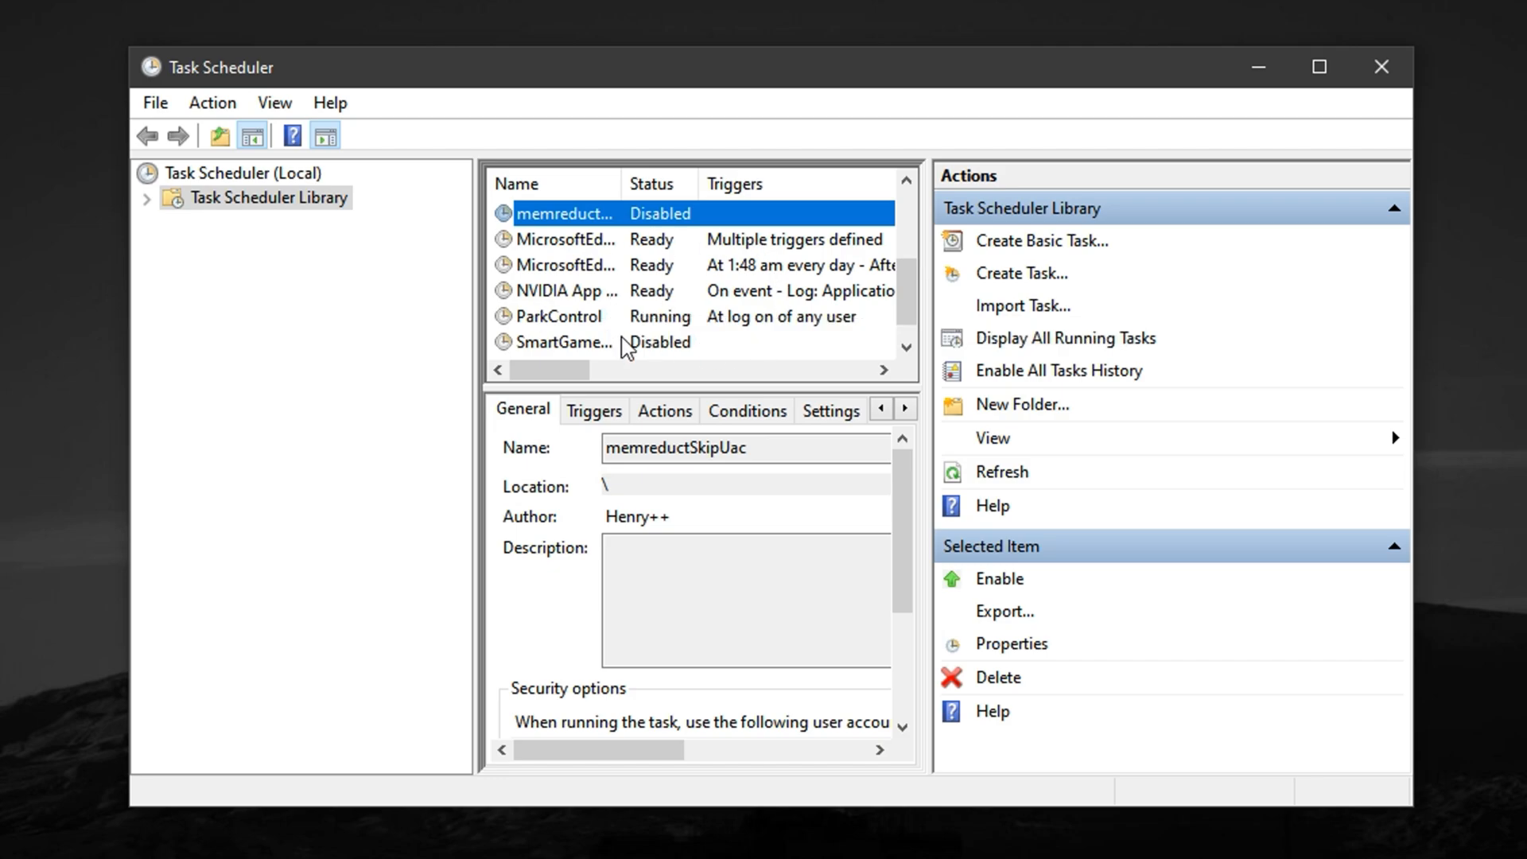
mouse_move(650, 322)
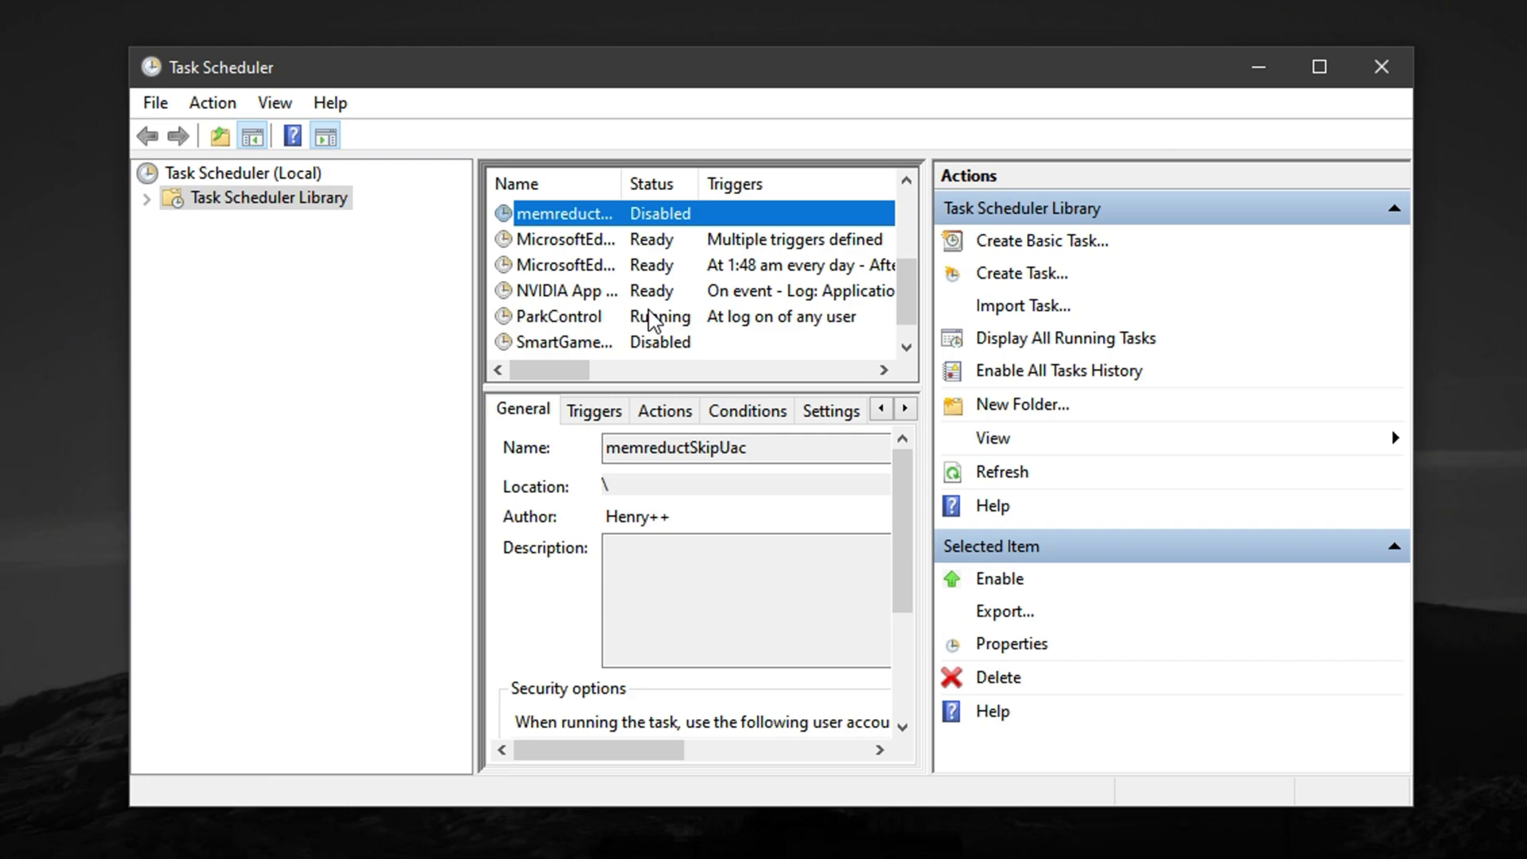